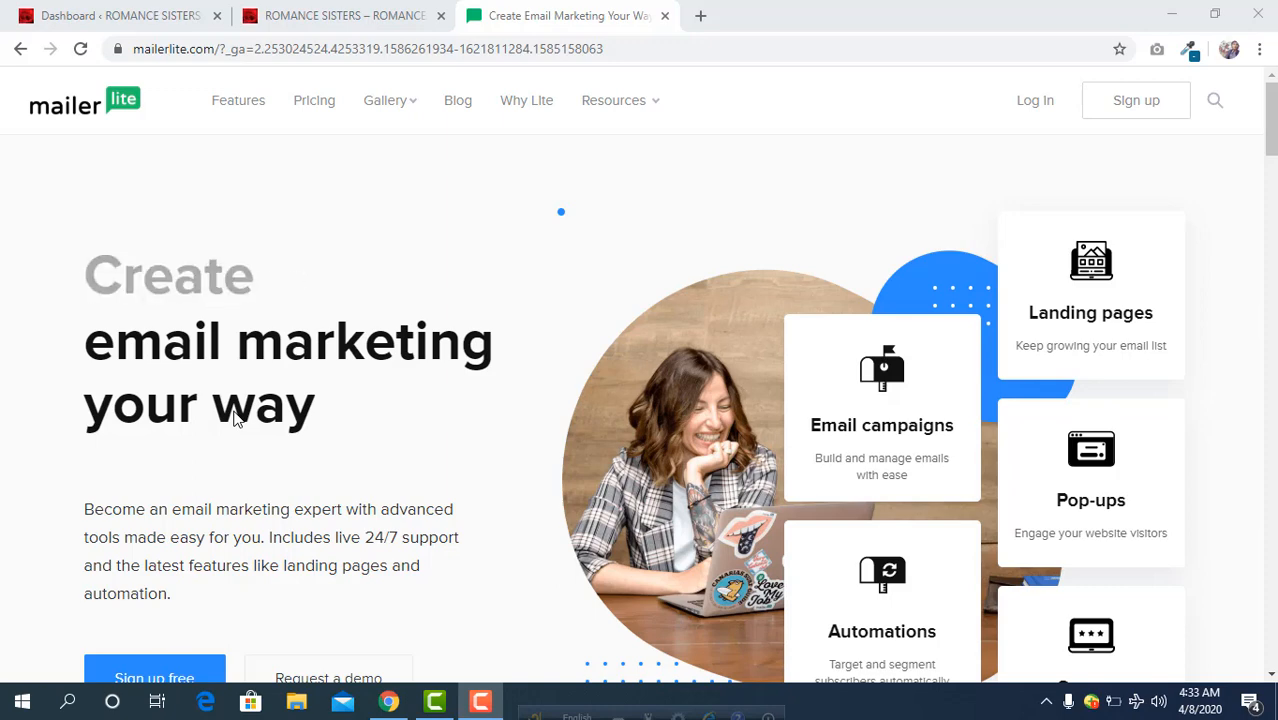
Step: Browse the MailerLite site and go to its sign-in page
{"action": "scroll", "scroll_direction": "down", "scroll_amount": 3}
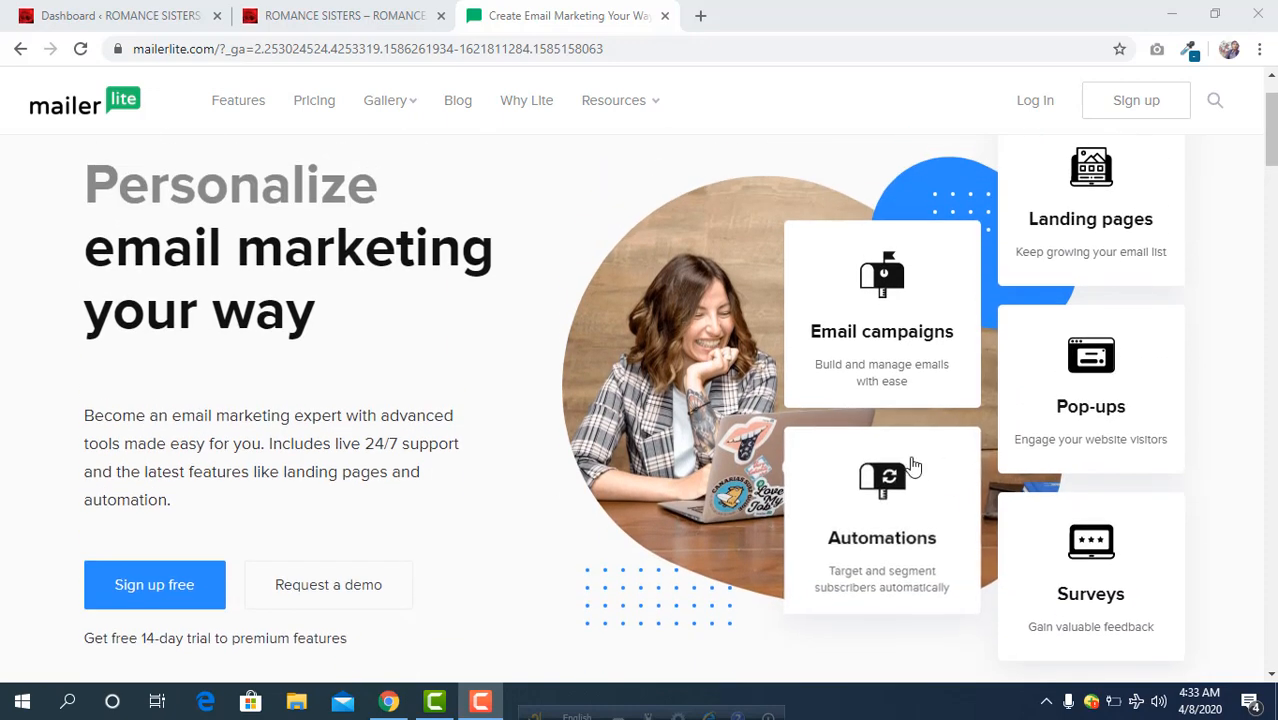
{"action": "scroll", "scroll_direction": "down", "scroll_amount": 3}
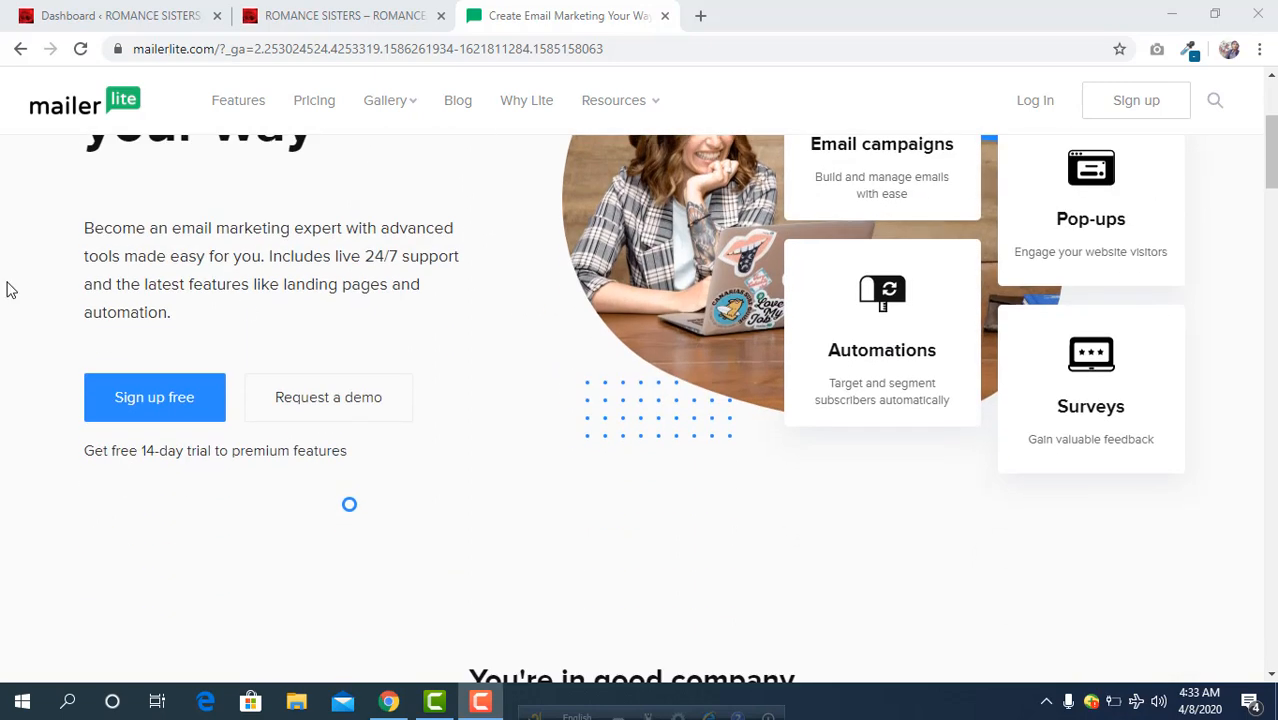
{"action": "scroll", "scroll_direction": "down", "scroll_amount": 3}
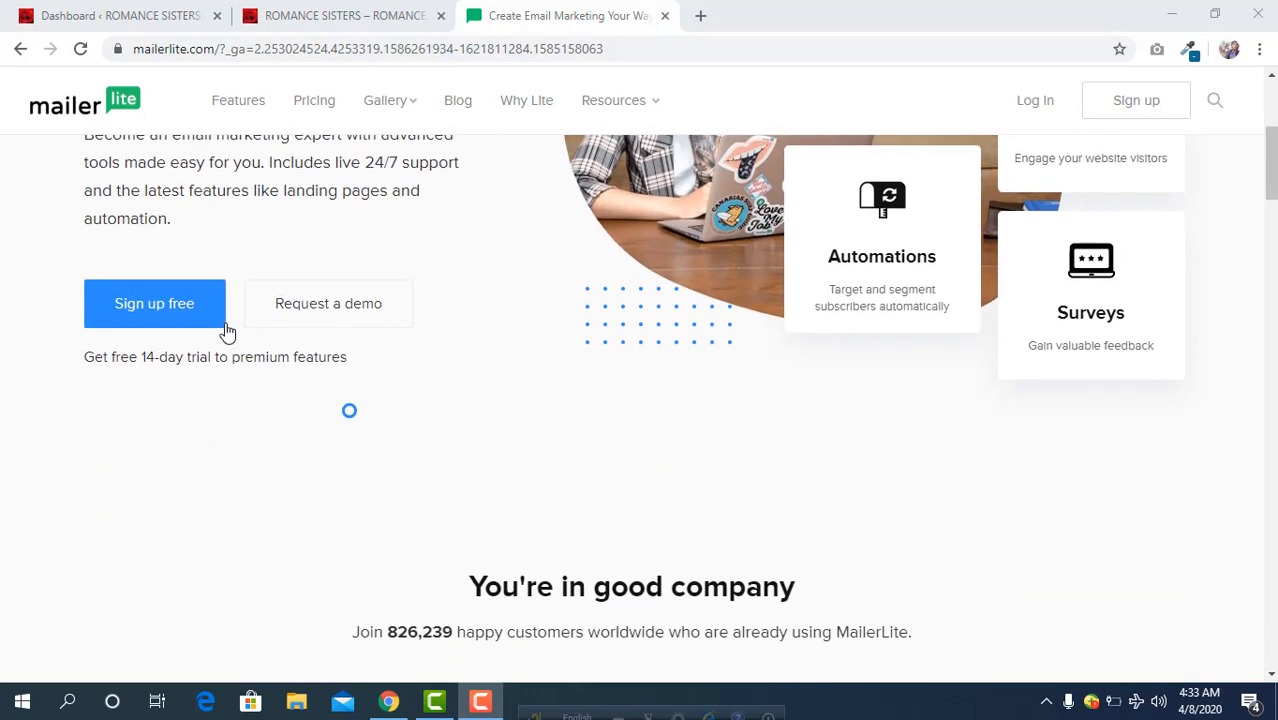
{"action": "scroll", "scroll_direction": "down", "scroll_amount": 3}
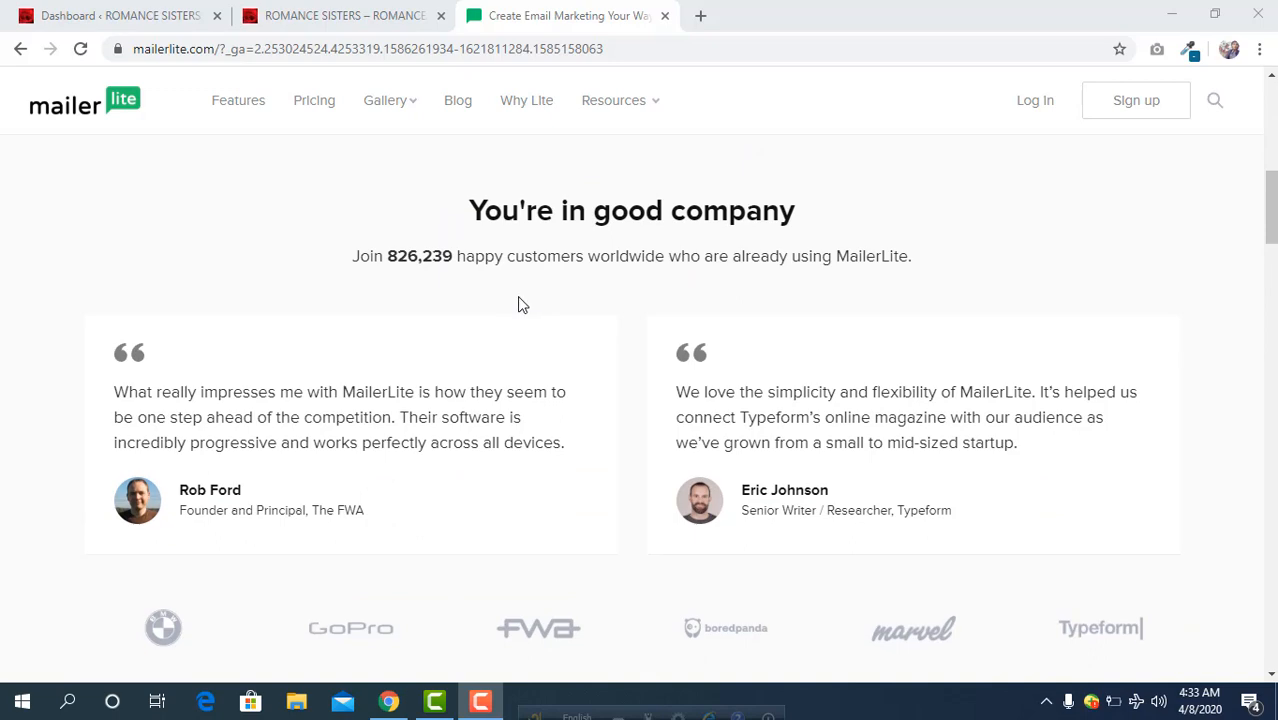
{"action": "scroll", "scroll_direction": "down", "scroll_amount": 3}
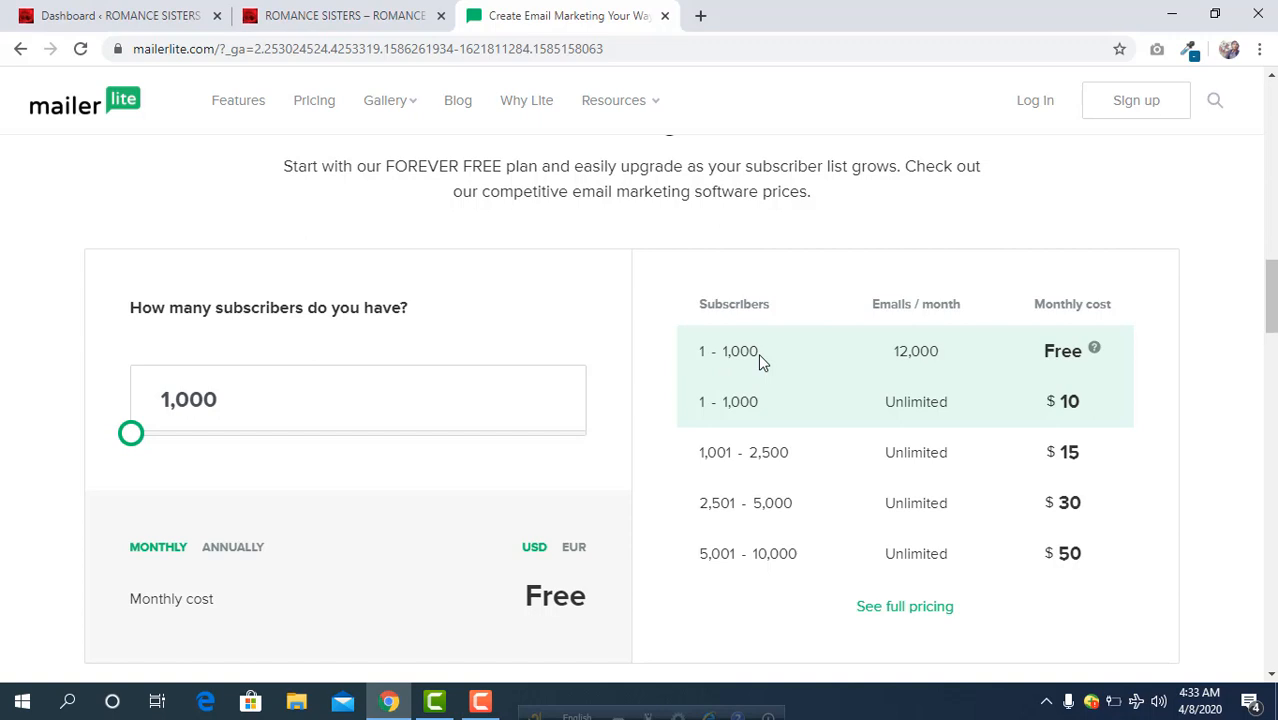
{"action": "mouse_move", "coordinate": [904, 368]}
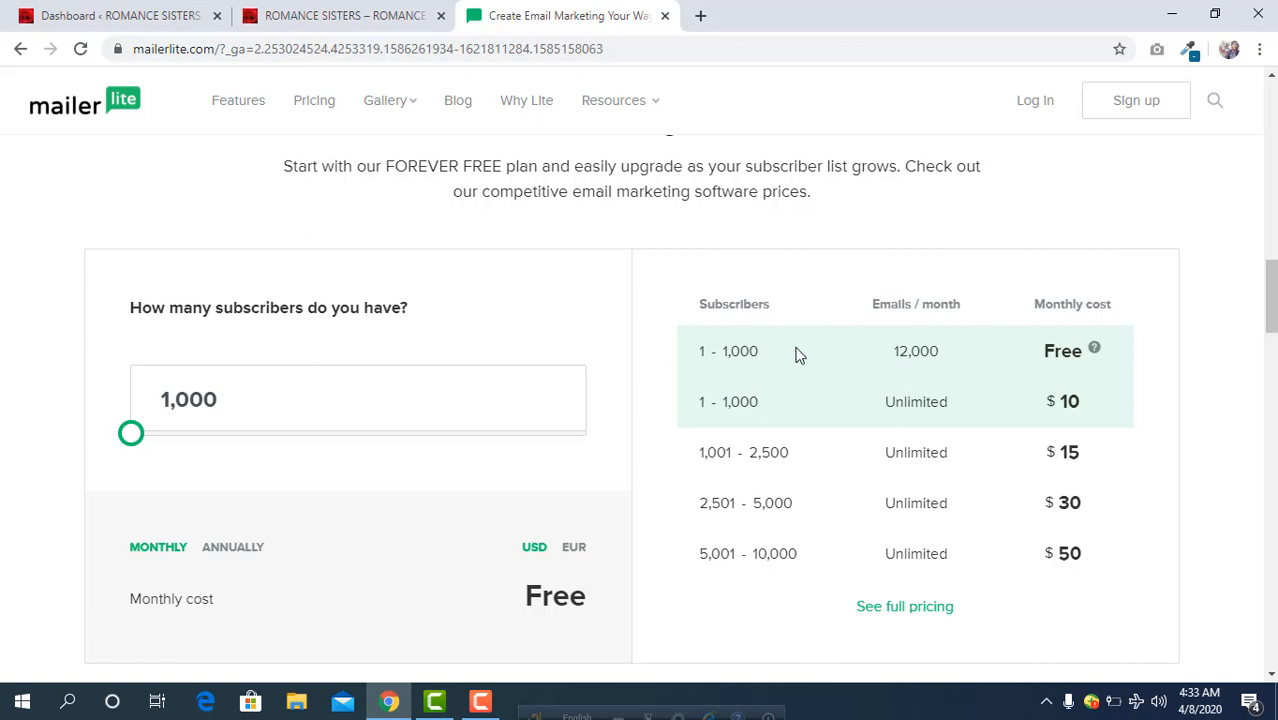
{"action": "mouse_move", "coordinate": [1060, 422]}
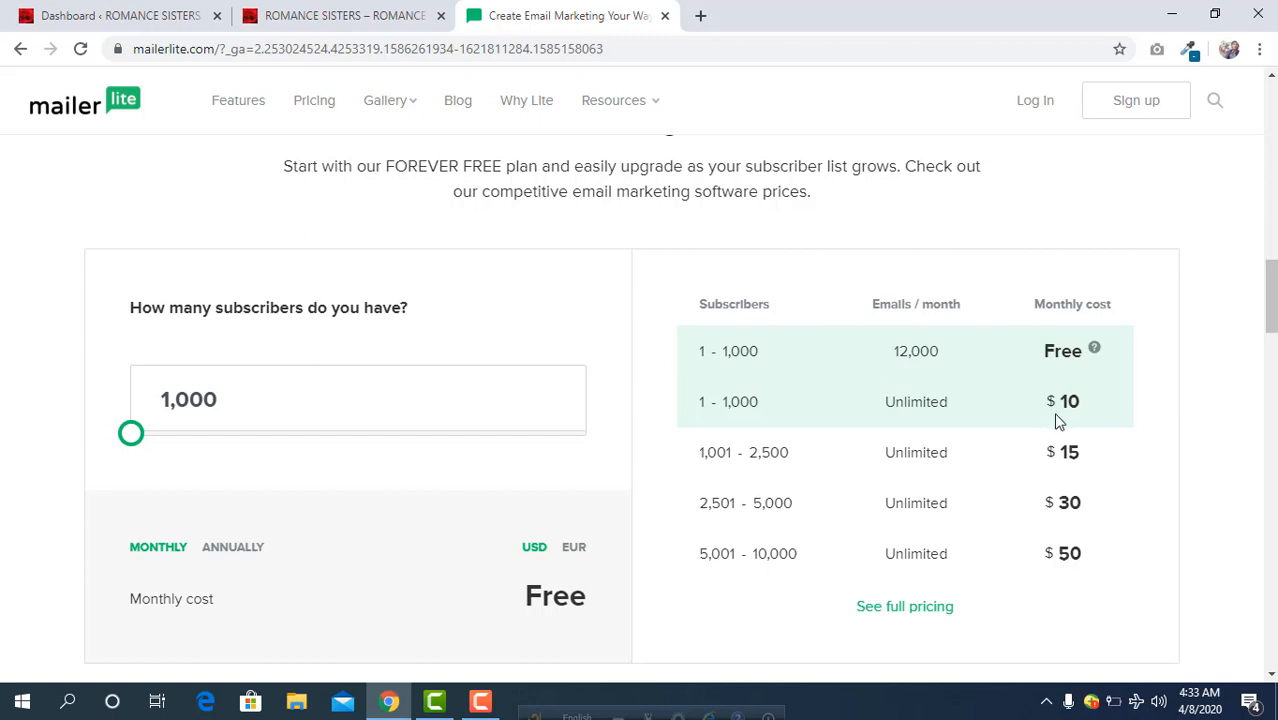
{"action": "double_click", "coordinate": [1068, 400]}
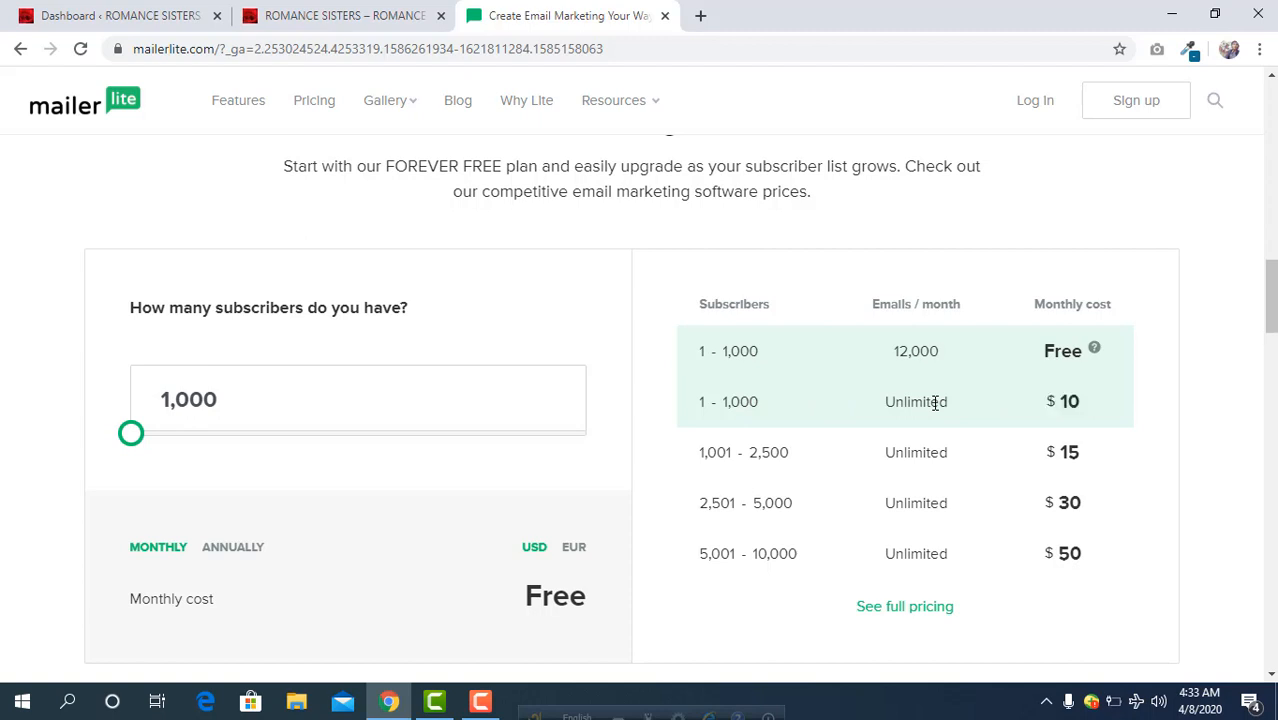
{"action": "scroll", "scroll_direction": "up", "scroll_amount": 3}
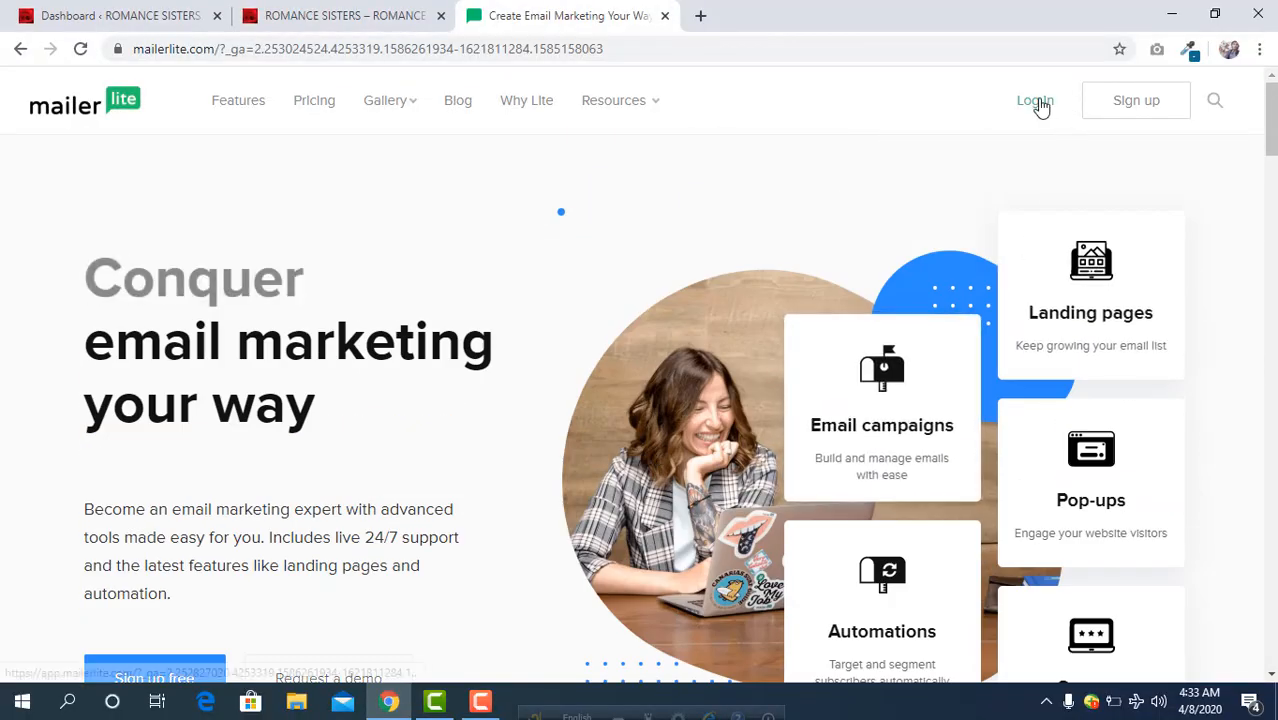
{"action": "left_click", "coordinate": [1034, 100]}
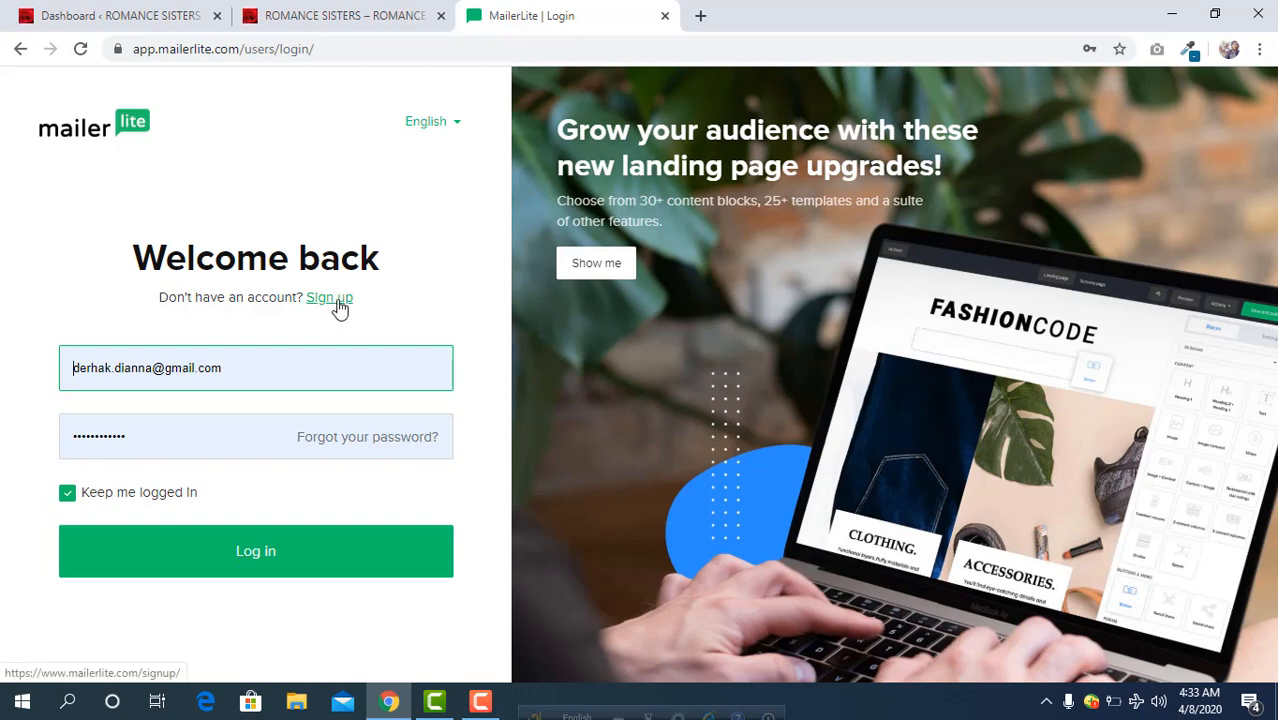
{"action": "mouse_move", "coordinate": [344, 234]}
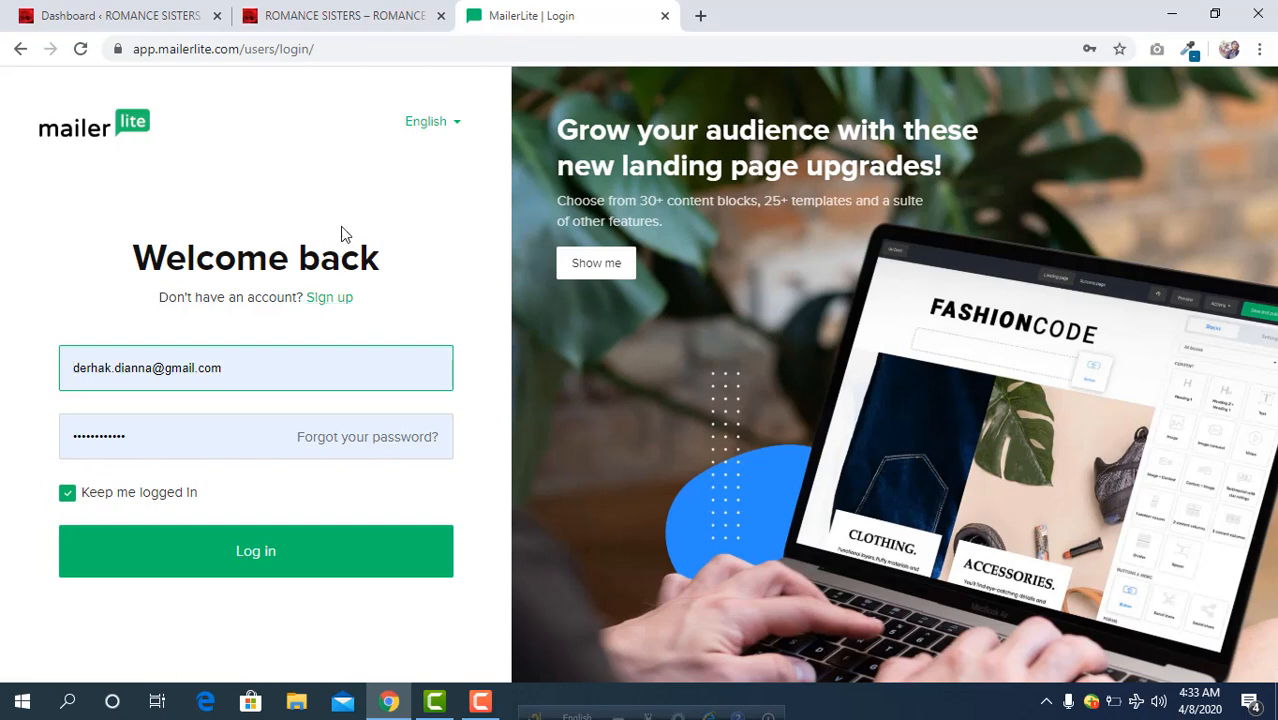
{"action": "mouse_move", "coordinate": [416, 180]}
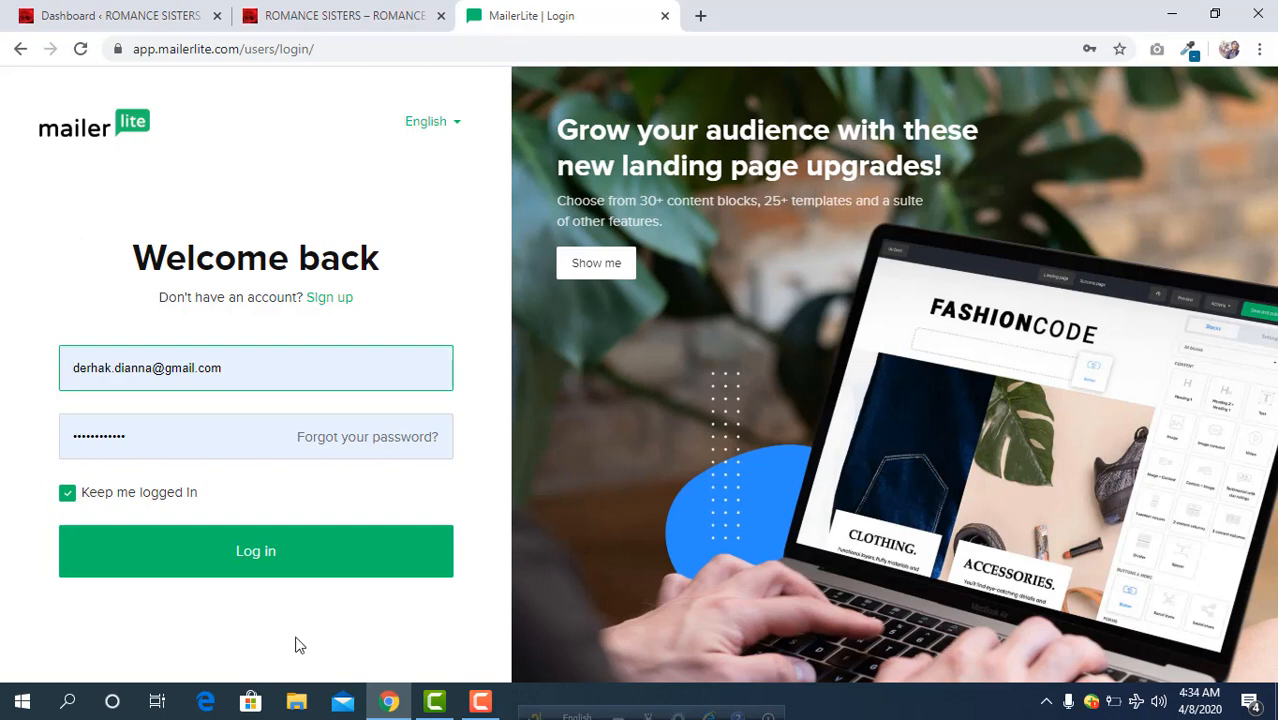
Step: Log in to MailerLite with the saved credentials to reach the dashboard
{"action": "left_click", "coordinate": [256, 550]}
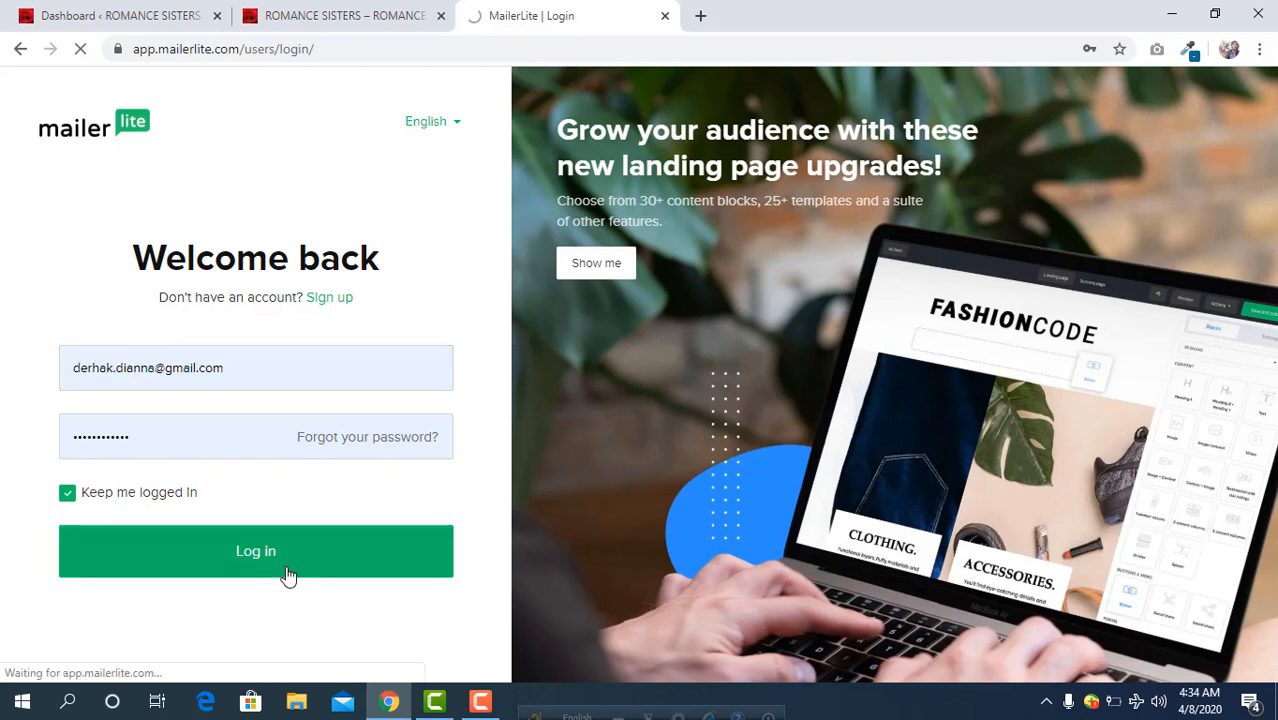
{"action": "left_click", "coordinate": [256, 552]}
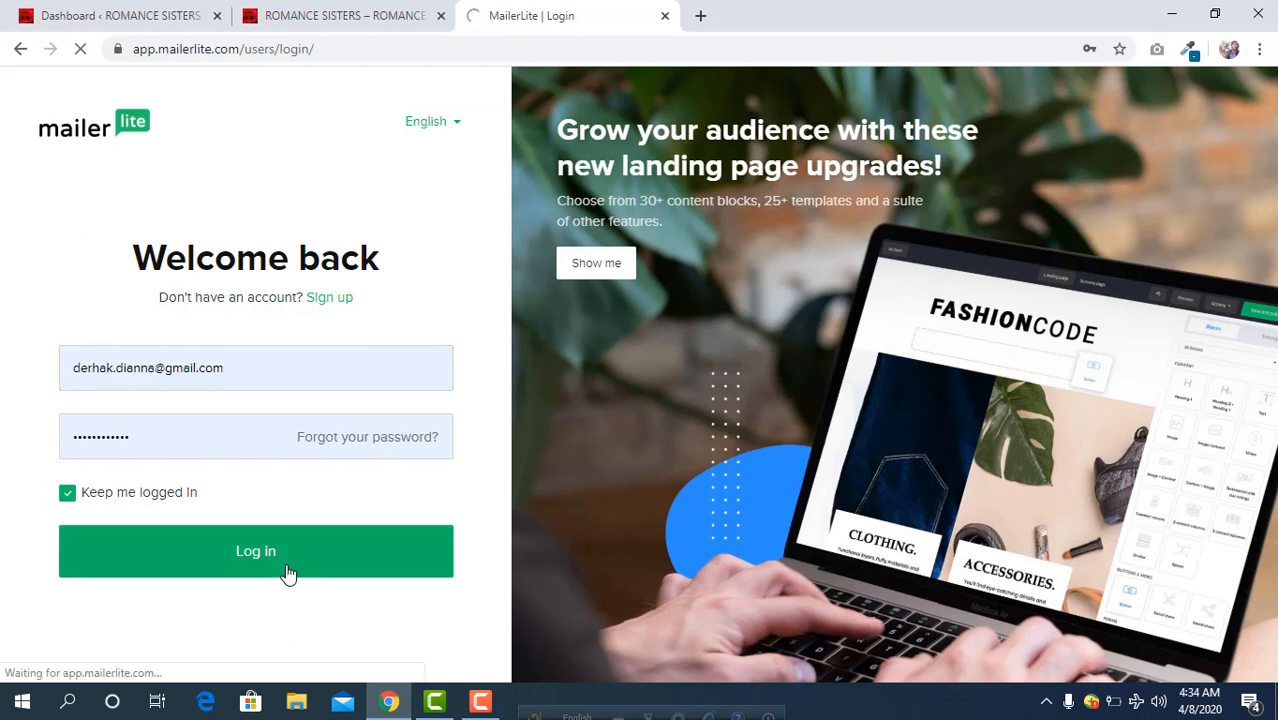
{"action": "left_click", "coordinate": [256, 552]}
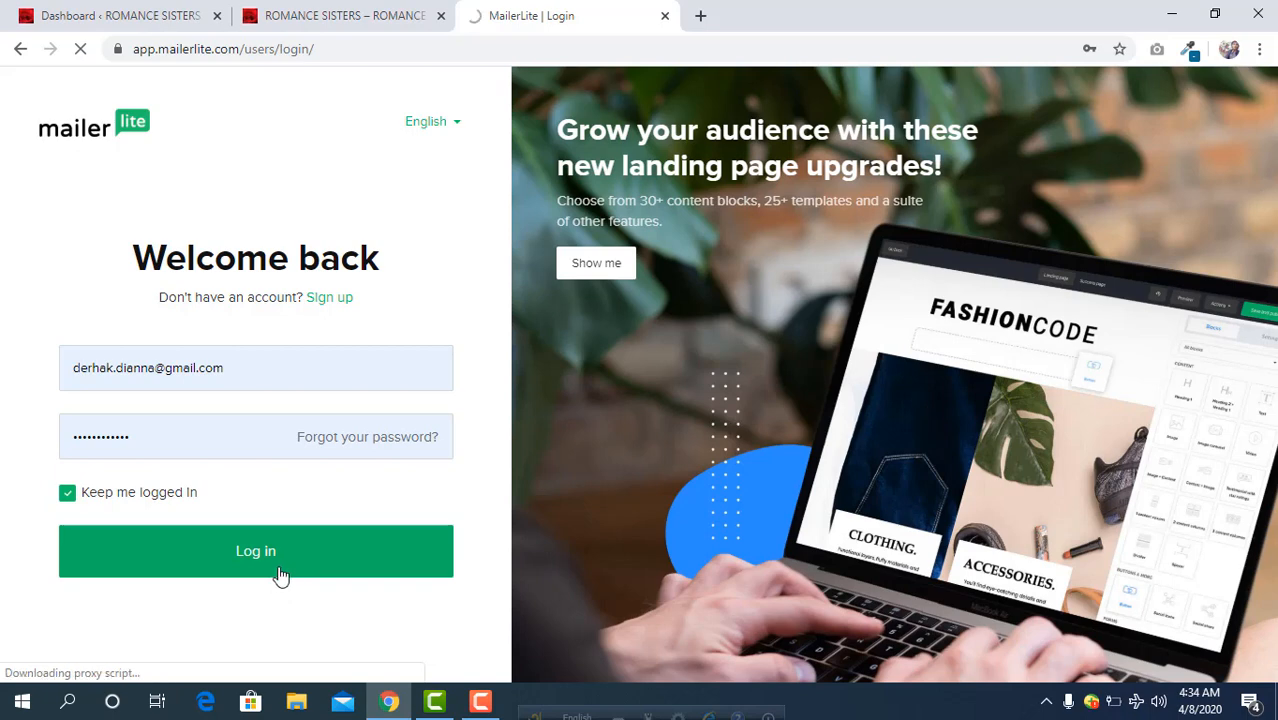
{"action": "left_click", "coordinate": [256, 550]}
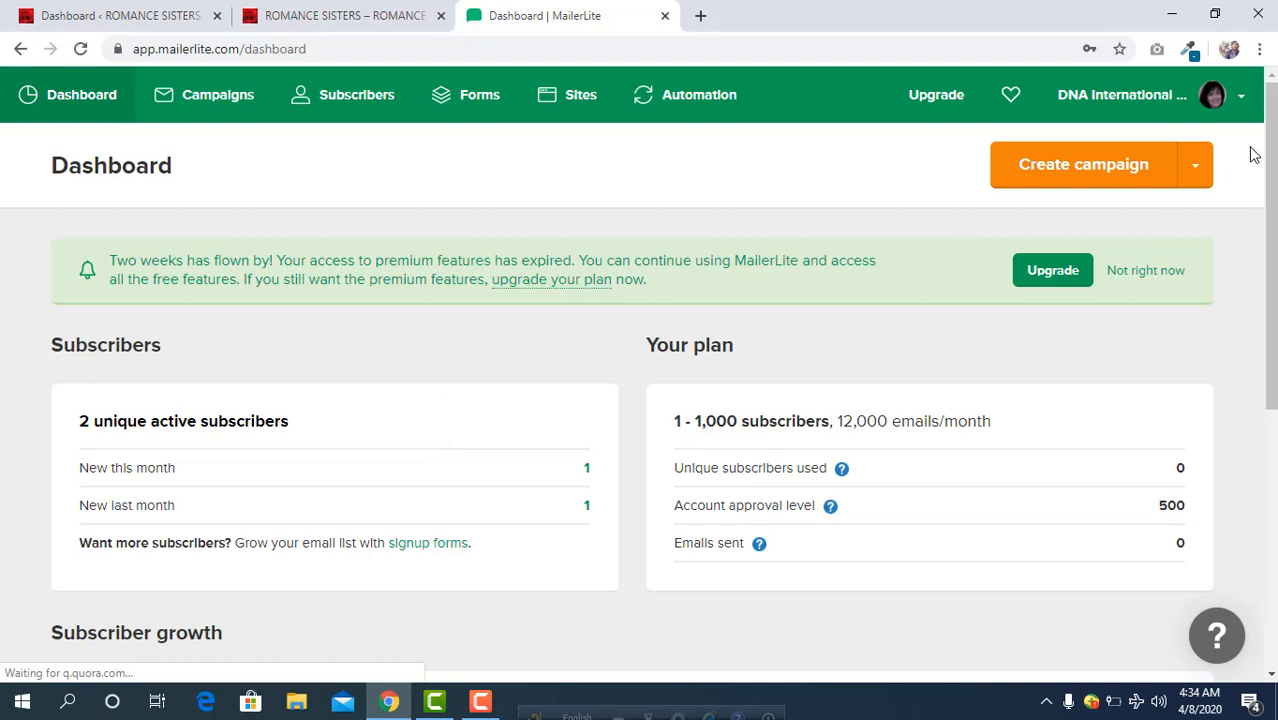
Step: From the account menu go to Integrations and choose Use on the WordPress integration
{"action": "left_click", "coordinate": [1242, 96]}
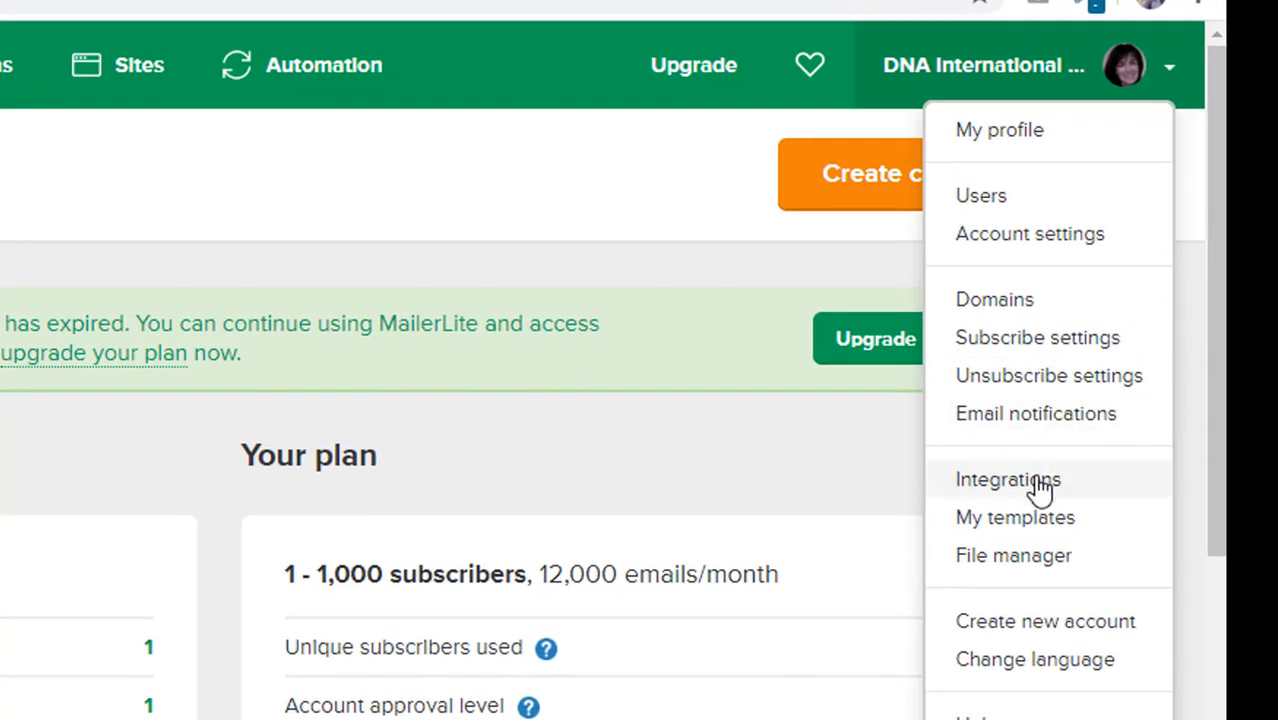
{"action": "mouse_move", "coordinate": [1024, 486]}
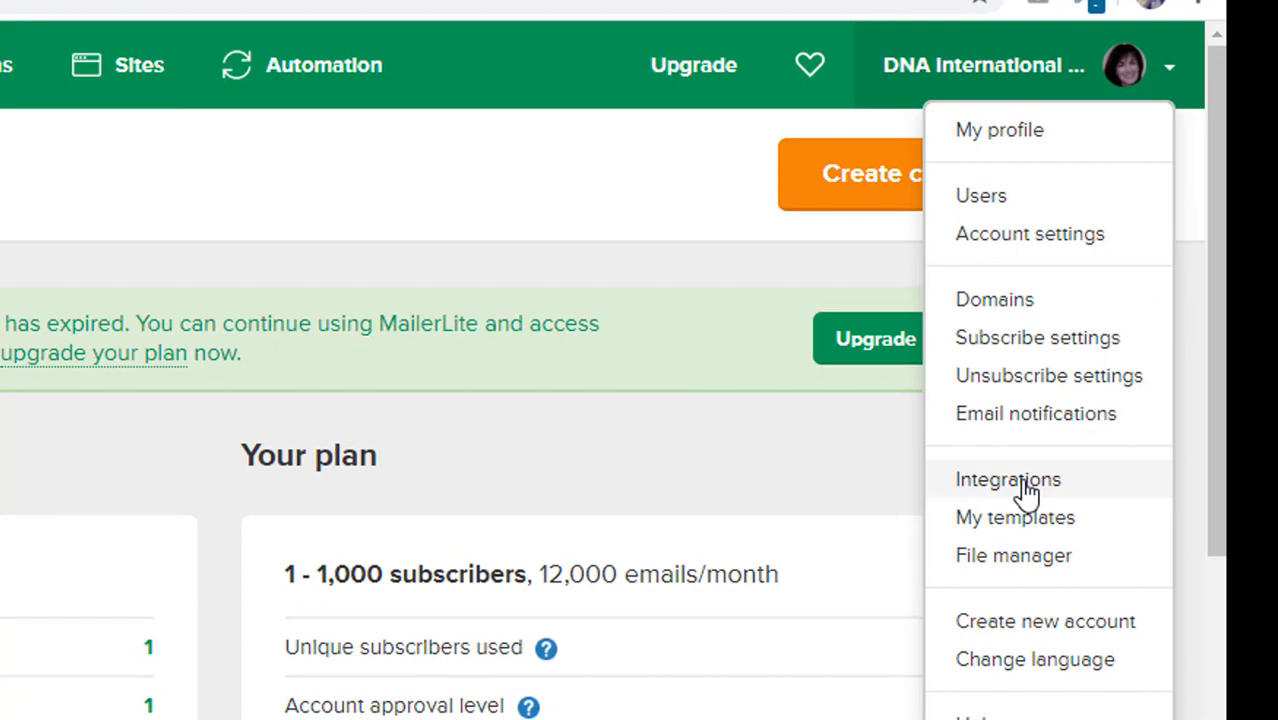
{"action": "left_click", "coordinate": [1008, 480]}
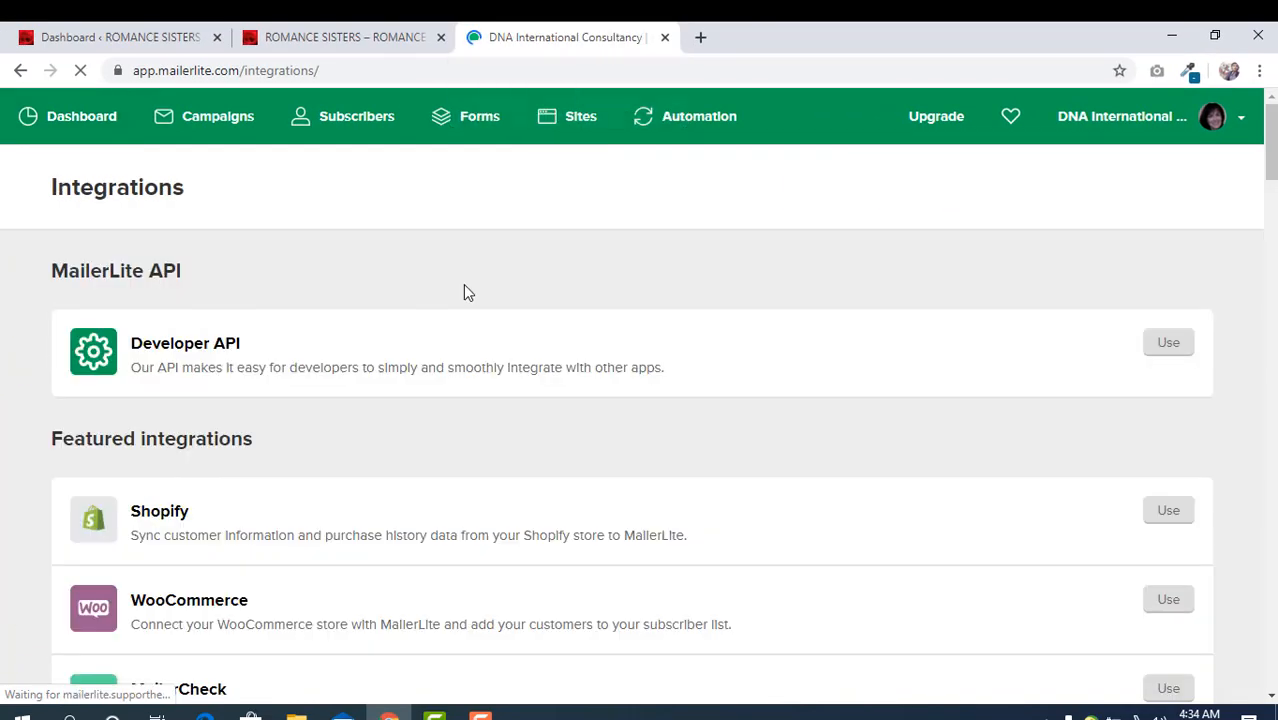
{"action": "scroll", "scroll_direction": "down", "scroll_amount": 3}
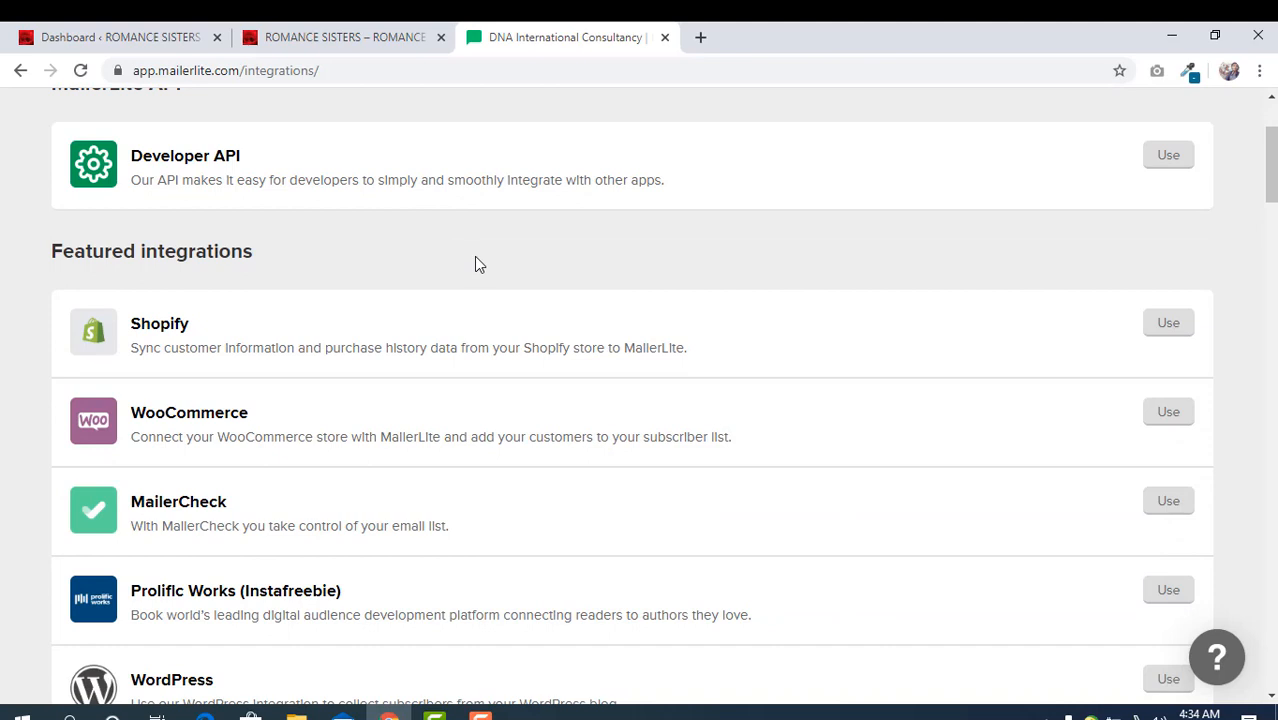
{"action": "scroll", "scroll_direction": "up", "scroll_amount": 3}
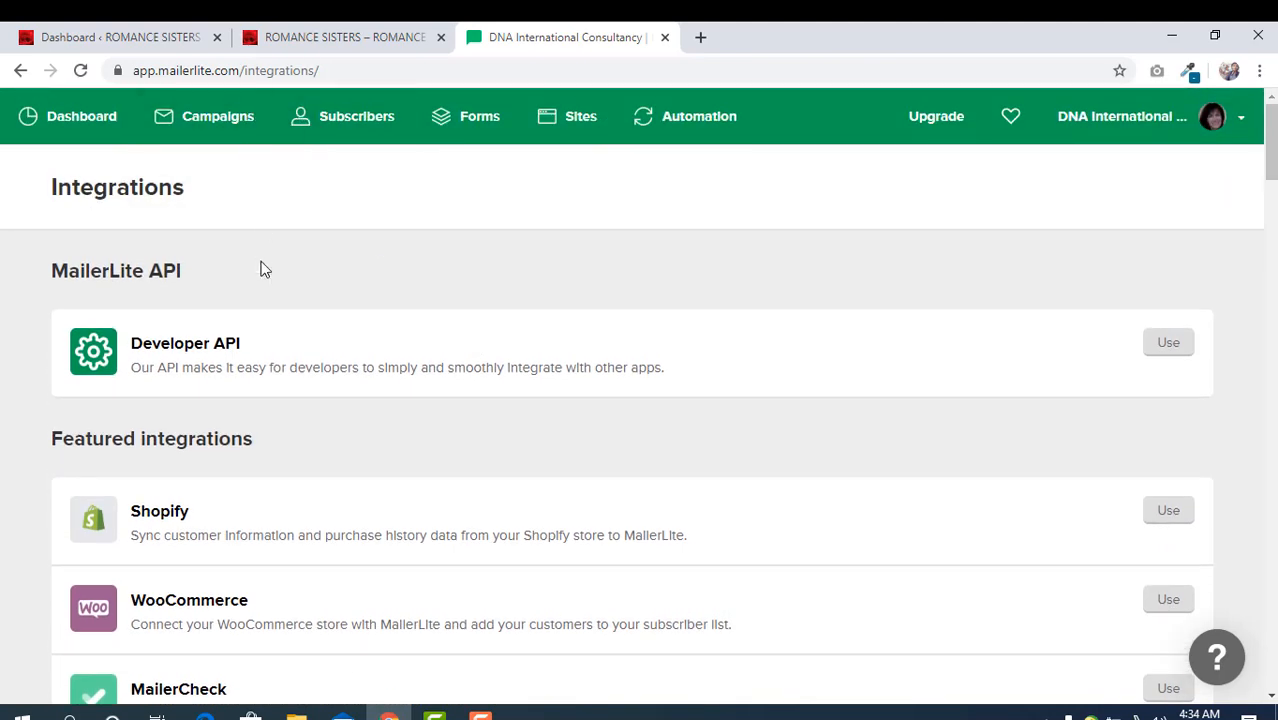
{"action": "scroll", "scroll_direction": "down", "scroll_amount": 3}
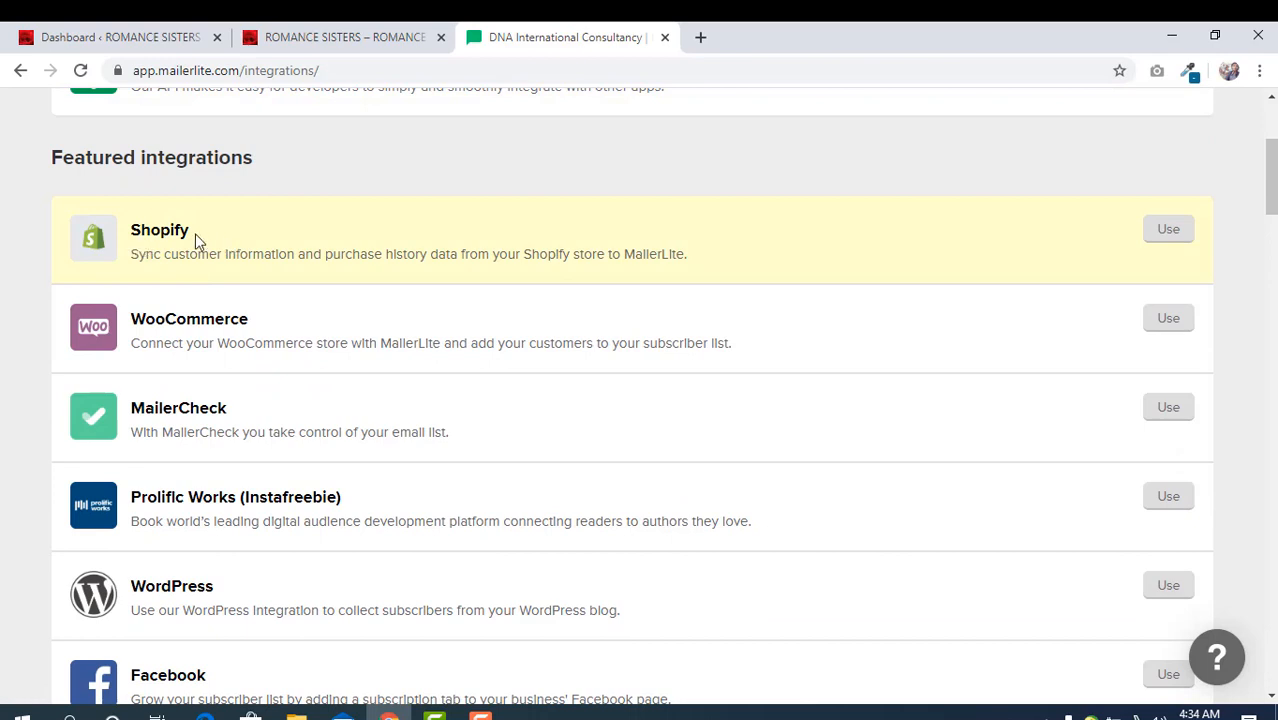
{"action": "scroll", "scroll_direction": "down", "scroll_amount": 3}
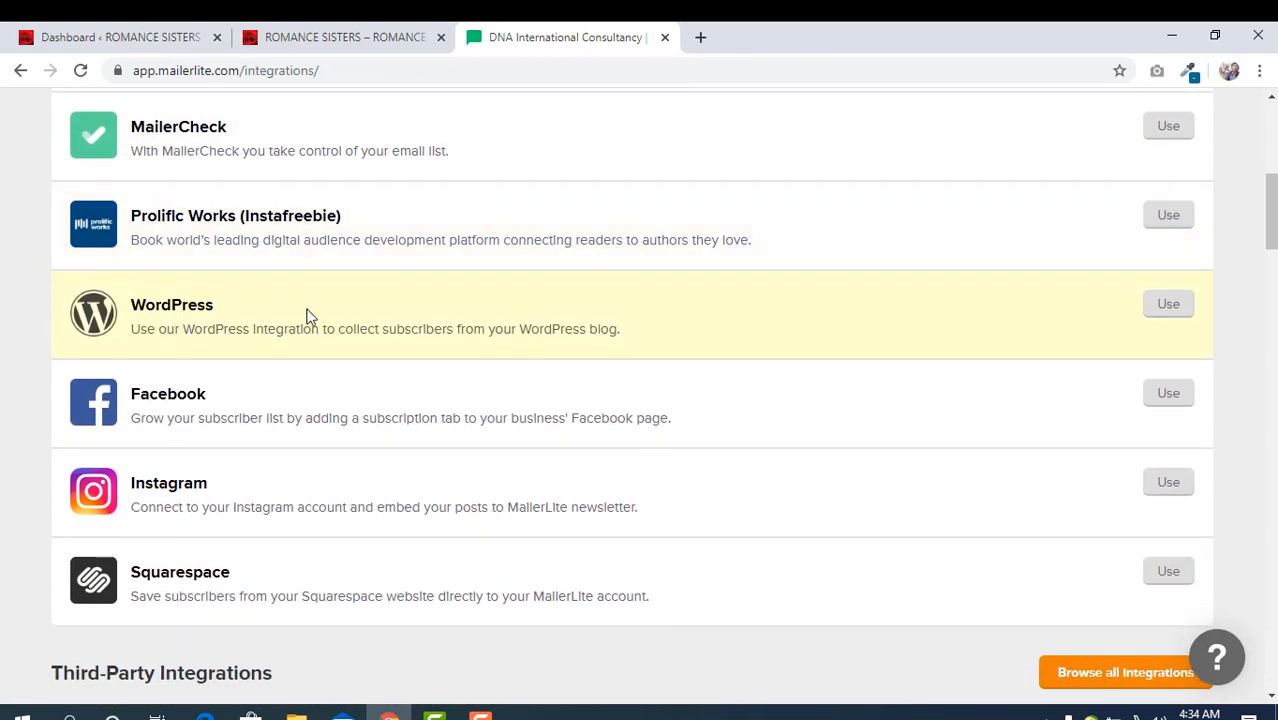
{"action": "mouse_move", "coordinate": [644, 318]}
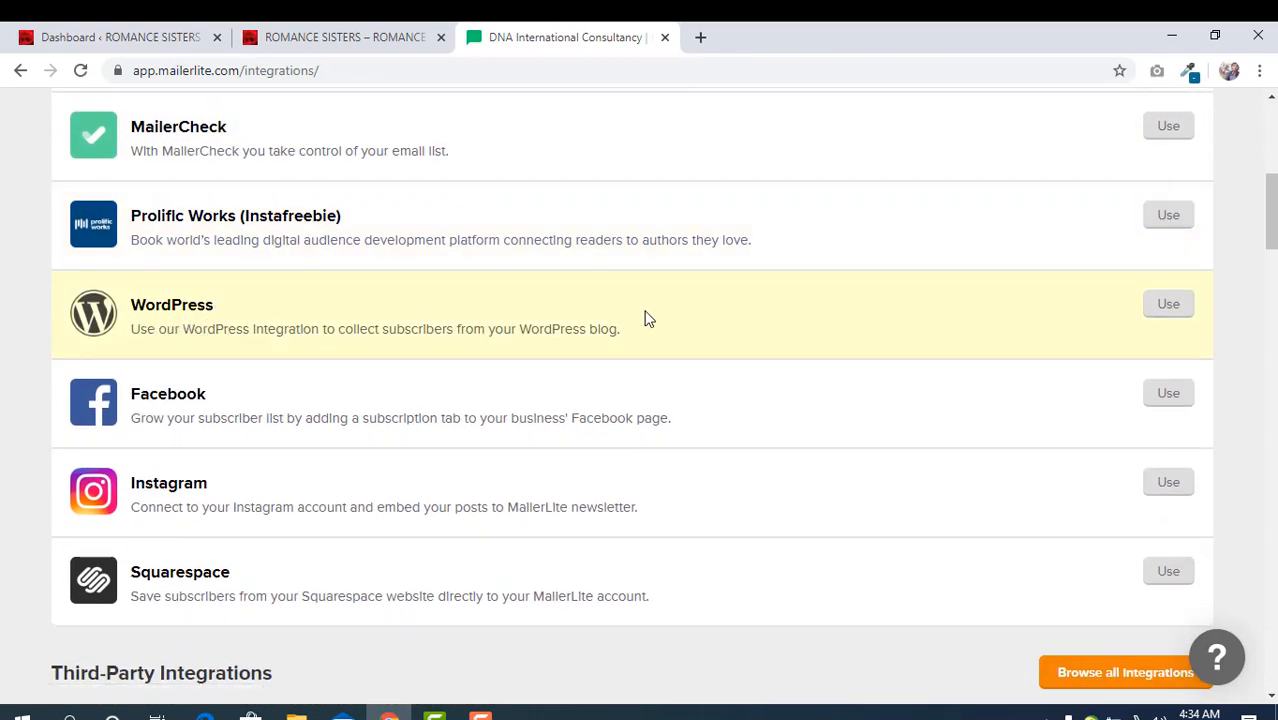
{"action": "left_click", "coordinate": [1168, 304]}
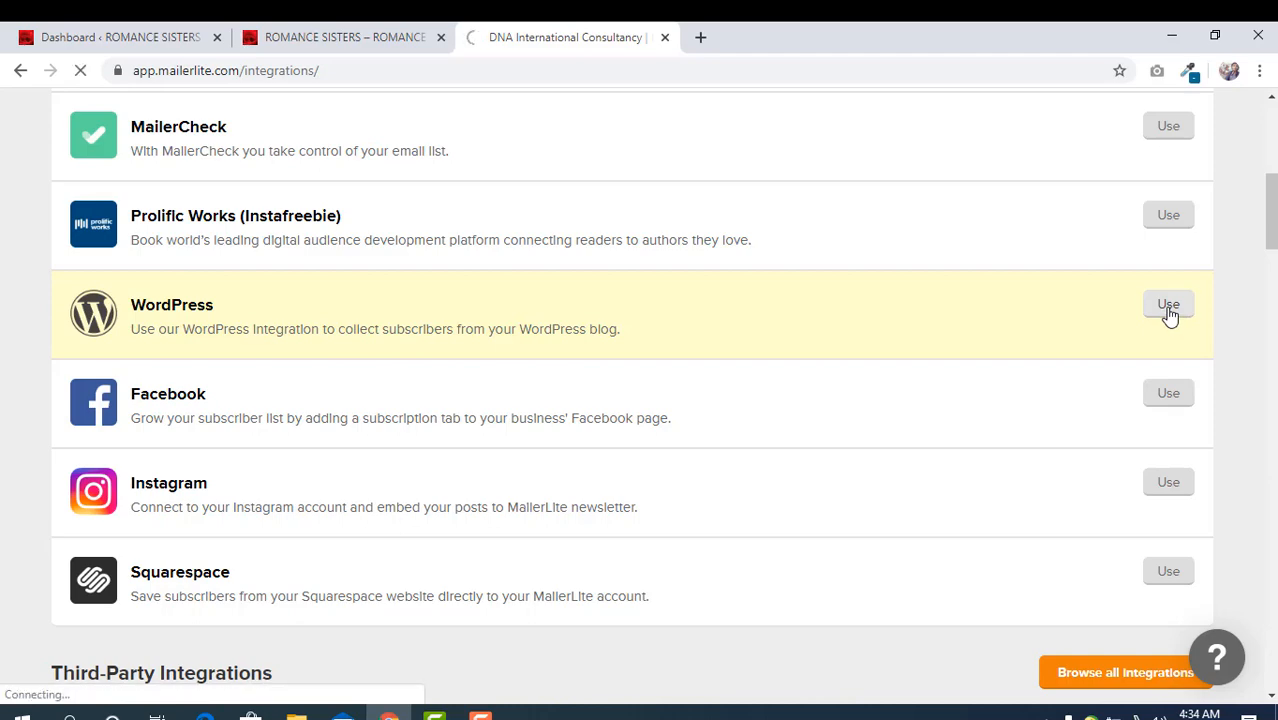
Step: View the WordPress plugin setup steps and select the account API key box
{"action": "left_click", "coordinate": [1168, 304]}
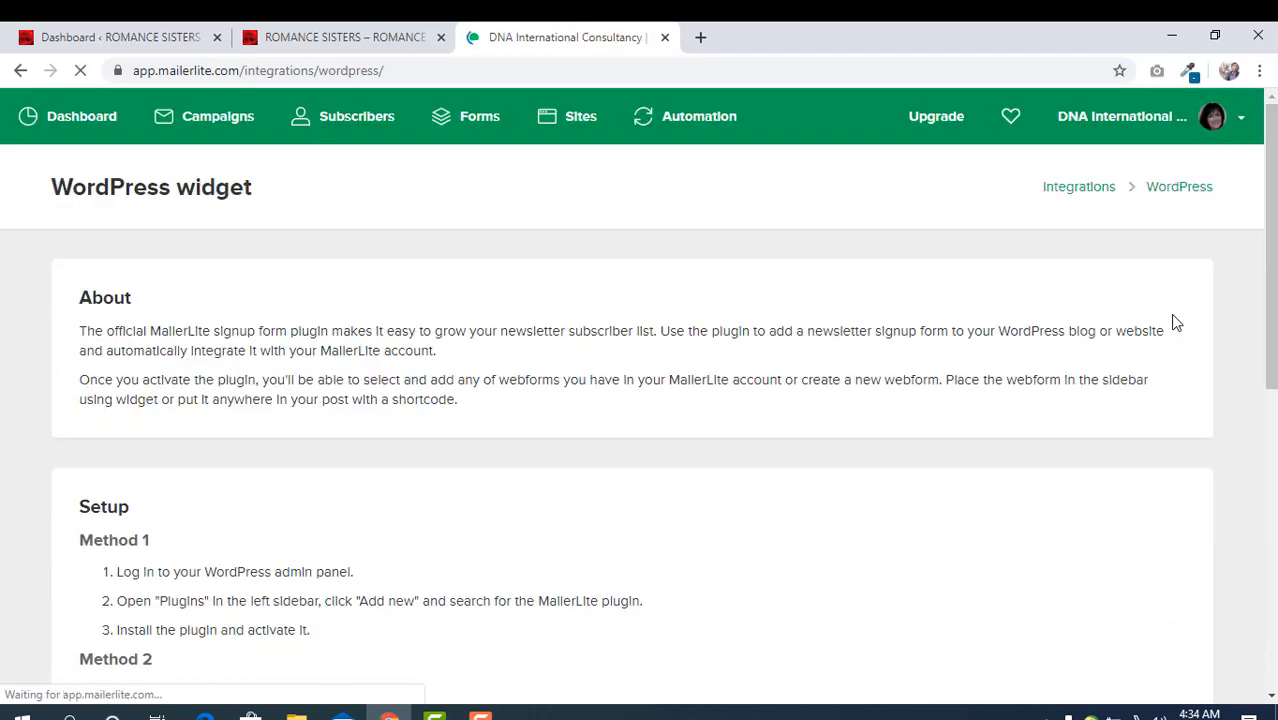
{"action": "scroll", "scroll_direction": "down", "scroll_amount": 3}
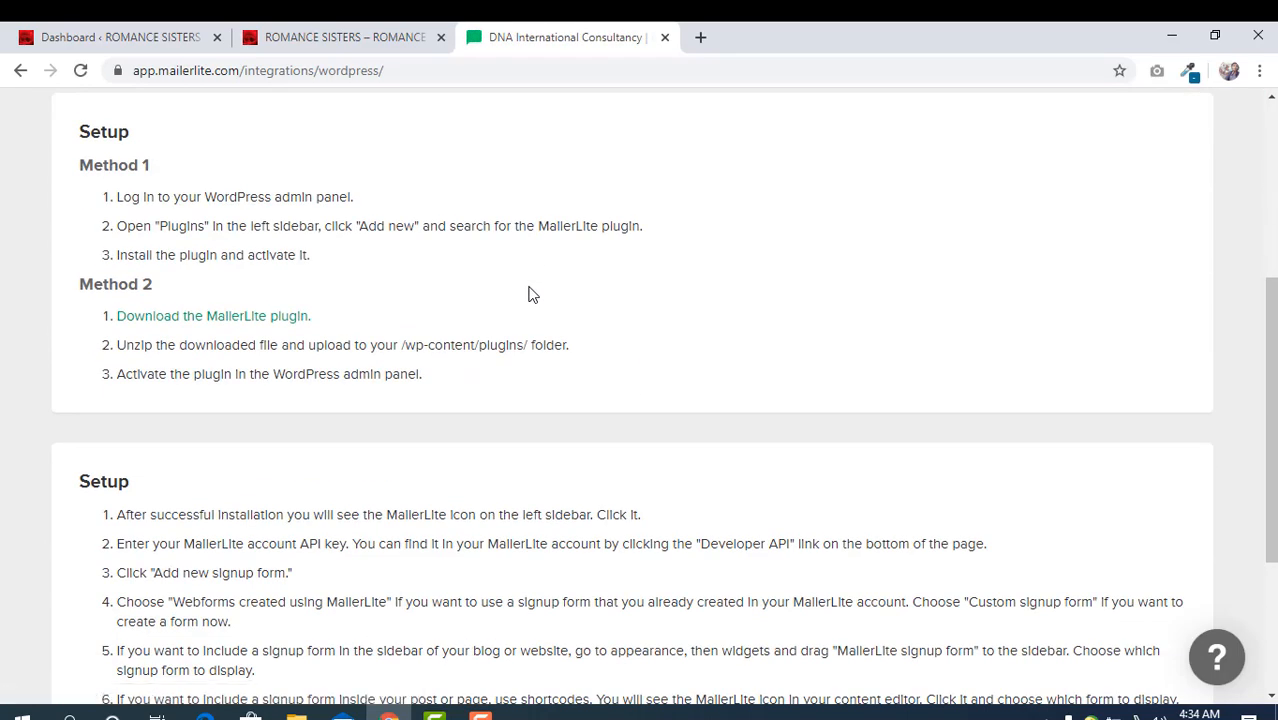
{"action": "scroll", "scroll_direction": "down", "scroll_amount": 3}
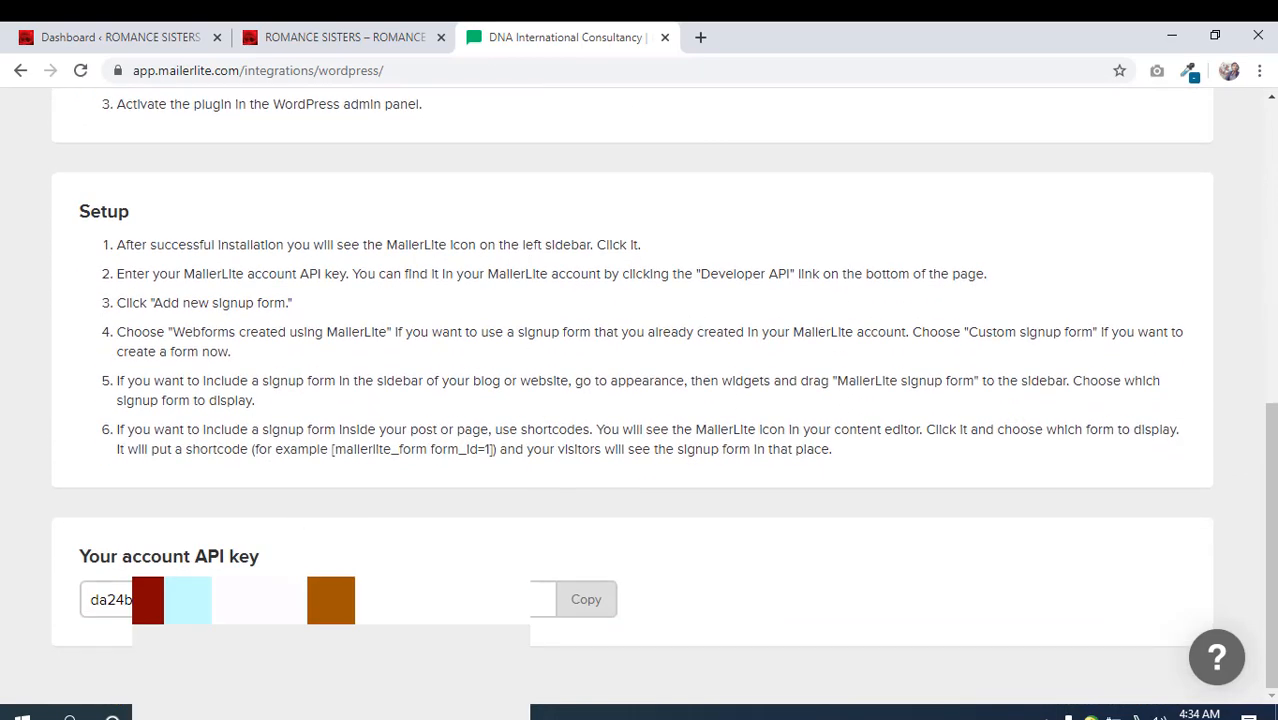
{"action": "left_click", "coordinate": [584, 600]}
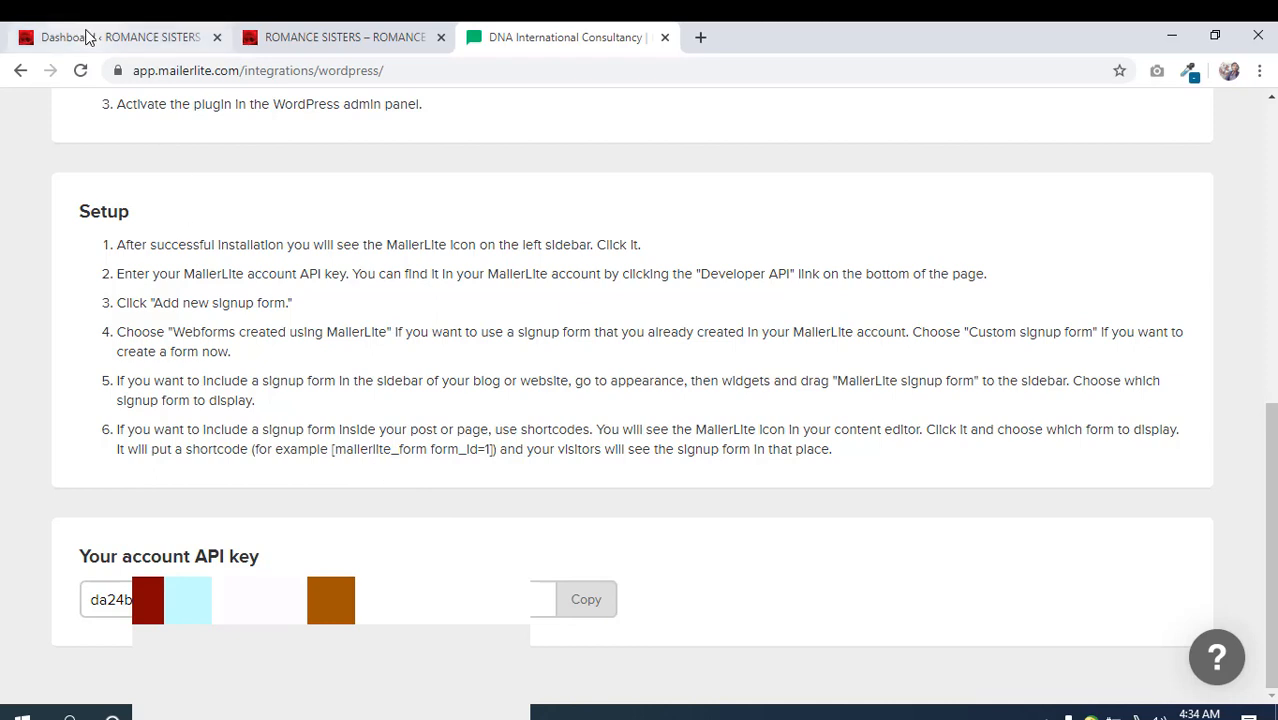
Step: In WordPress Plugins > Add New, search for 'official mailerlite'
{"action": "left_click", "coordinate": [120, 36]}
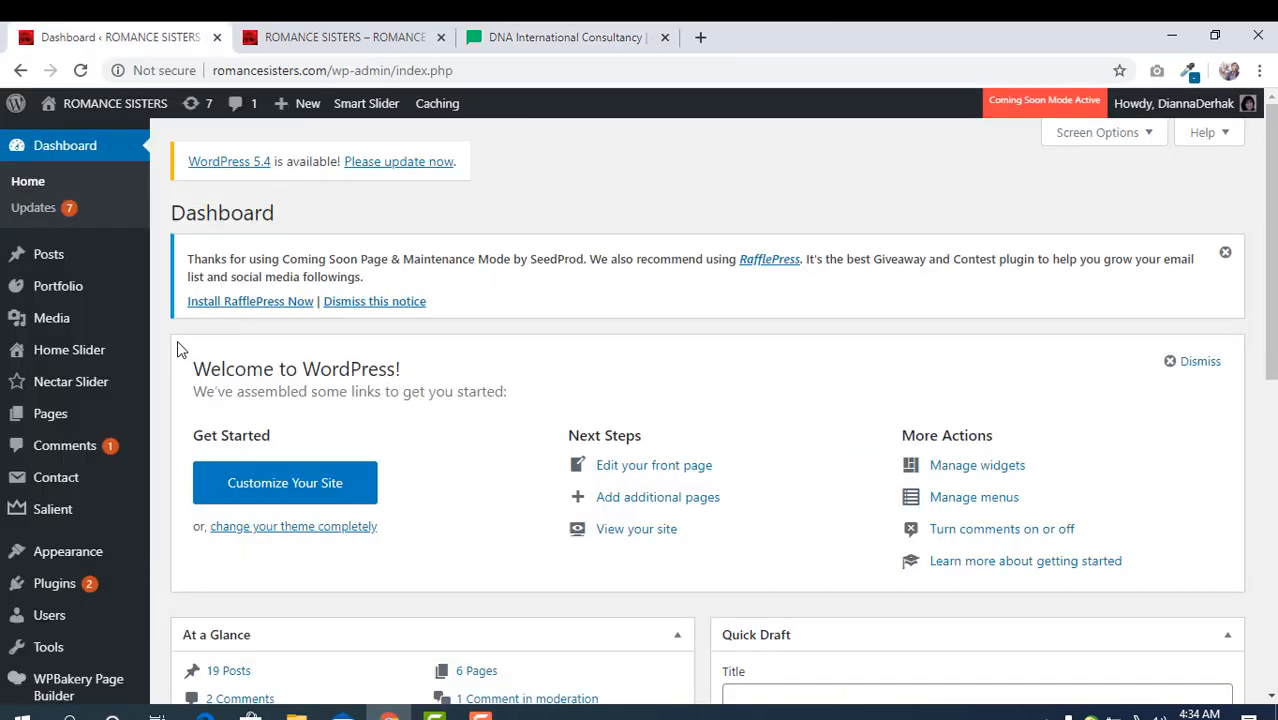
{"action": "mouse_move", "coordinate": [172, 348]}
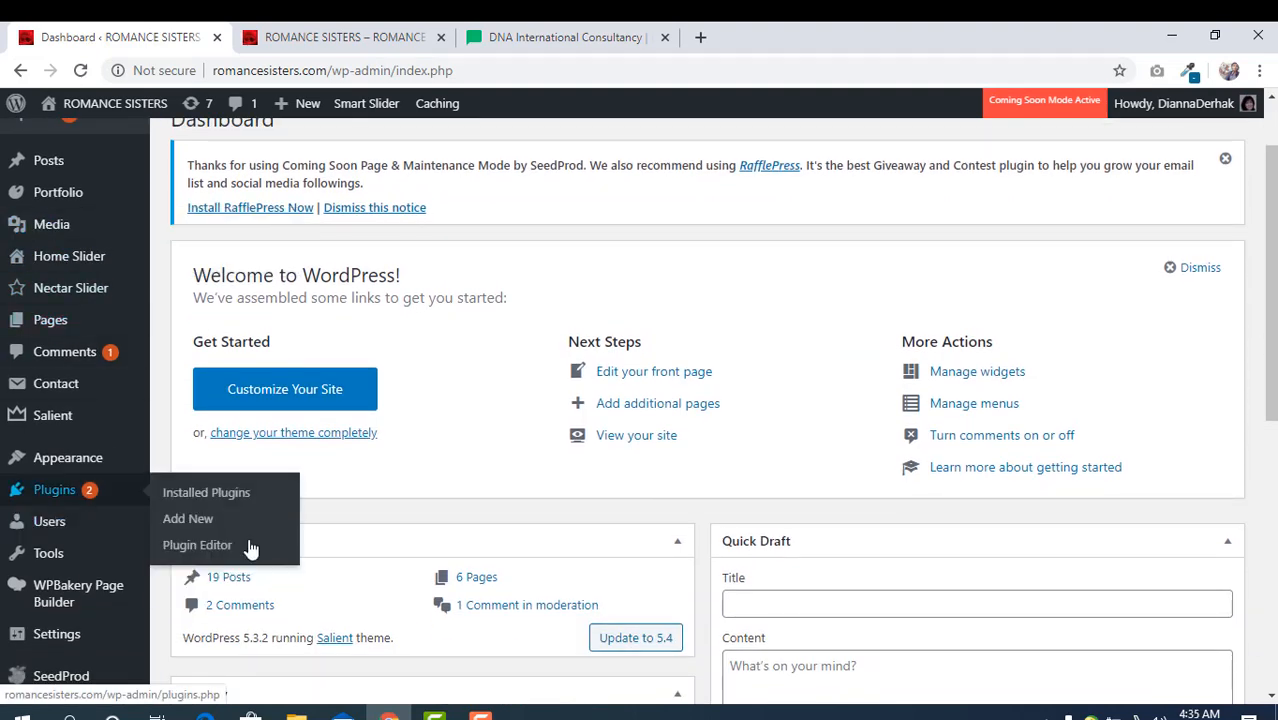
{"action": "left_click", "coordinate": [188, 518]}
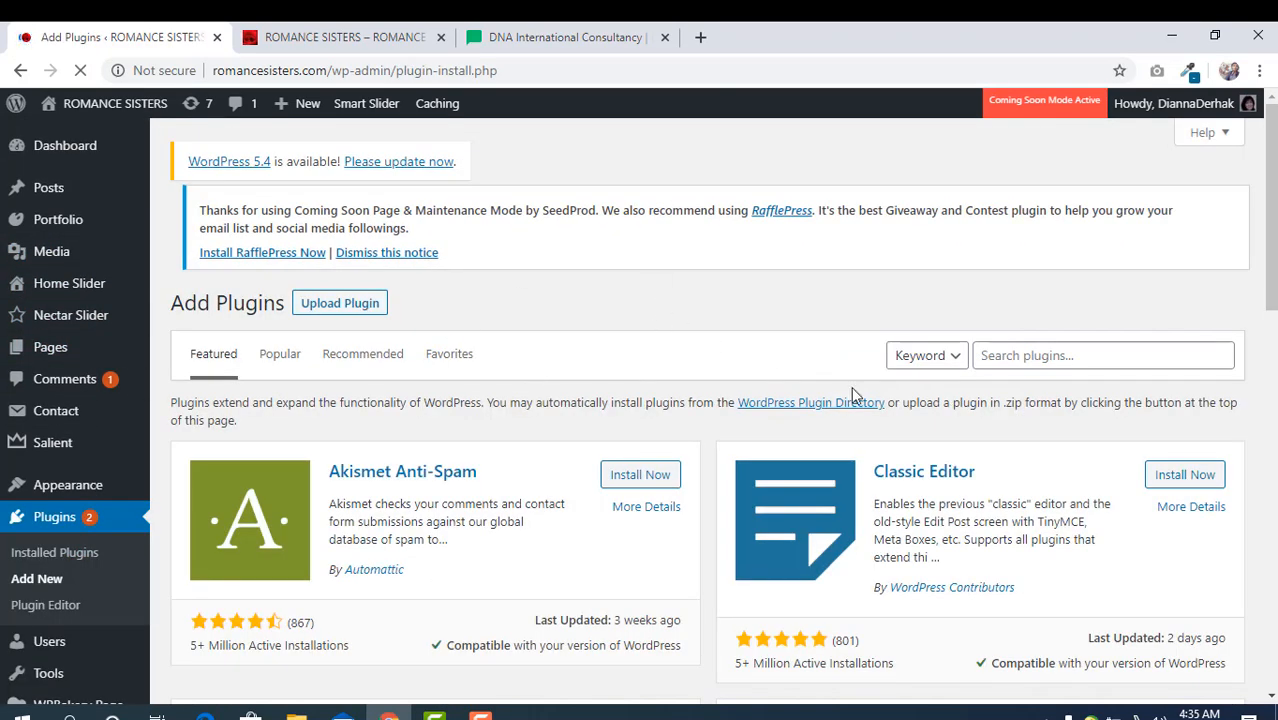
{"action": "left_click", "coordinate": [1104, 356]}
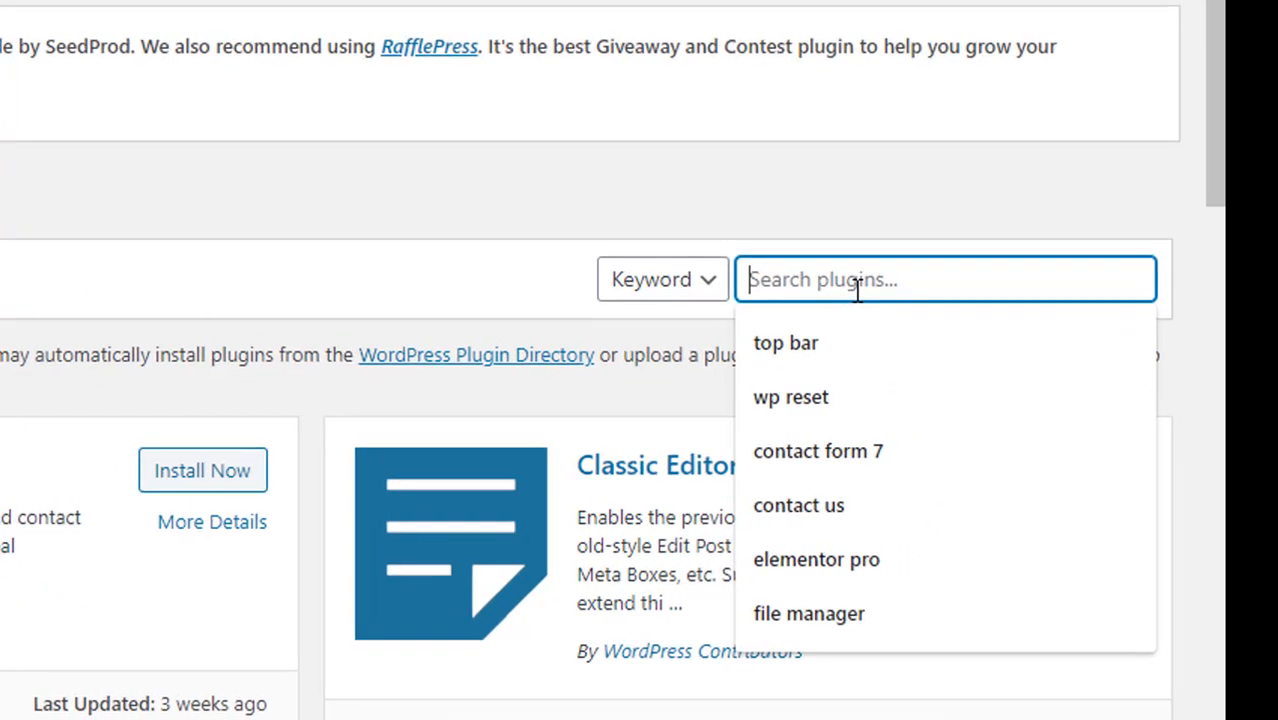
{"action": "type", "text": "offi"}
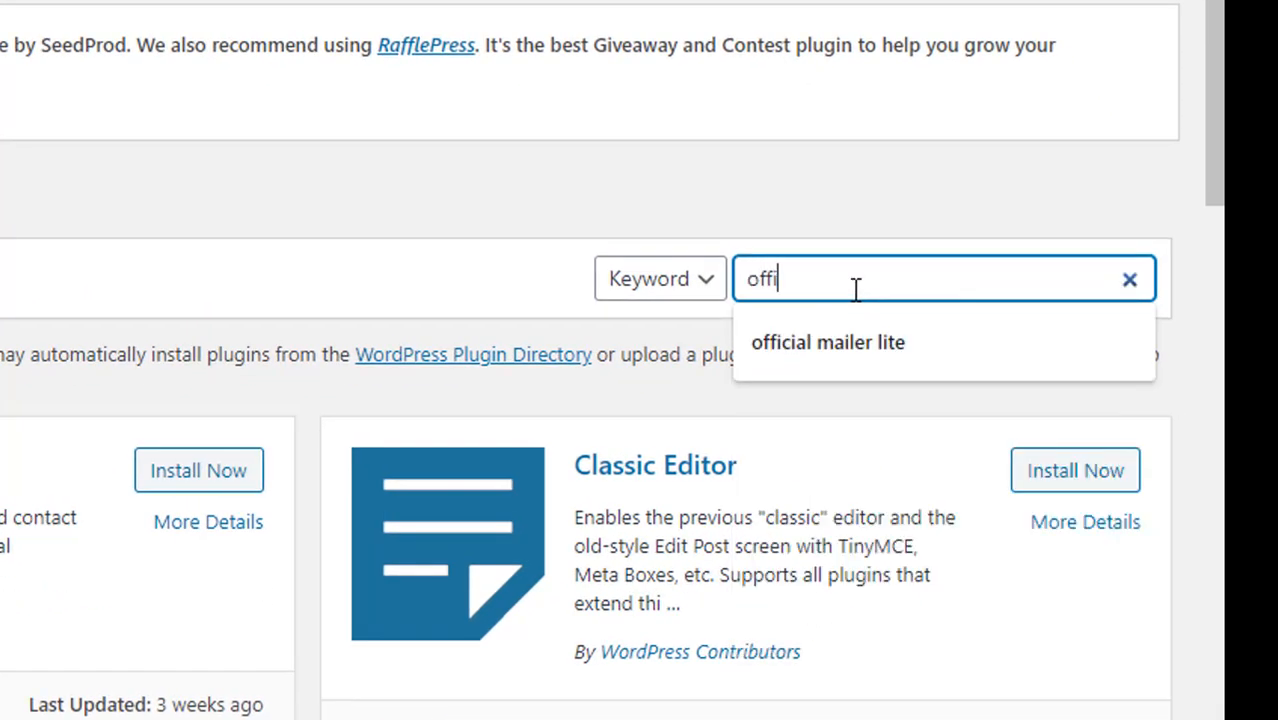
{"action": "type", "text": "l"}
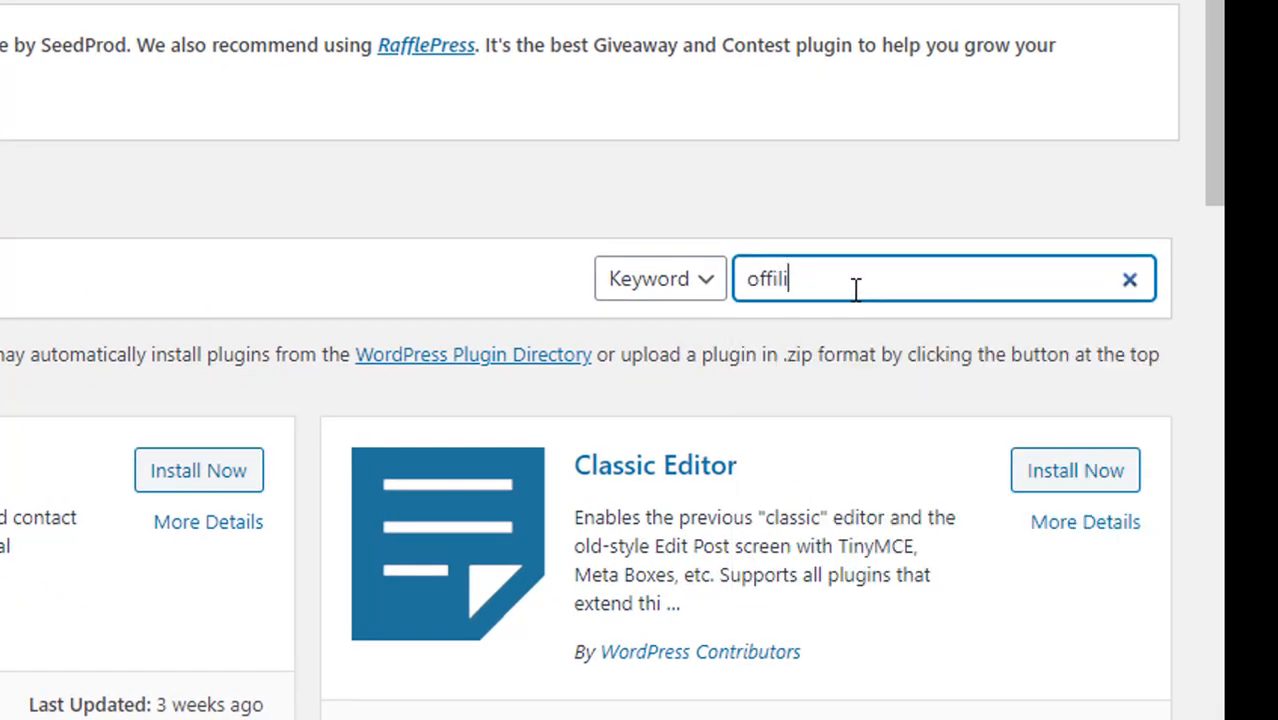
{"action": "type", "text": "official mail"}
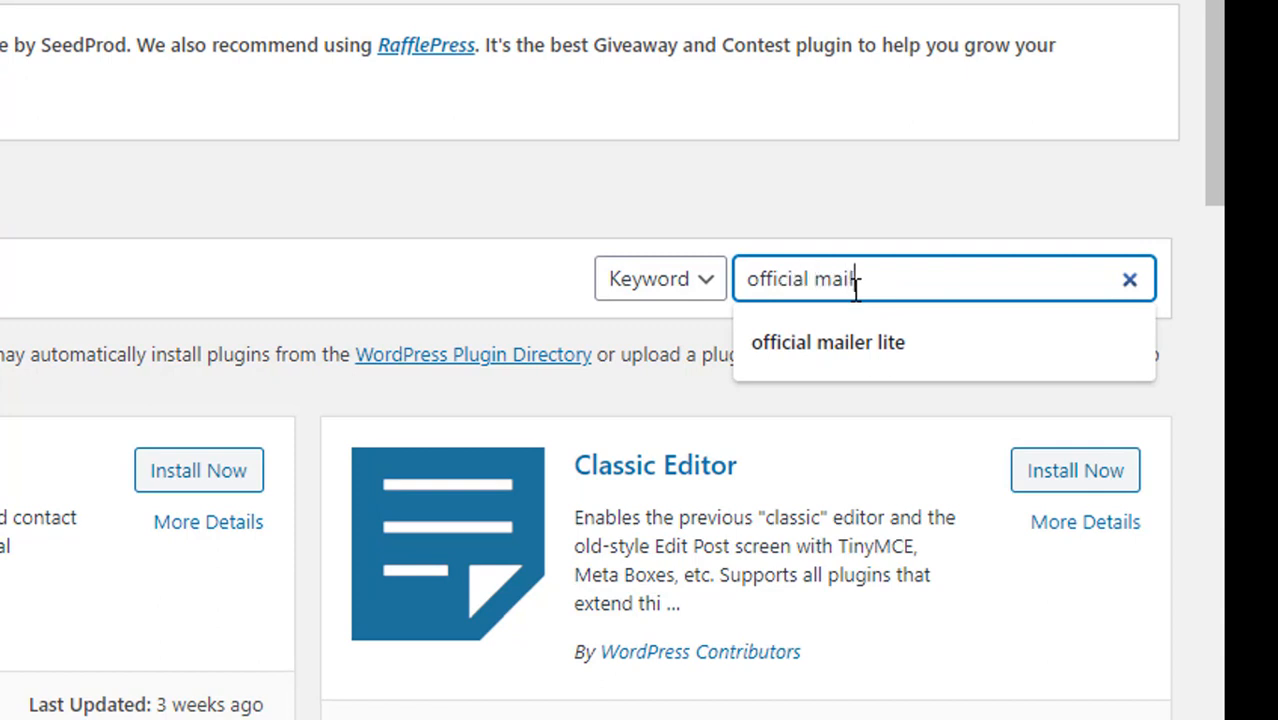
{"action": "type", "text": "erlite"}
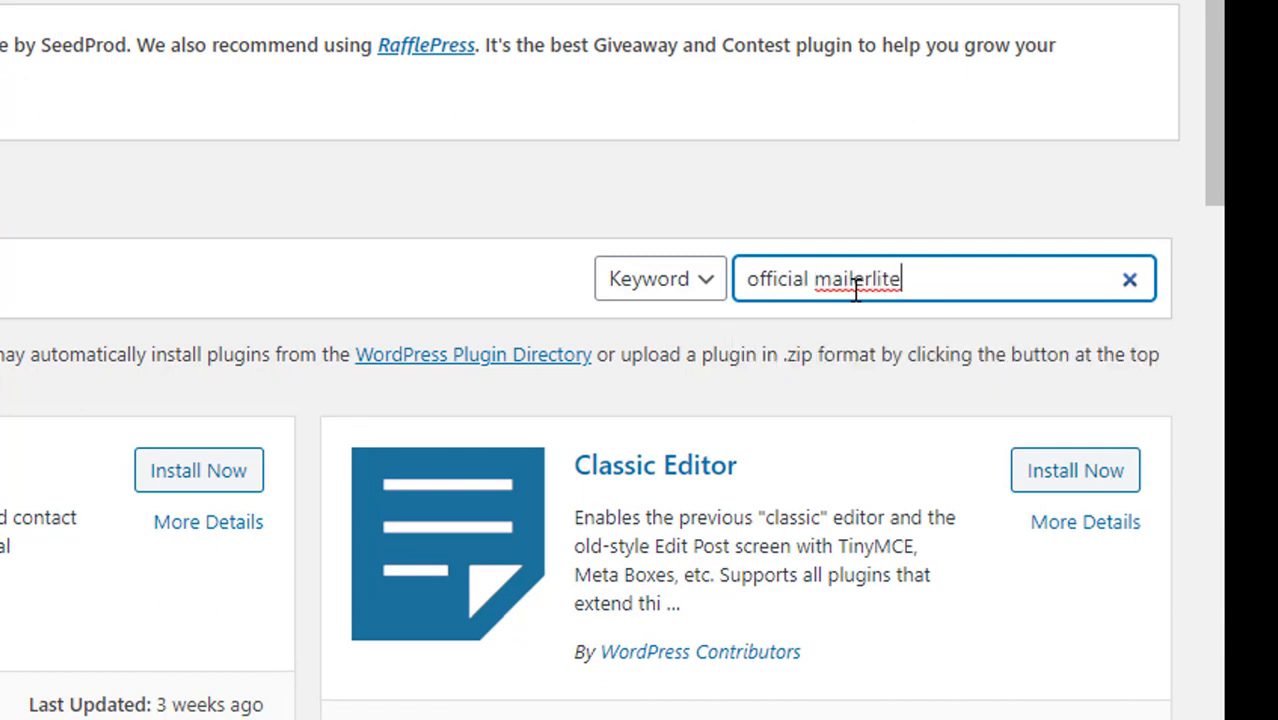
{"action": "key", "text": "Enter"}
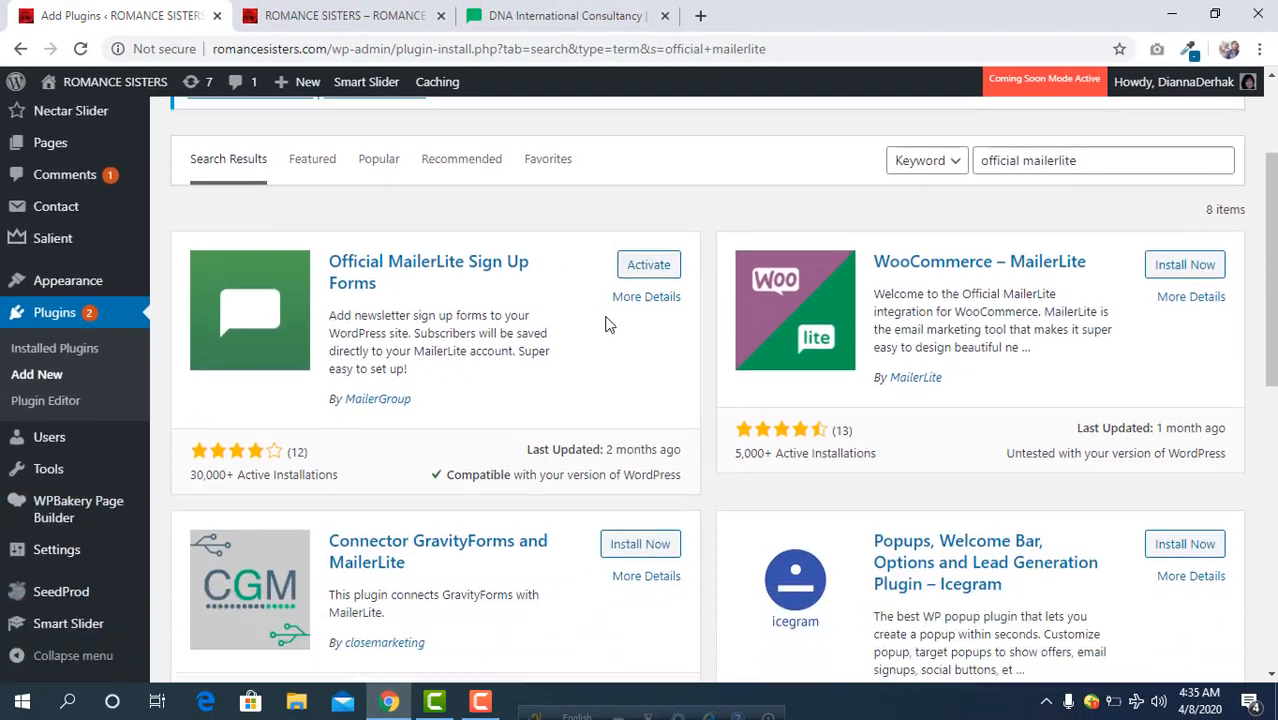
{"action": "mouse_move", "coordinate": [646, 296]}
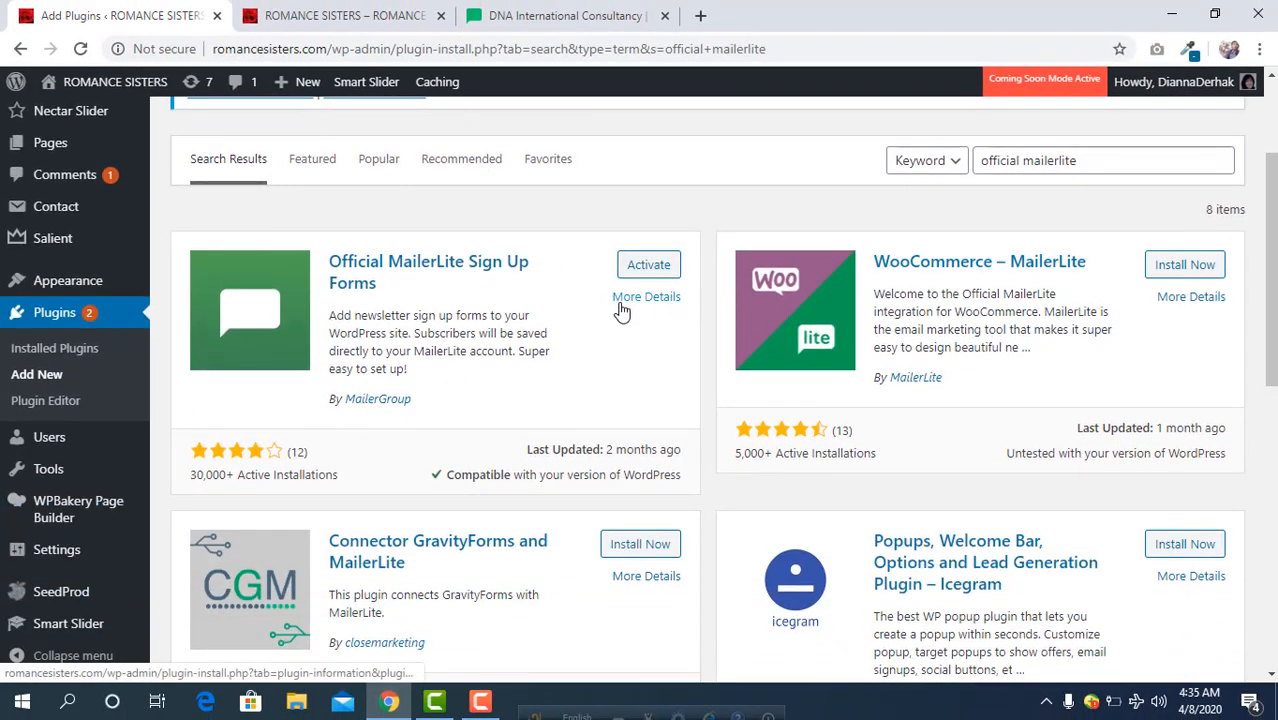
{"action": "mouse_move", "coordinate": [490, 314]}
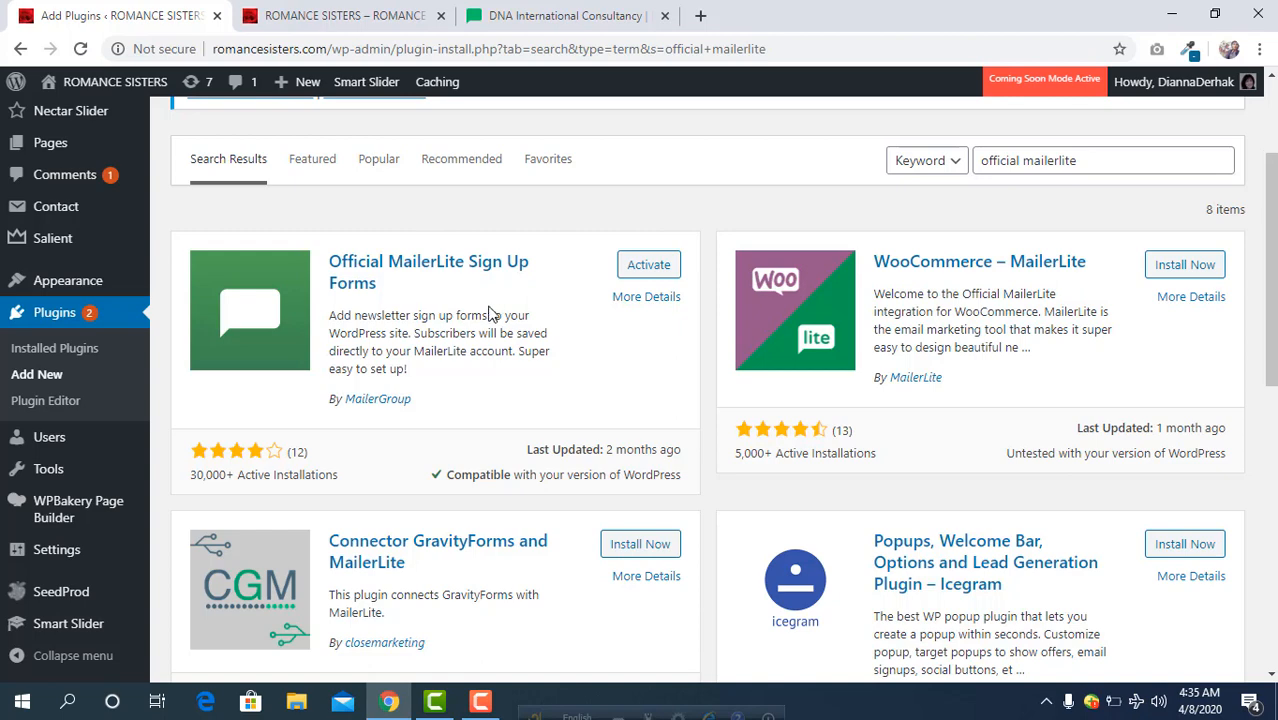
{"action": "mouse_move", "coordinate": [560, 340]}
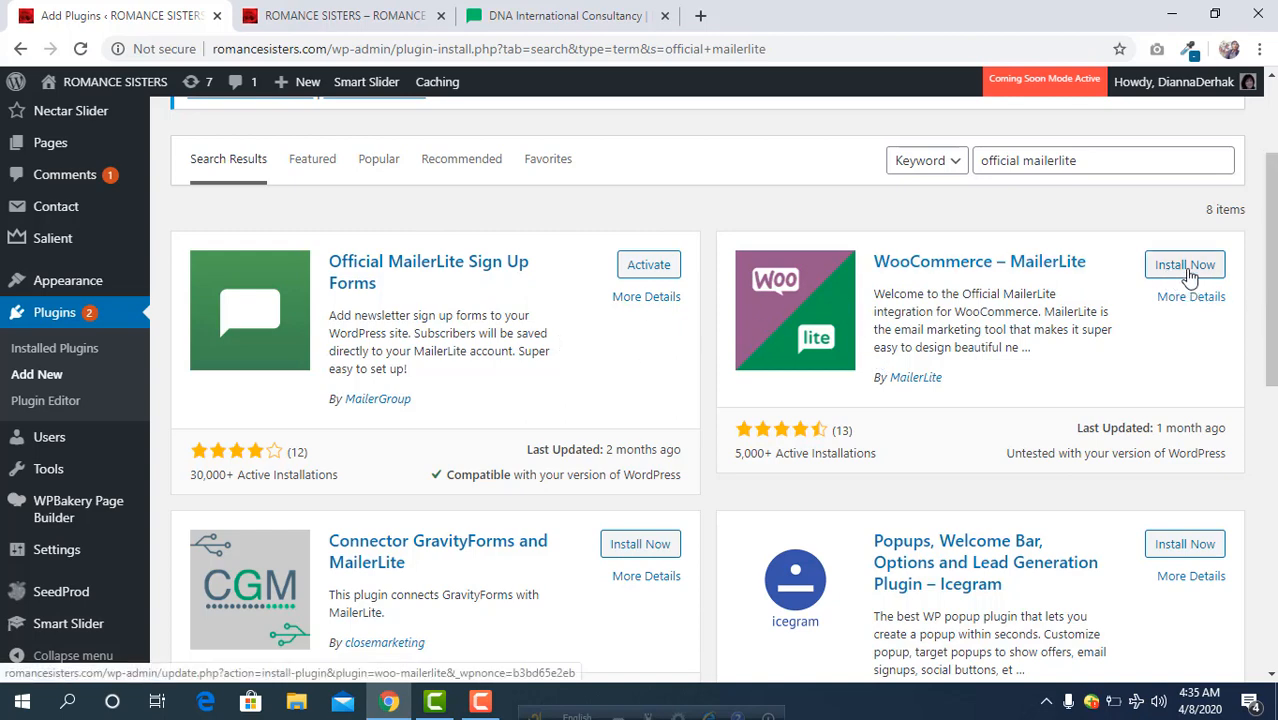
{"action": "mouse_move", "coordinate": [536, 220]}
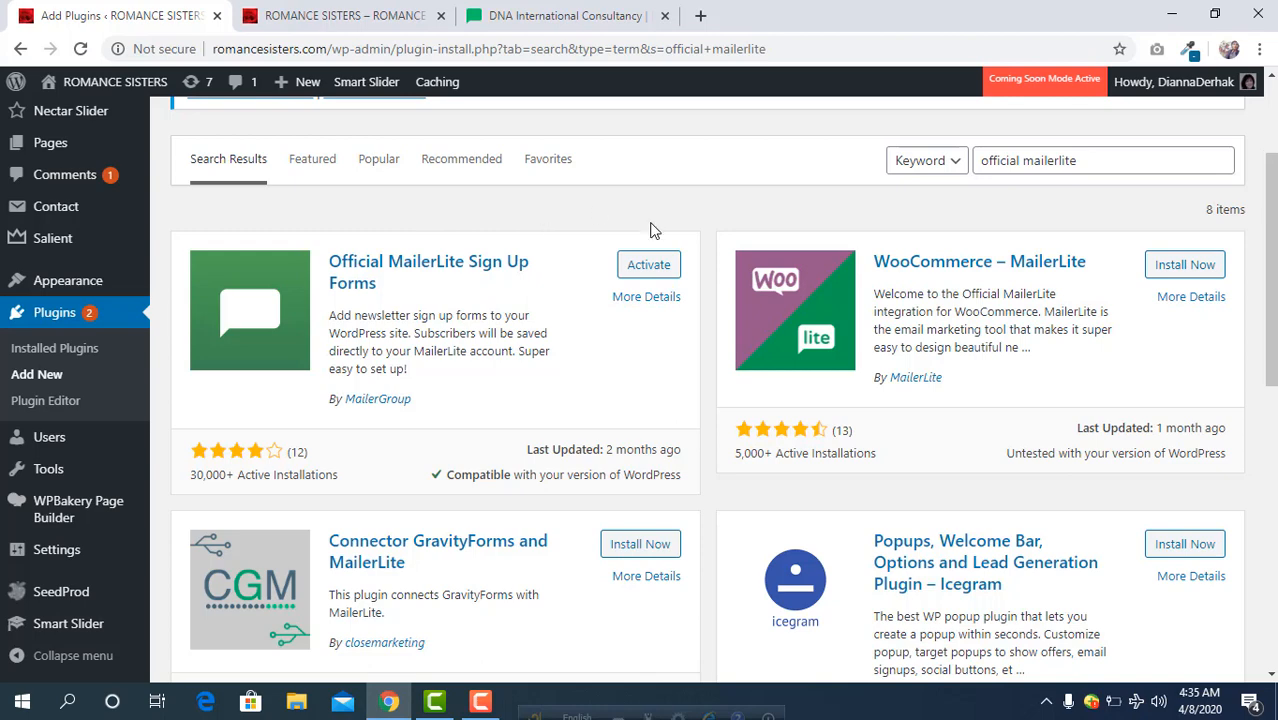
Step: Activate the Official MailerLite Sign Up Forms plugin
{"action": "left_click", "coordinate": [648, 264]}
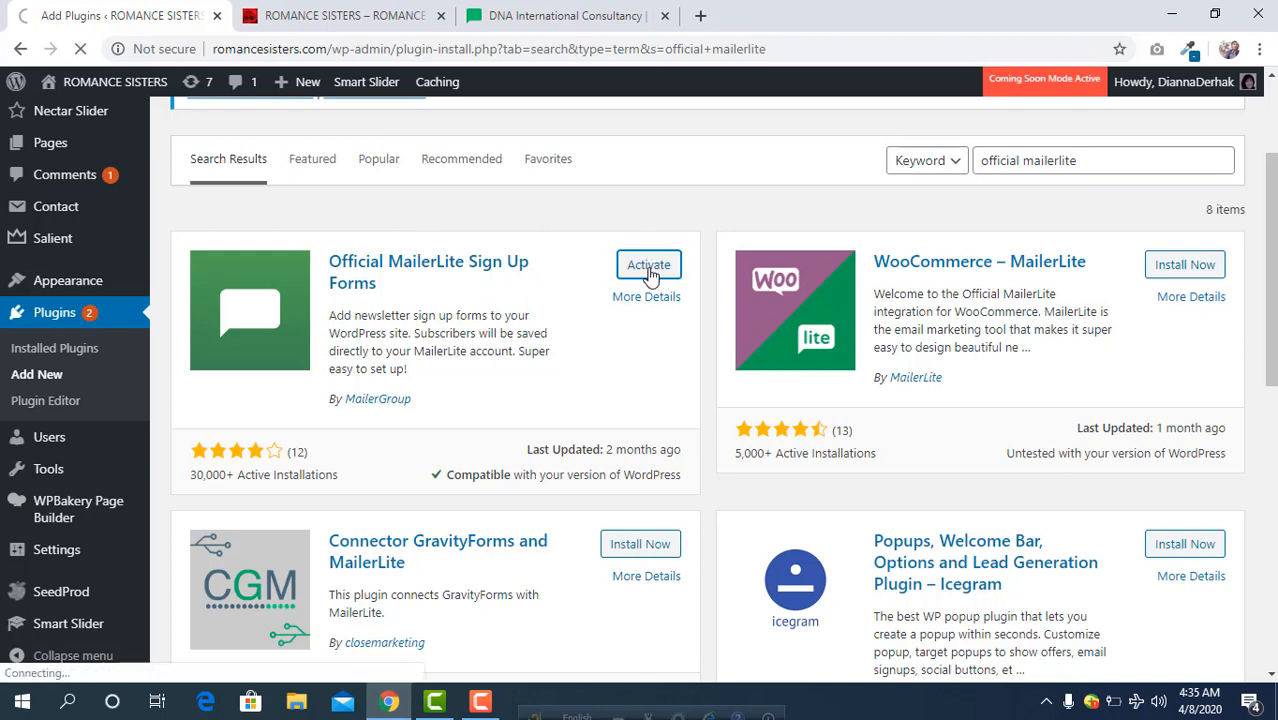
{"action": "left_click", "coordinate": [648, 264]}
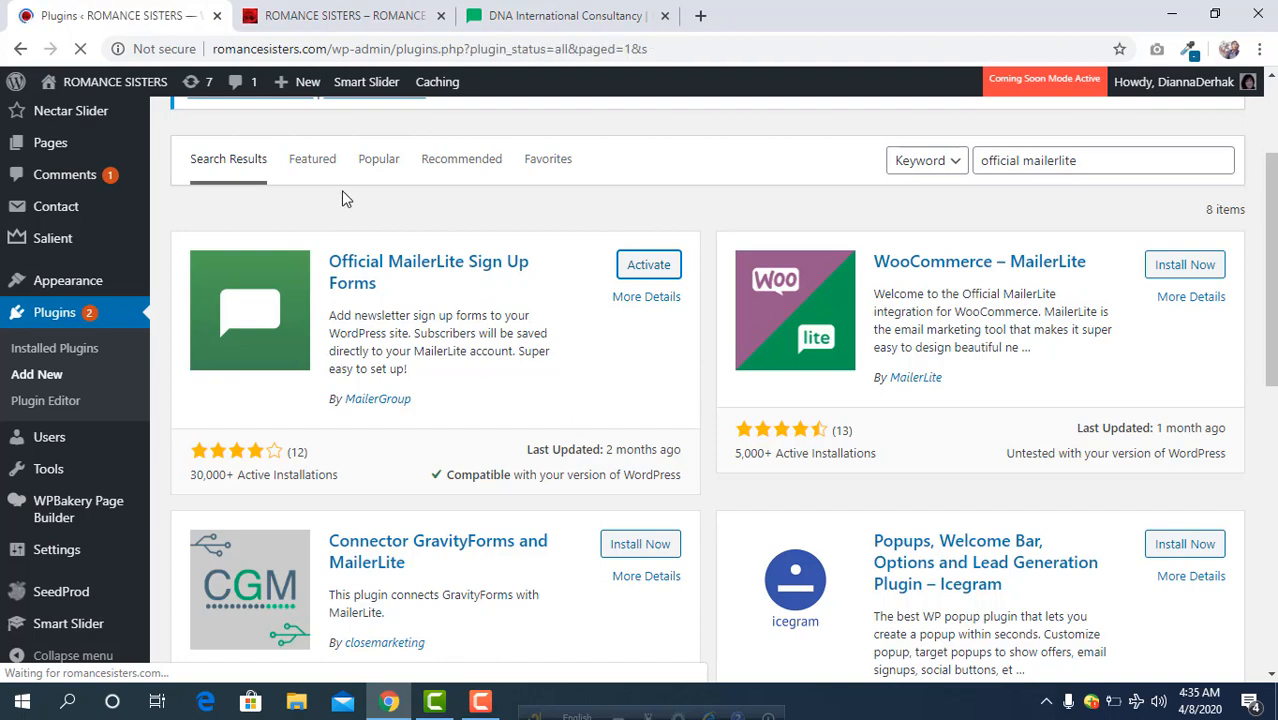
{"action": "left_click", "coordinate": [648, 264]}
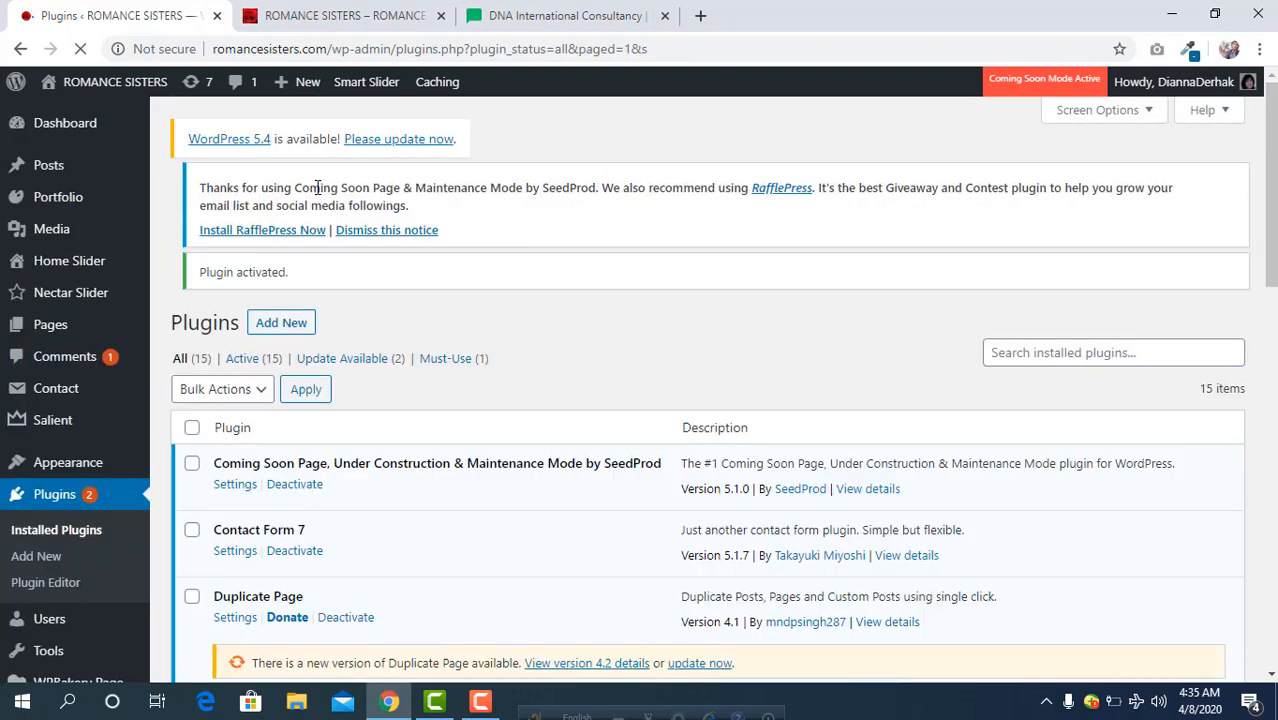
{"action": "scroll", "scroll_direction": "down", "scroll_amount": 3}
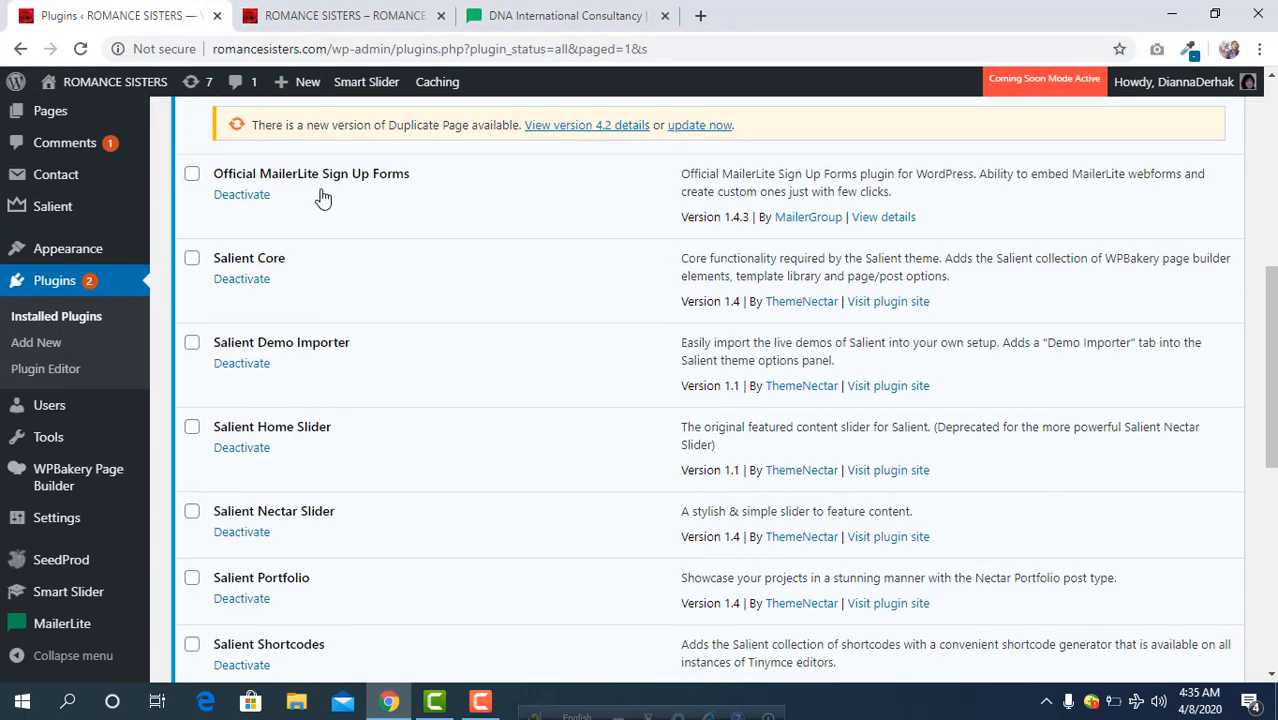
{"action": "mouse_move", "coordinate": [62, 624]}
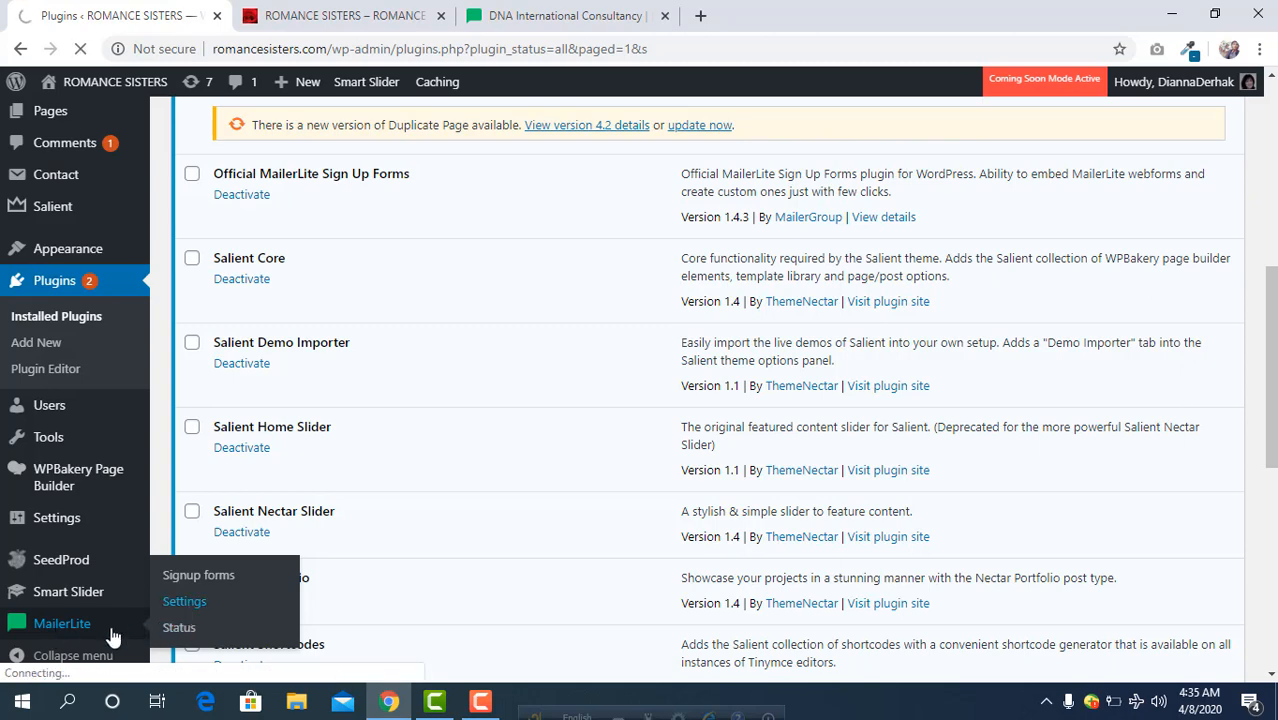
Step: Enter the MailerLite API key in the plugin settings and save it
{"action": "left_click", "coordinate": [184, 600]}
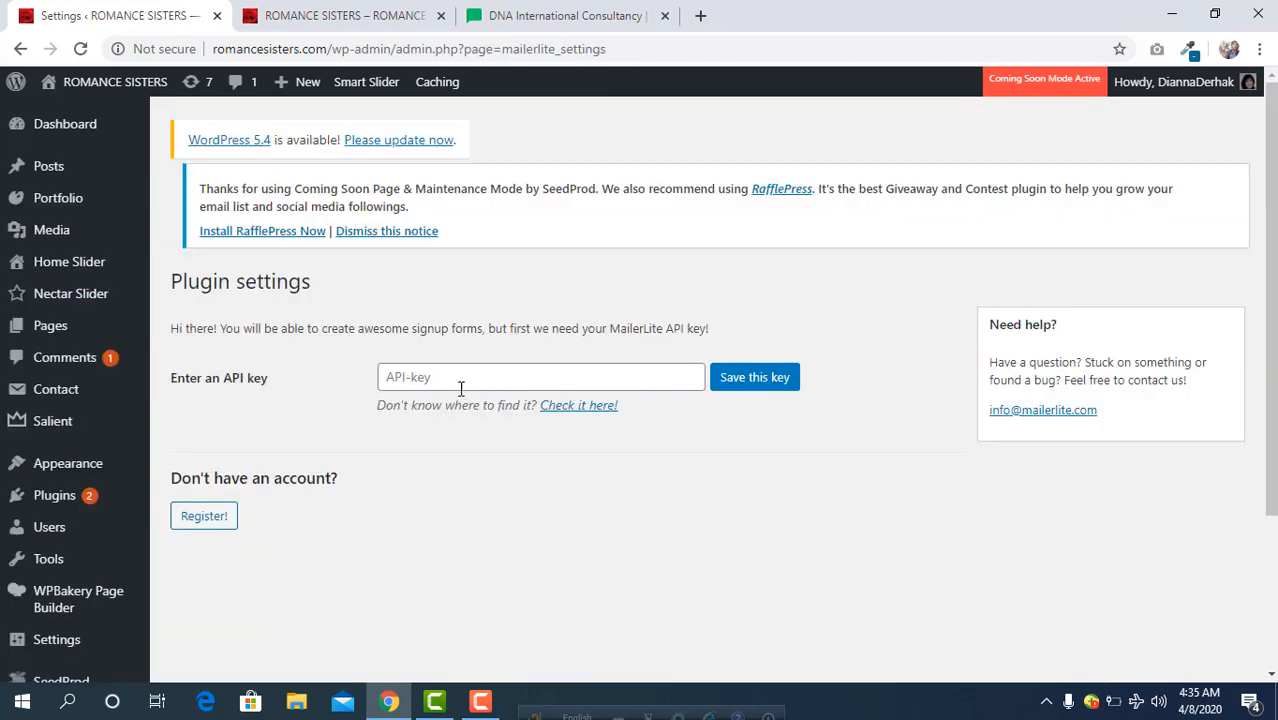
{"action": "left_click", "coordinate": [566, 16]}
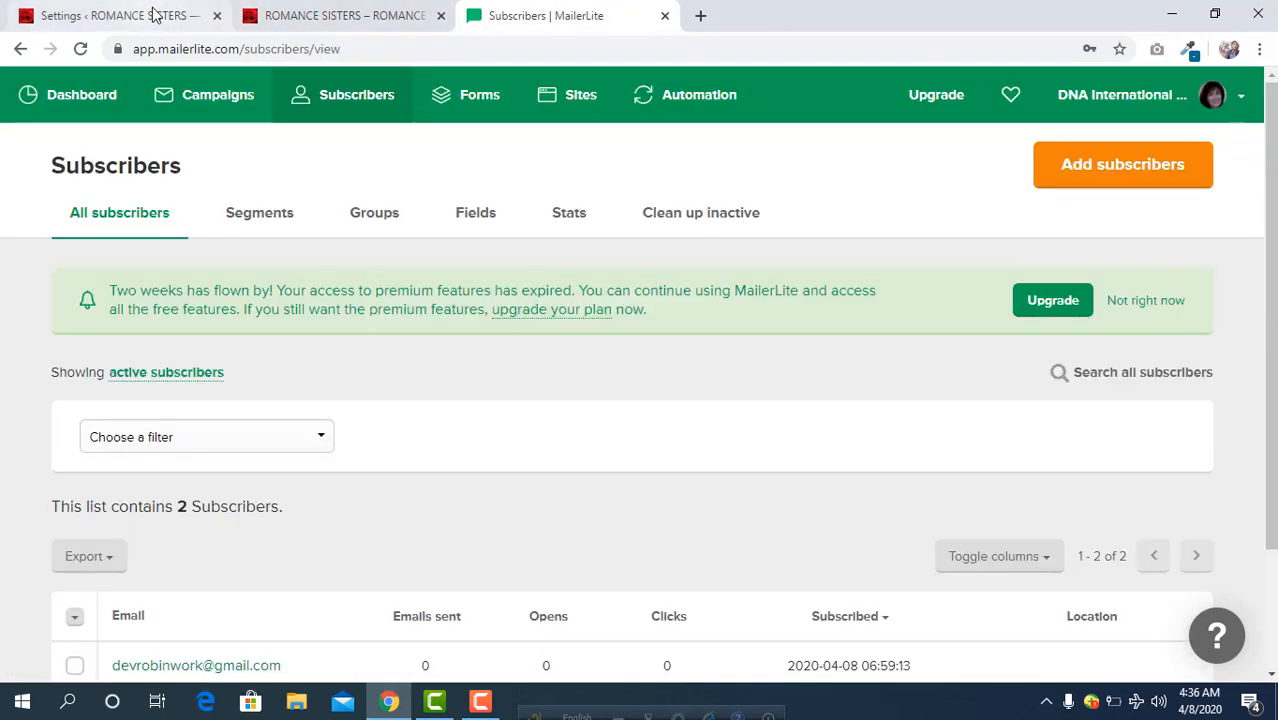
{"action": "scroll", "scroll_direction": "down", "scroll_amount": 3}
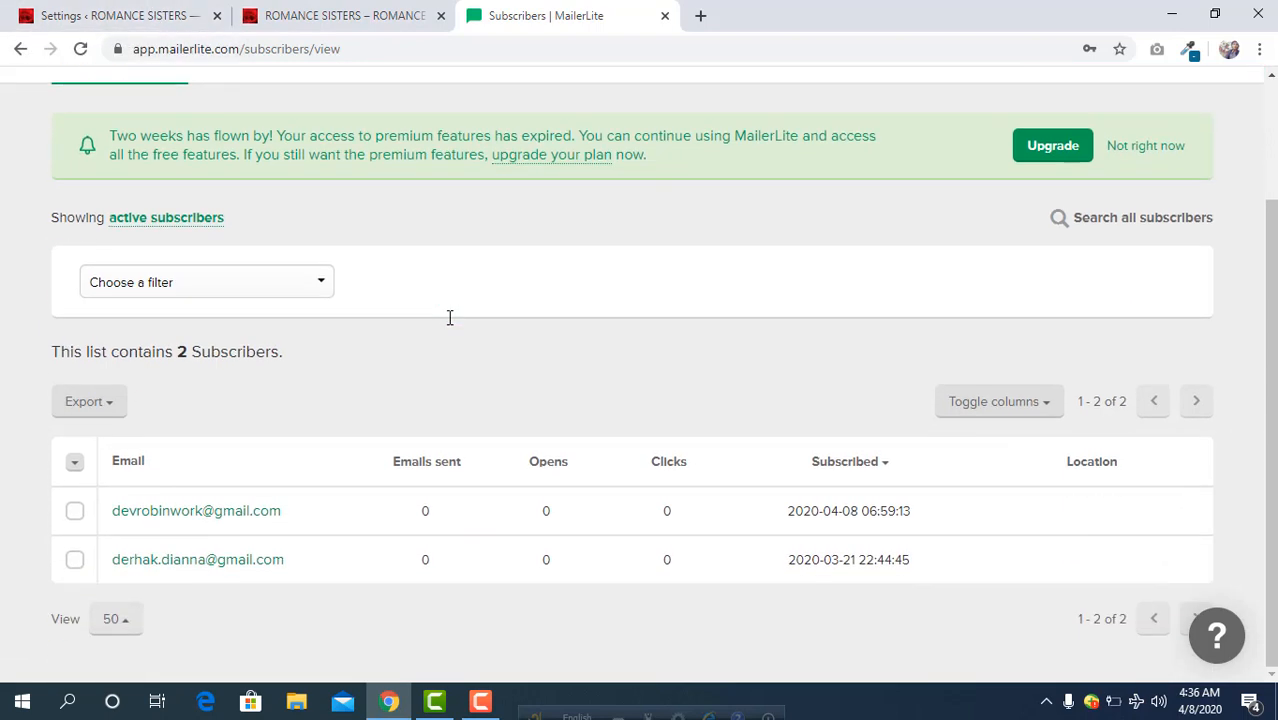
{"action": "left_click", "coordinate": [114, 16]}
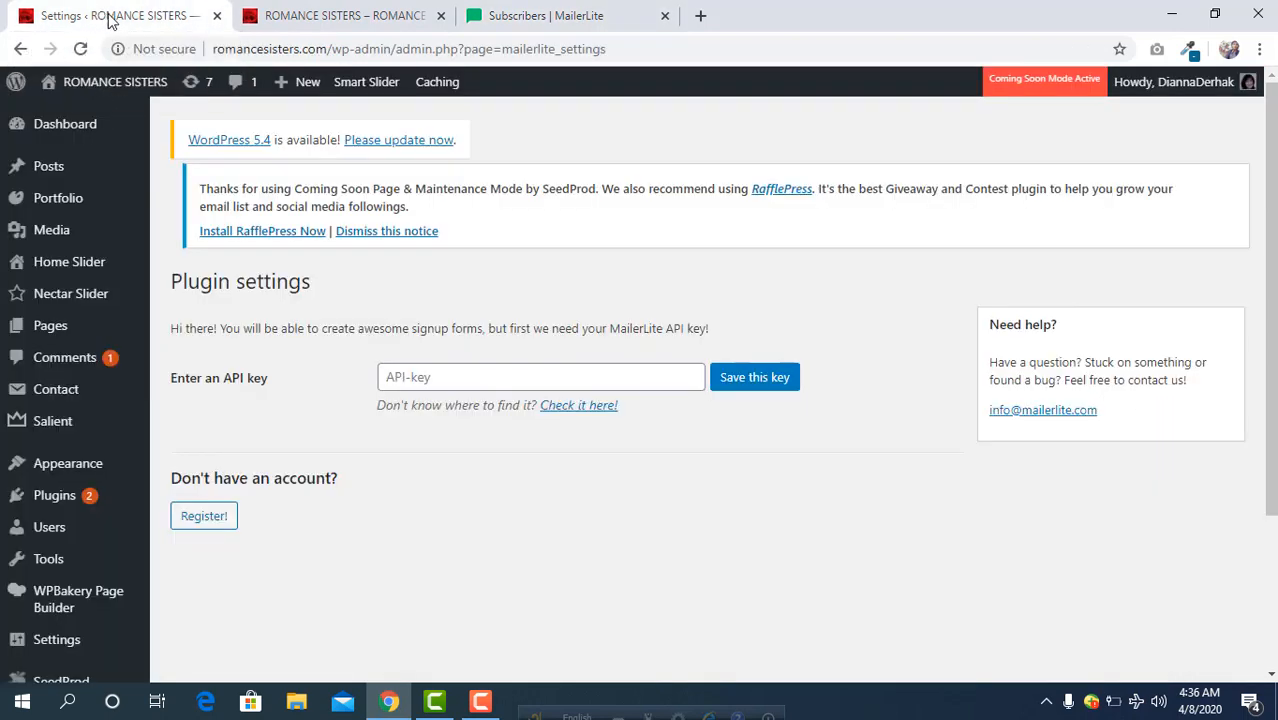
{"action": "mouse_move", "coordinate": [410, 116]}
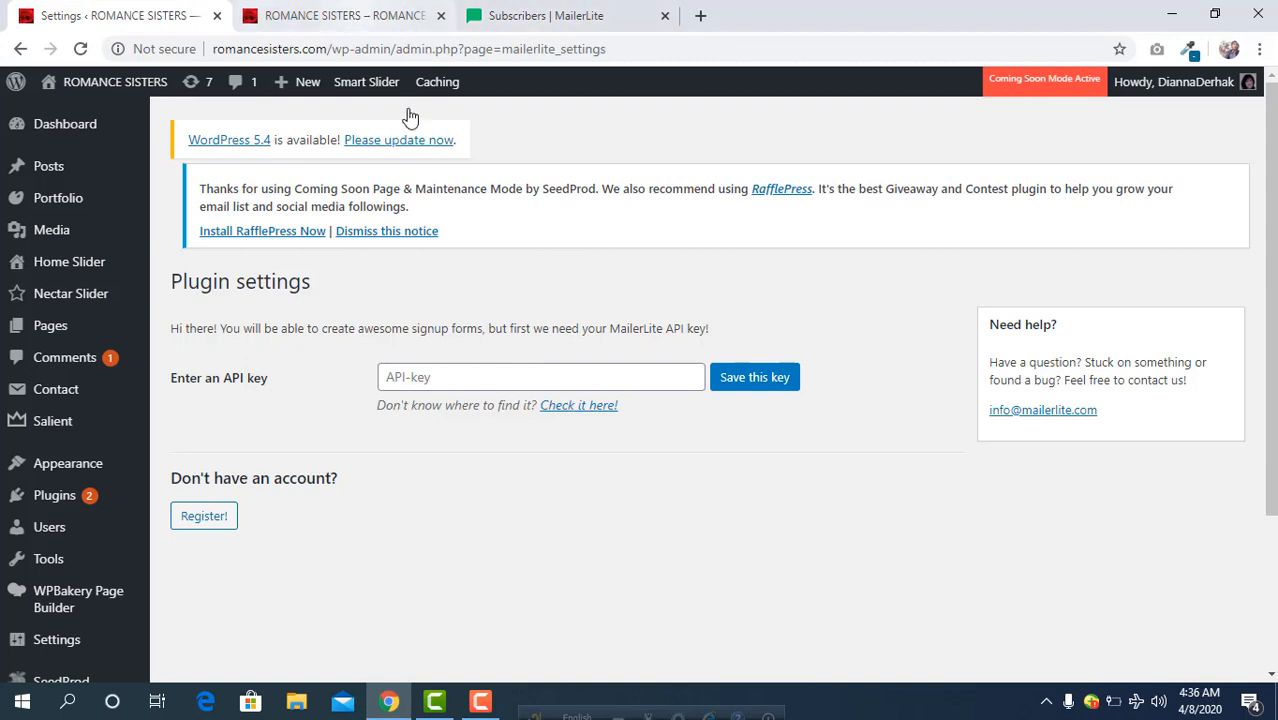
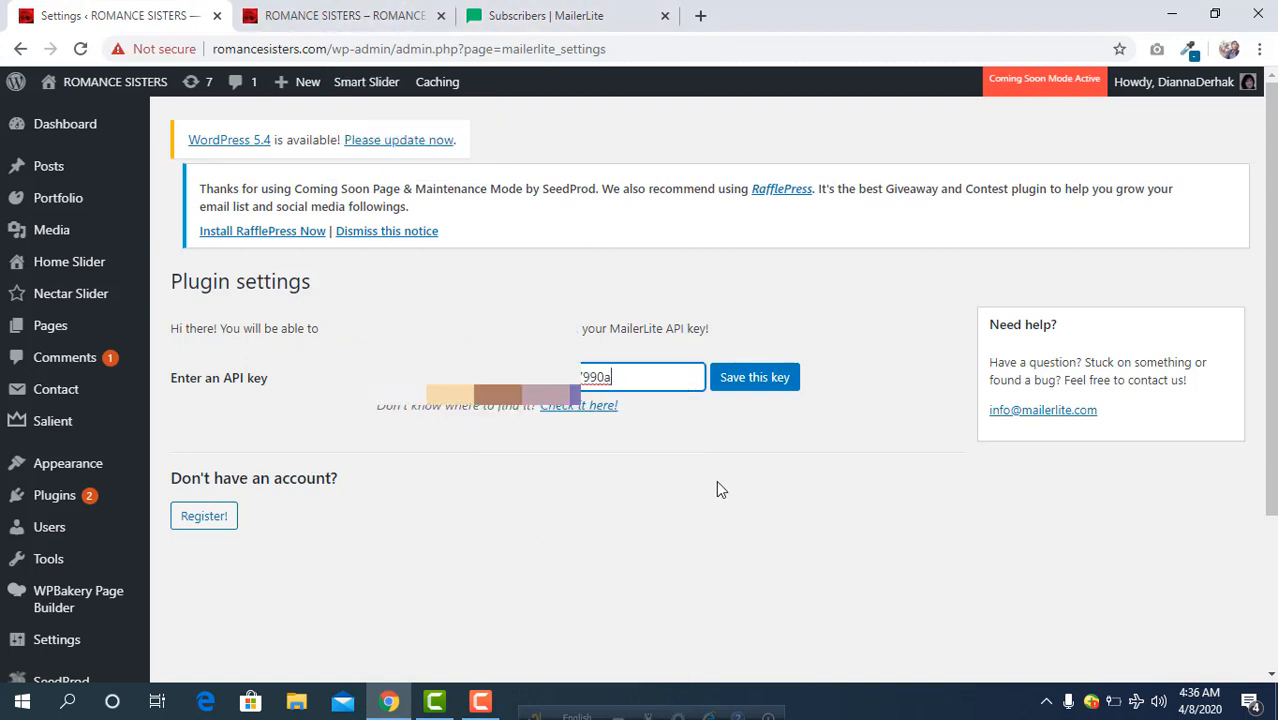
{"action": "left_click", "coordinate": [754, 376]}
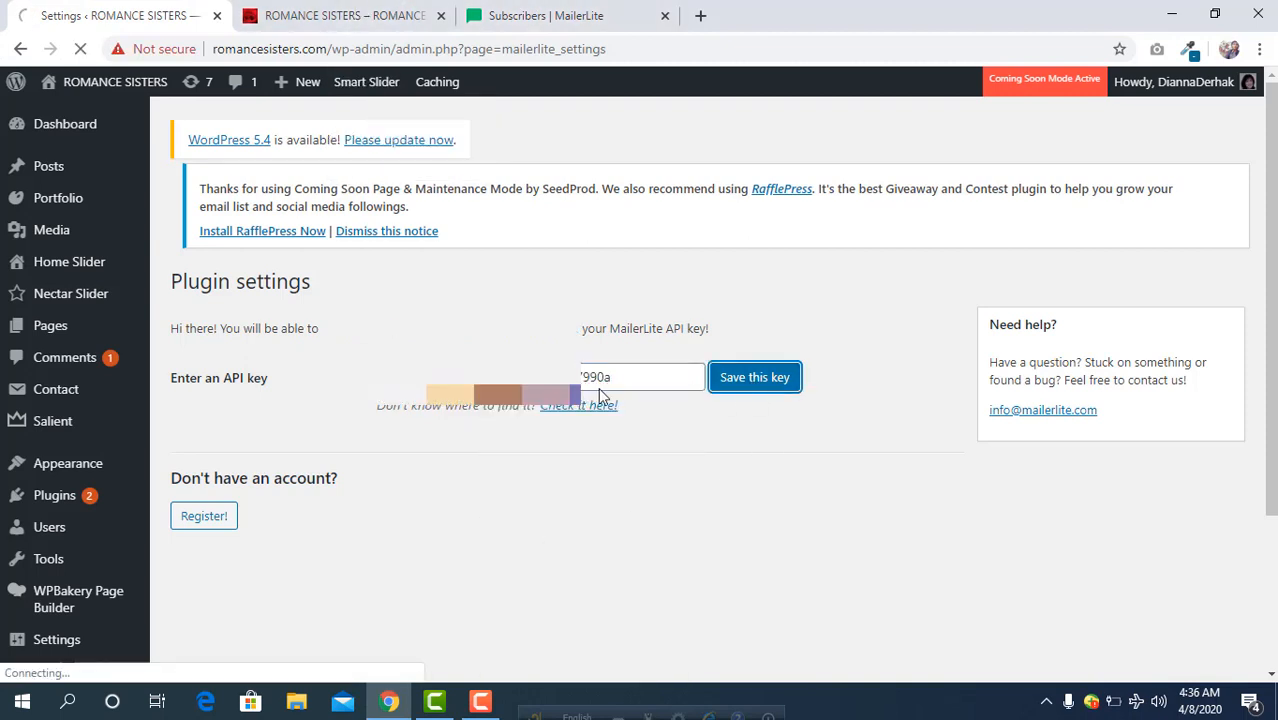
{"action": "left_click", "coordinate": [754, 376]}
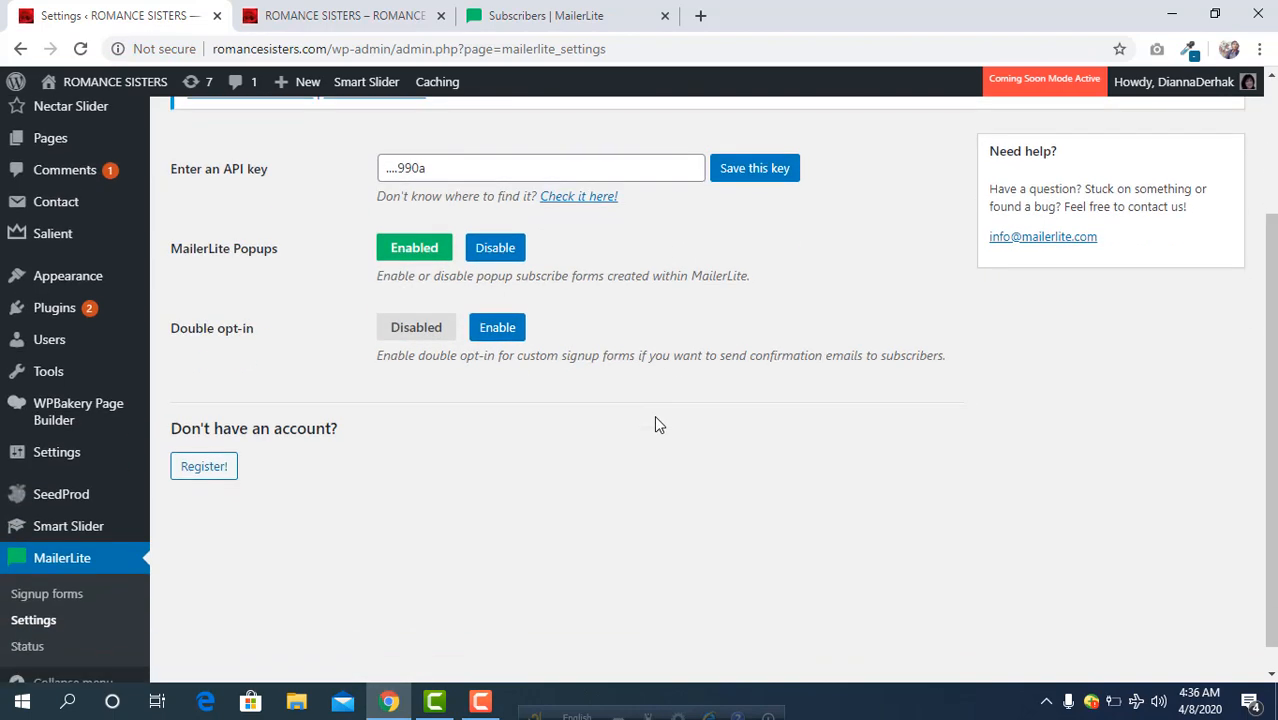
Step: Go to the MailerLite Signup forms list
{"action": "scroll", "scroll_direction": "down", "scroll_amount": 3}
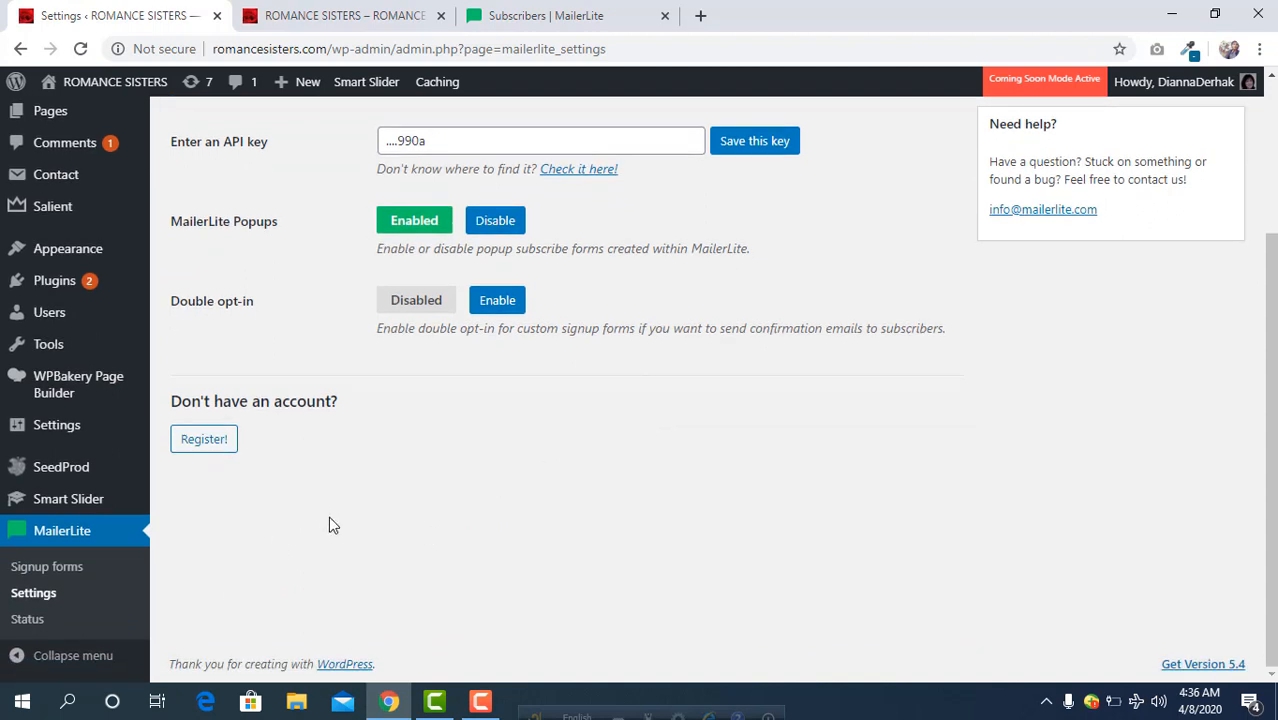
{"action": "mouse_move", "coordinate": [318, 534]}
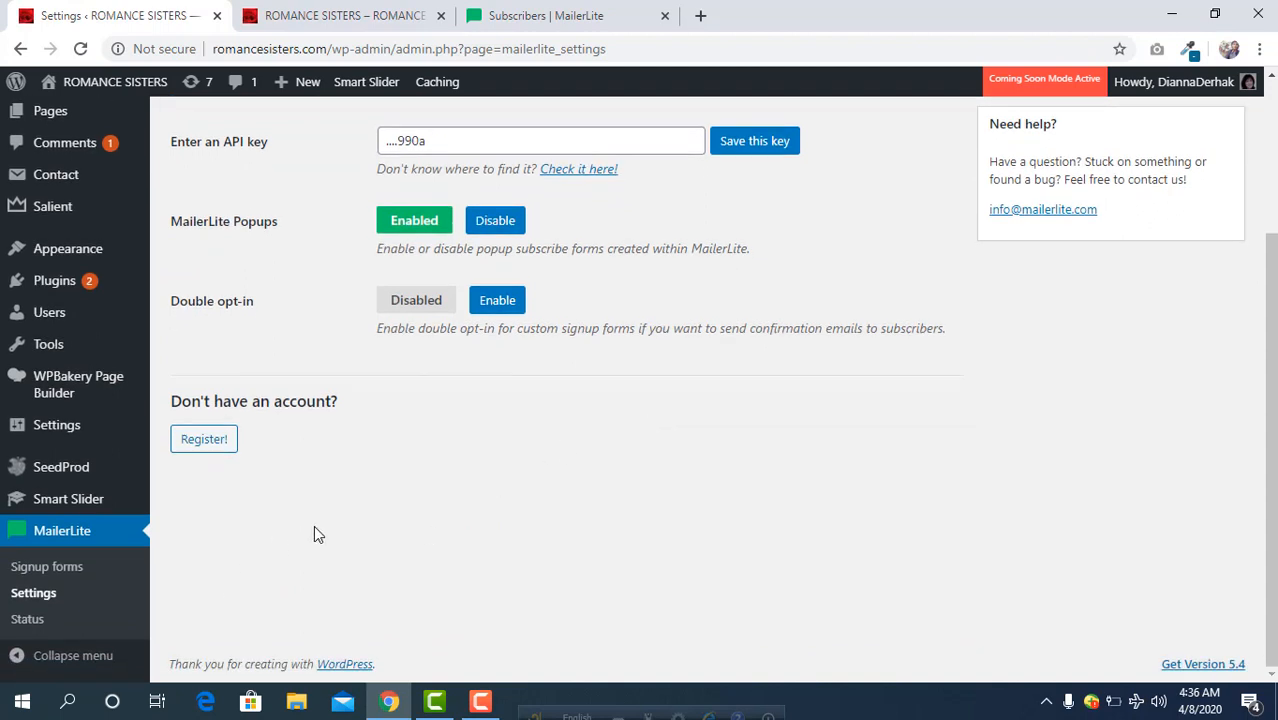
{"action": "left_click", "coordinate": [46, 566]}
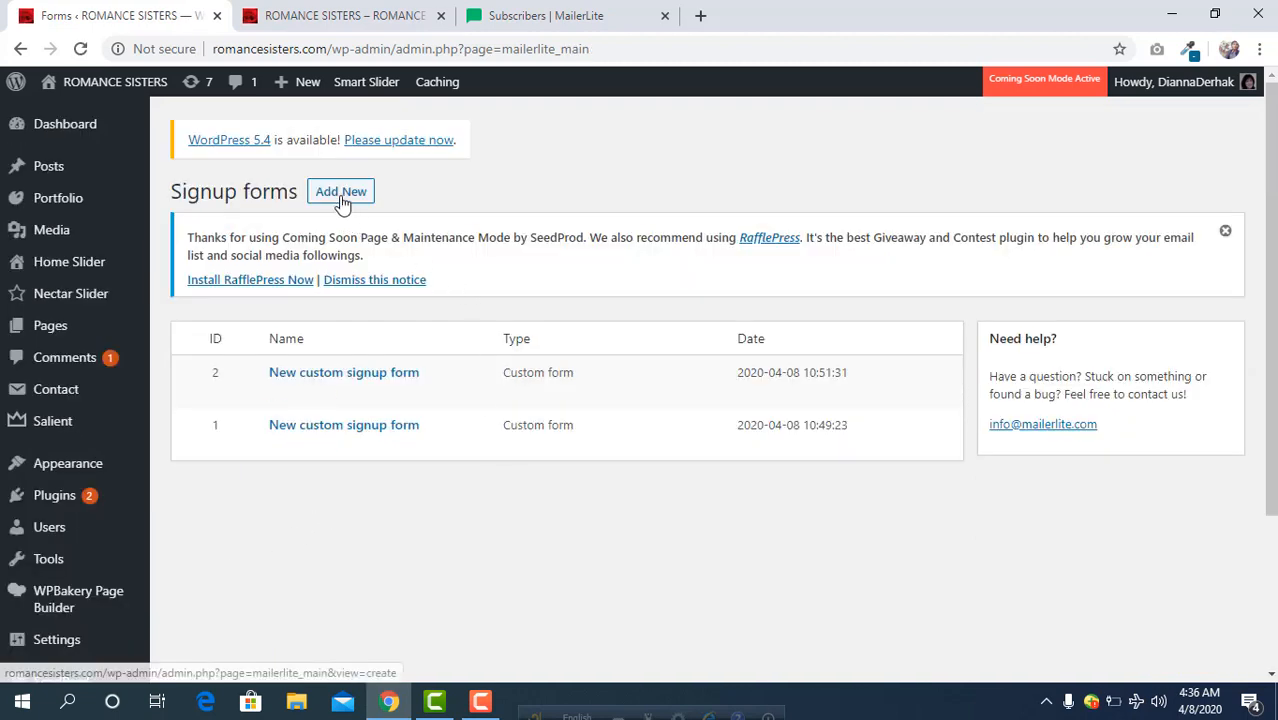
{"action": "mouse_move", "coordinate": [332, 206]}
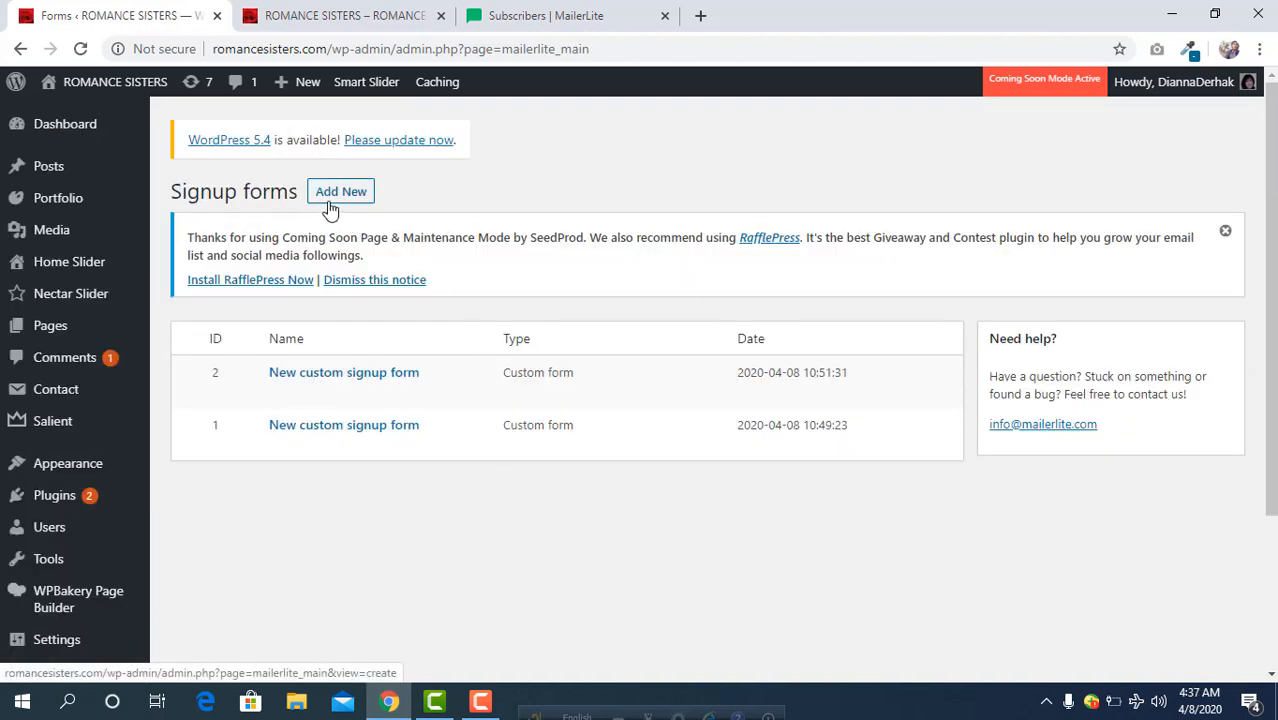
Step: Add a new custom signup form named 'subscribe form' with the RomanceSisters.com group ticked
{"action": "left_click", "coordinate": [340, 192]}
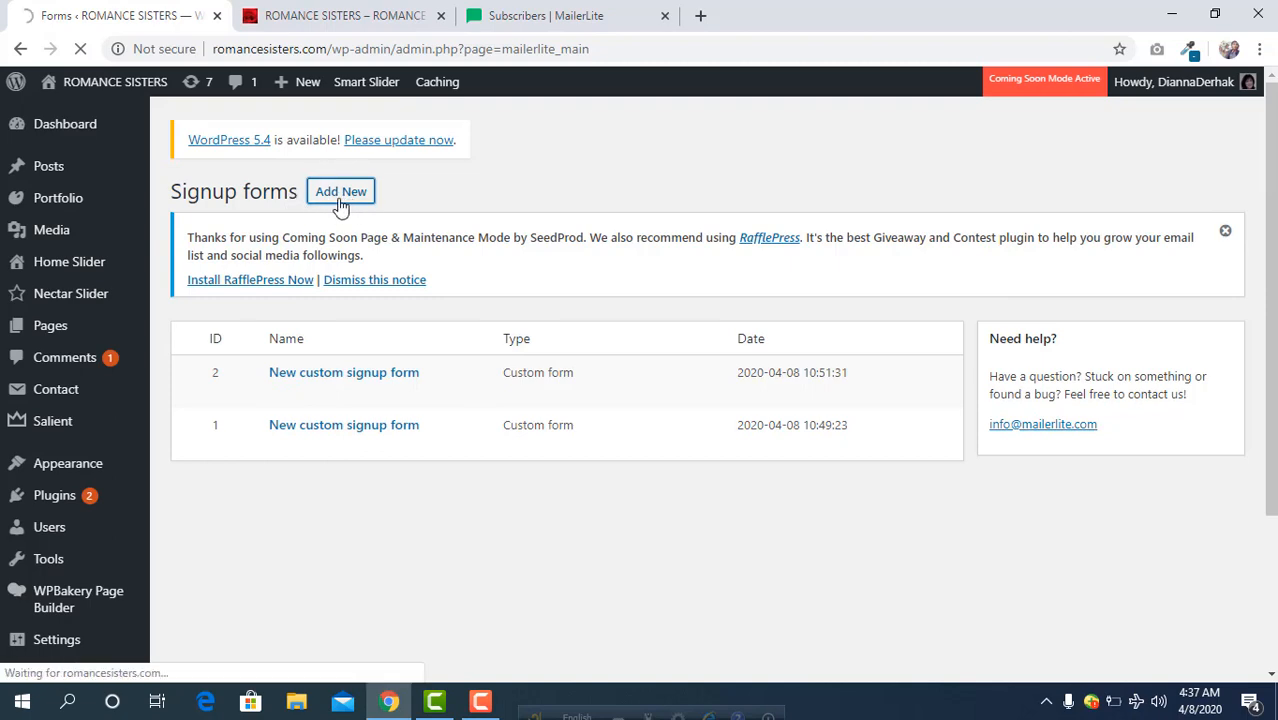
{"action": "left_click", "coordinate": [340, 192]}
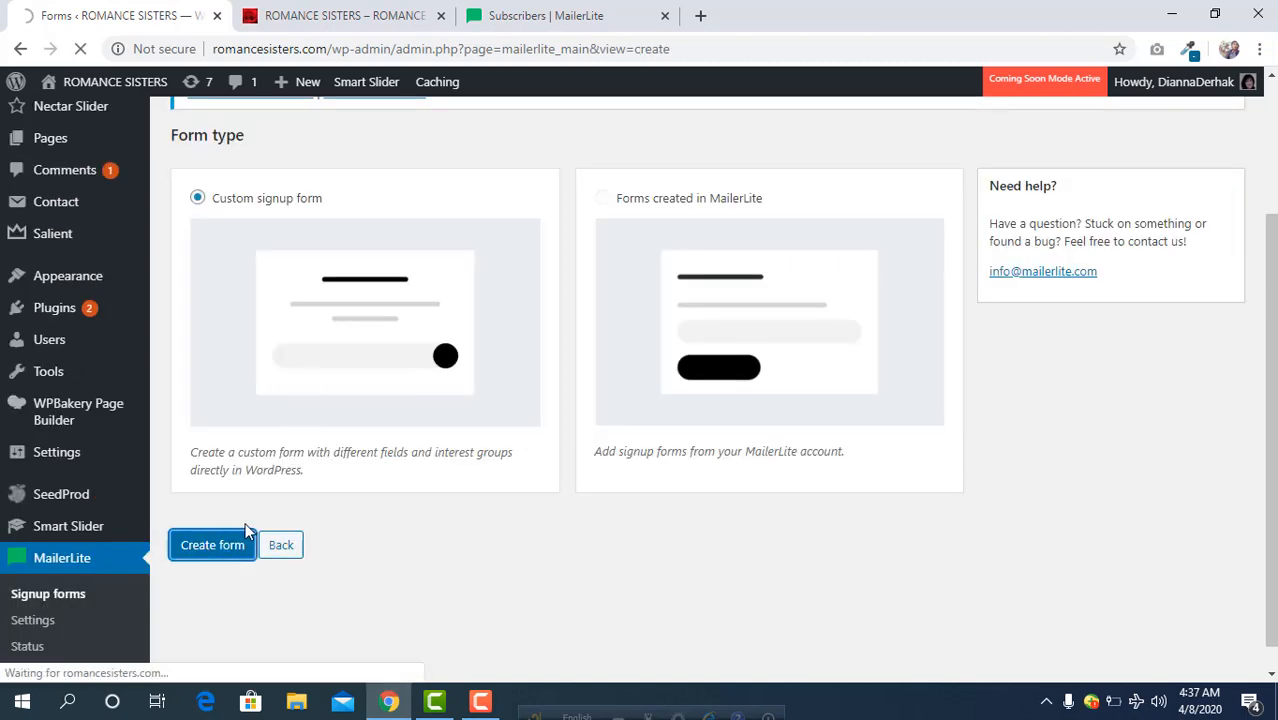
{"action": "left_click", "coordinate": [212, 544]}
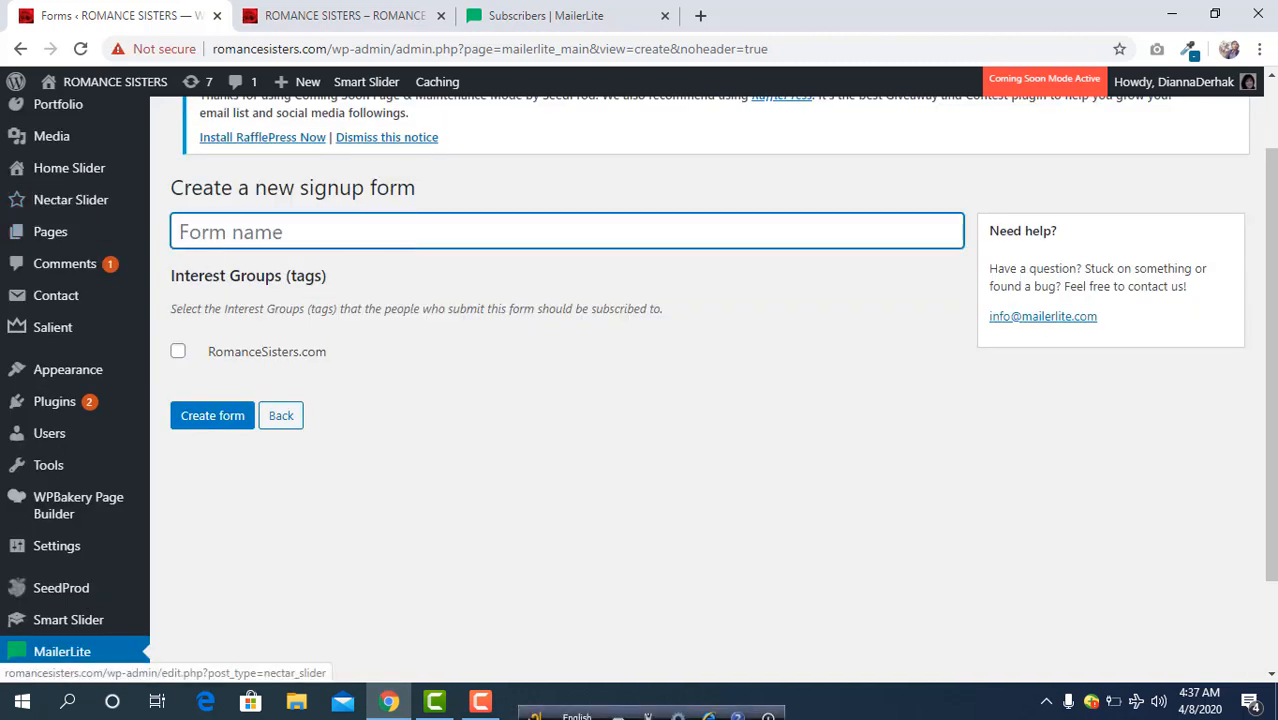
{"action": "type", "text": "su"}
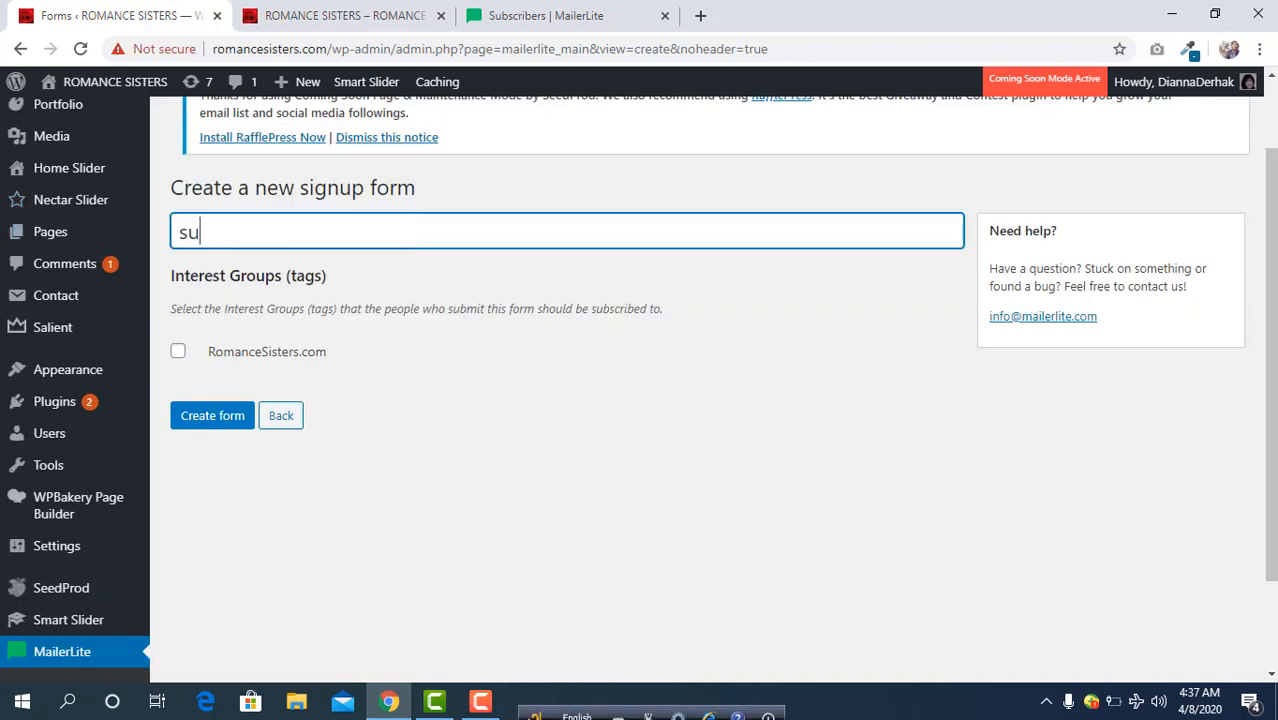
{"action": "type", "text": "bscribe f"}
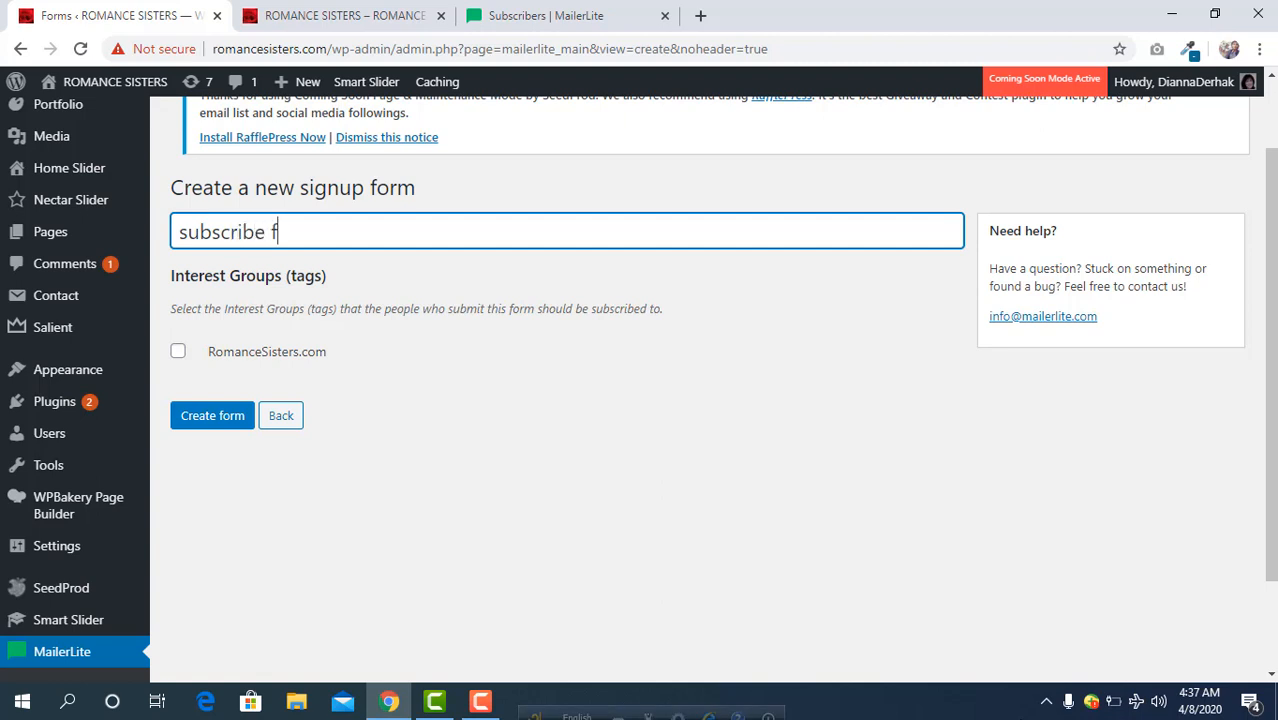
{"action": "type", "text": "orm"}
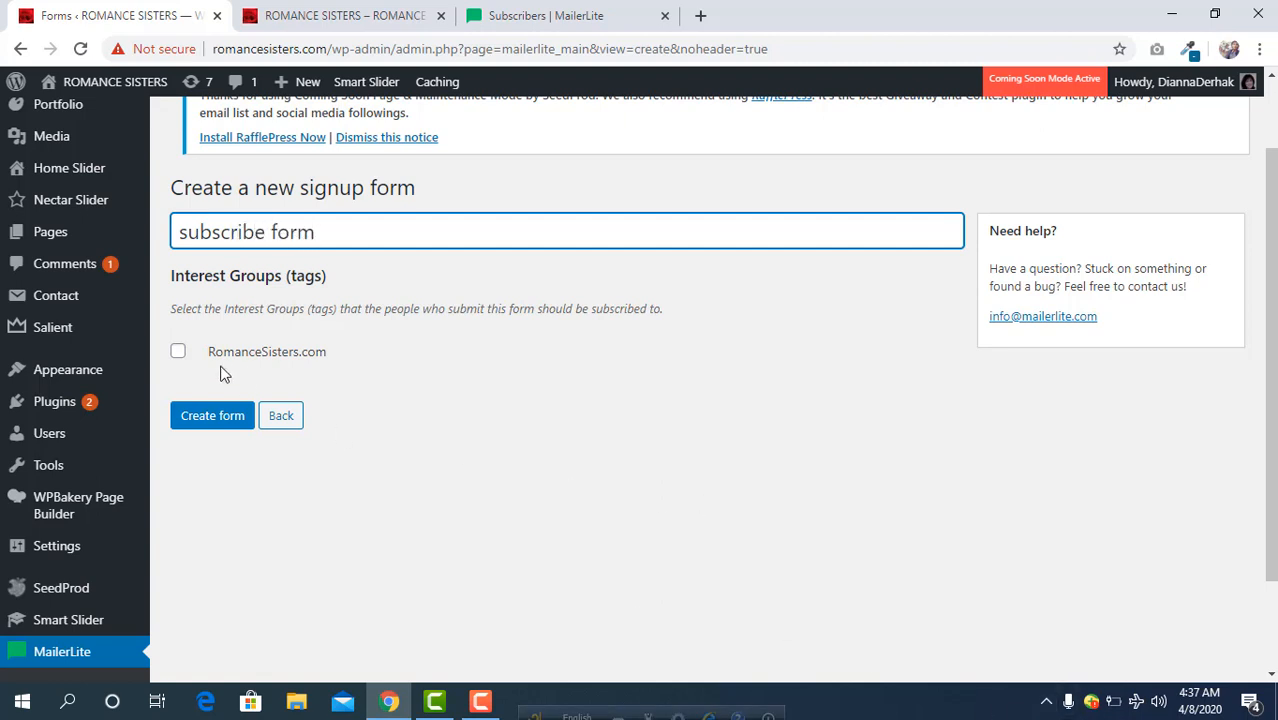
{"action": "left_click", "coordinate": [212, 414]}
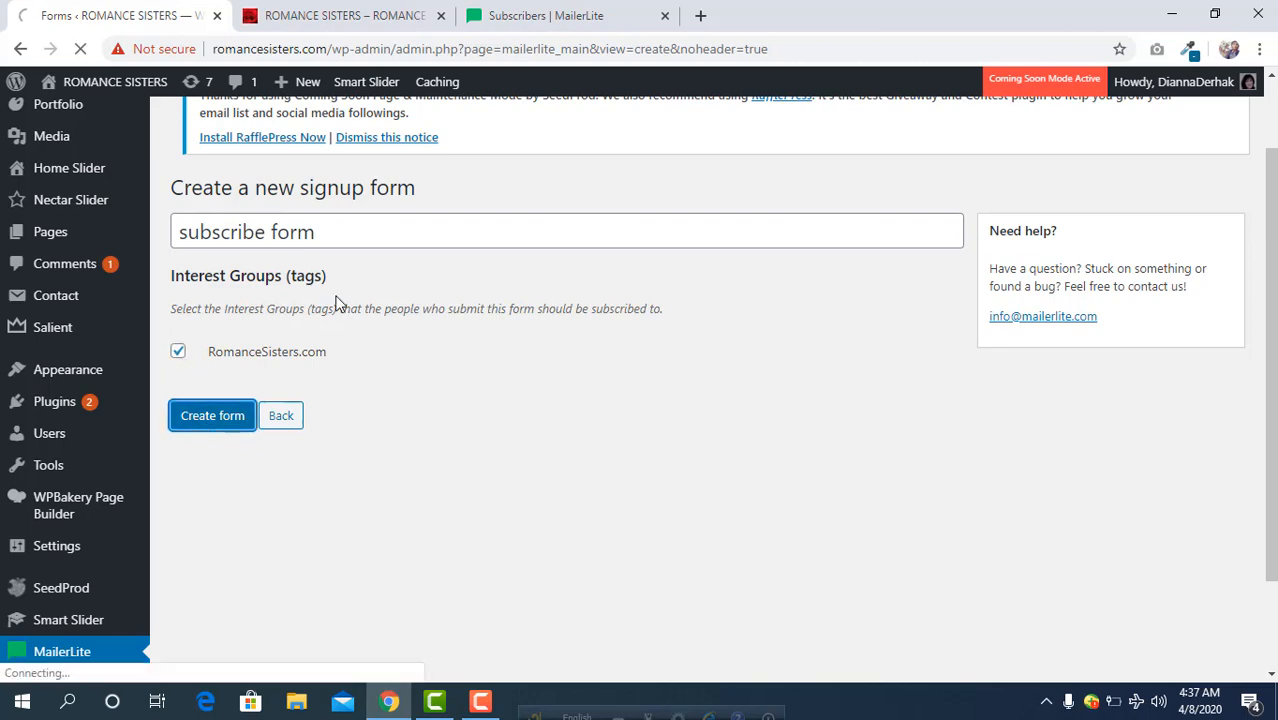
Step: Create the form and retitle it 'Subscribe to get the best deals'
{"action": "left_click", "coordinate": [212, 414]}
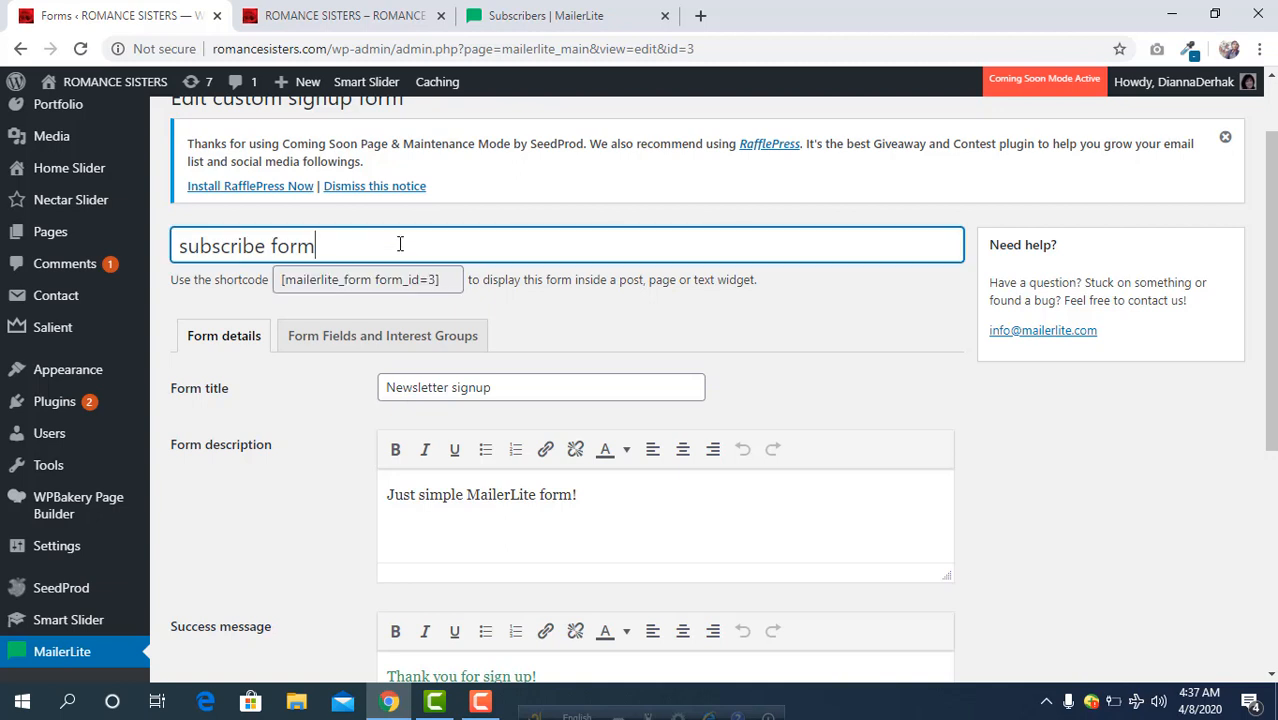
{"action": "scroll", "scroll_direction": "down", "scroll_amount": 3}
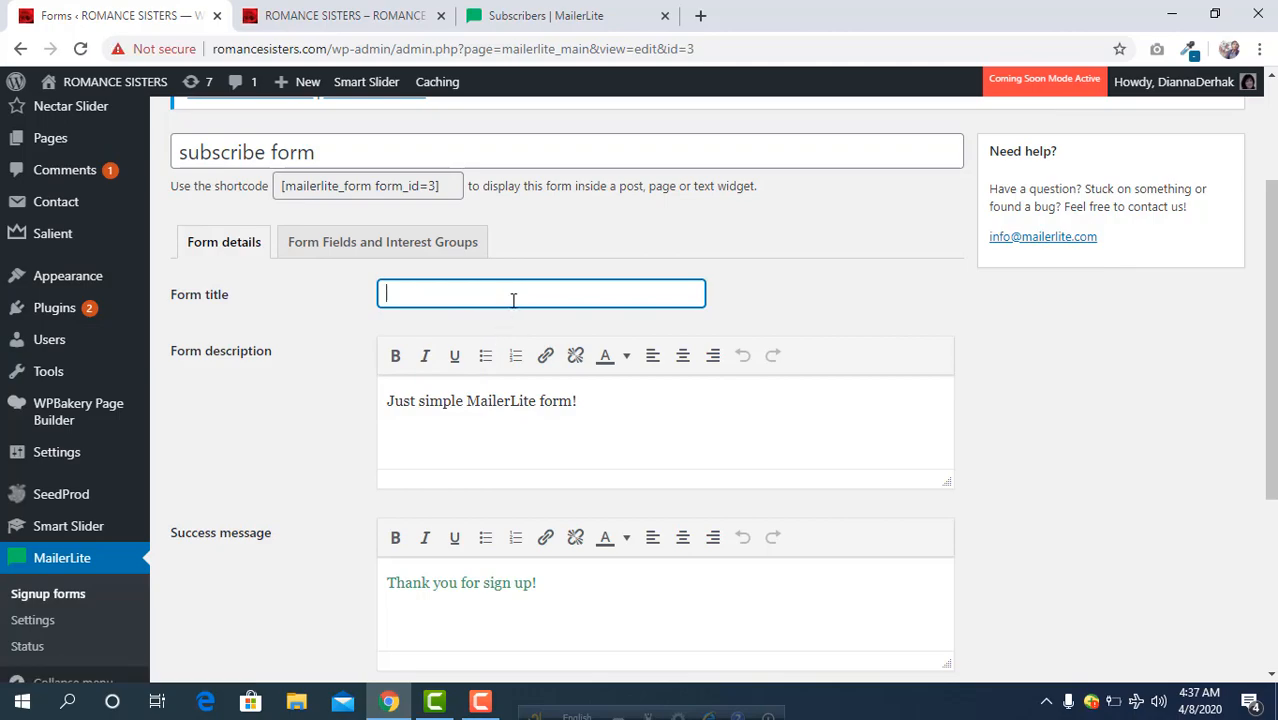
{"action": "right_click", "coordinate": [512, 292]}
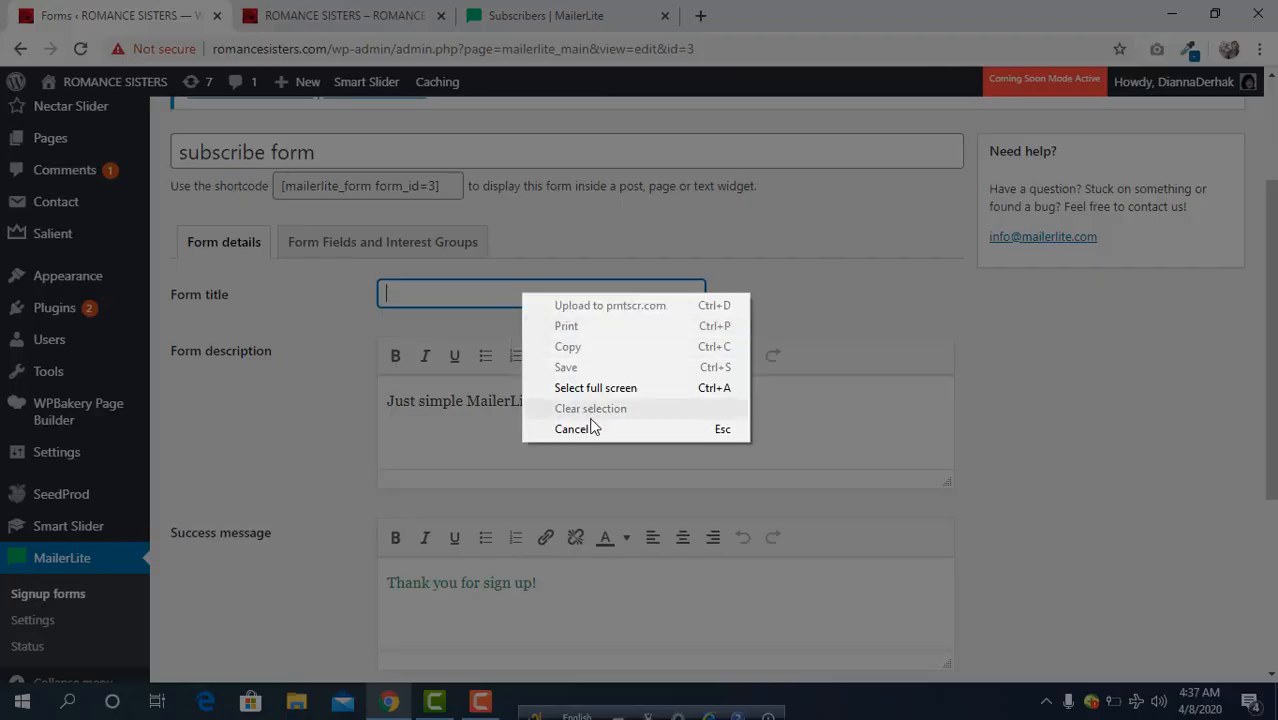
{"action": "type", "text": "Subscribe to"}
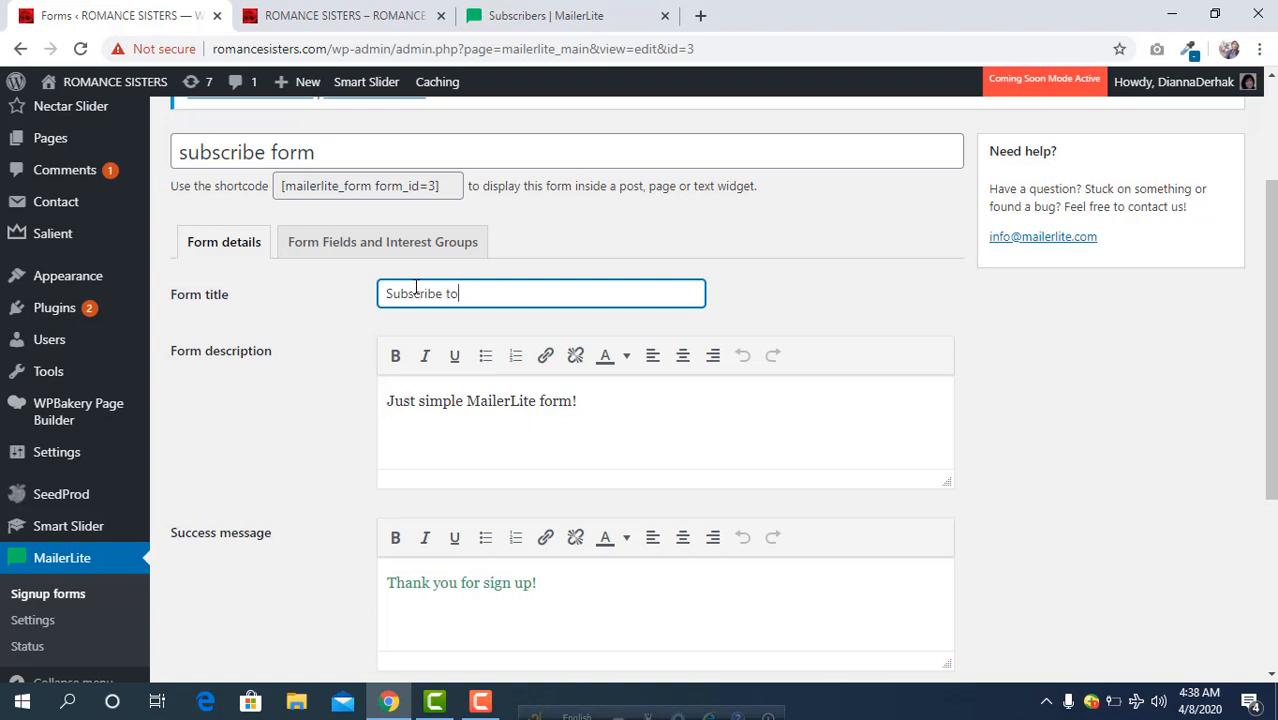
{"action": "type", "text": "get the"}
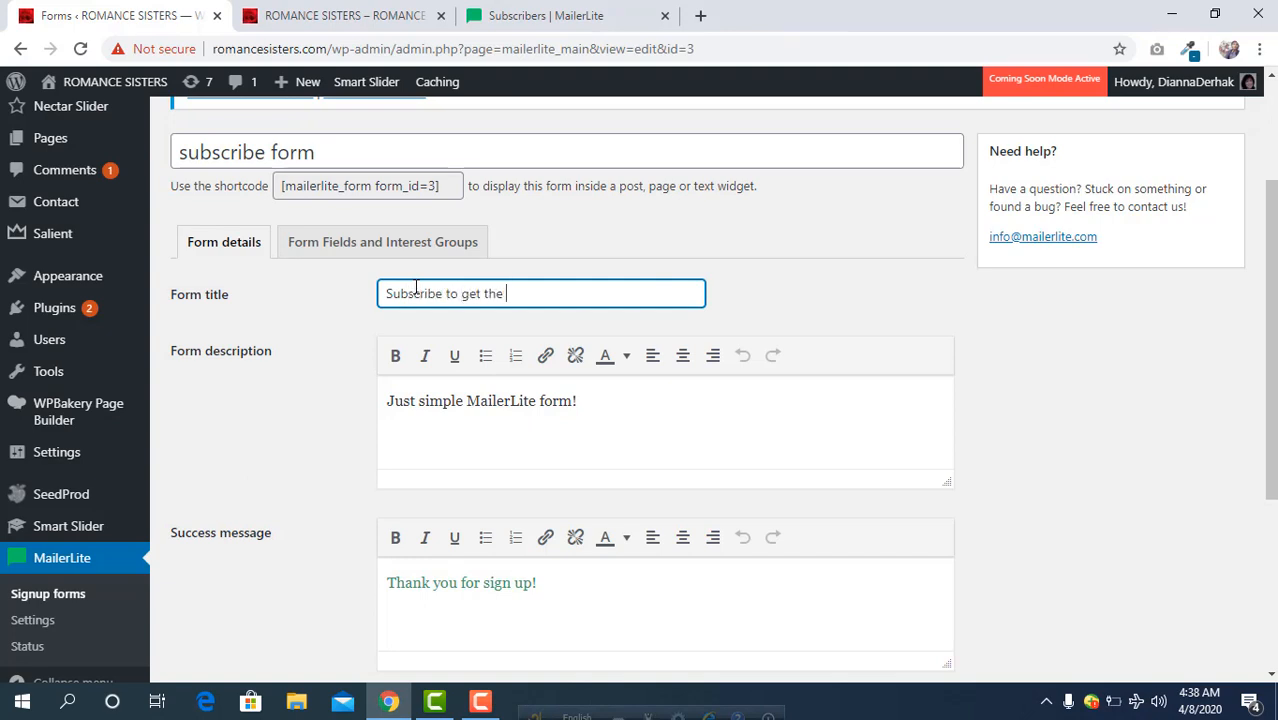
{"action": "type", "text": "best deals"}
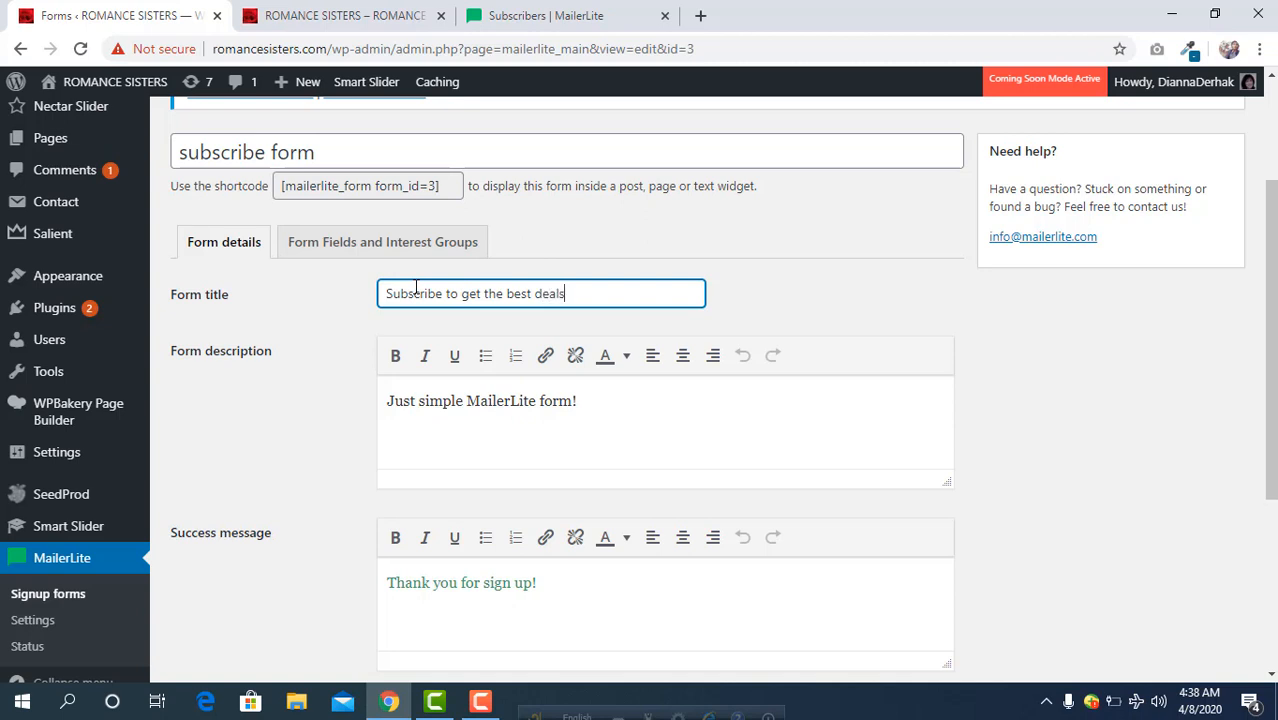
Step: Save the form, which now shows shortcode form_id=3
{"action": "scroll", "scroll_direction": "down", "scroll_amount": 3}
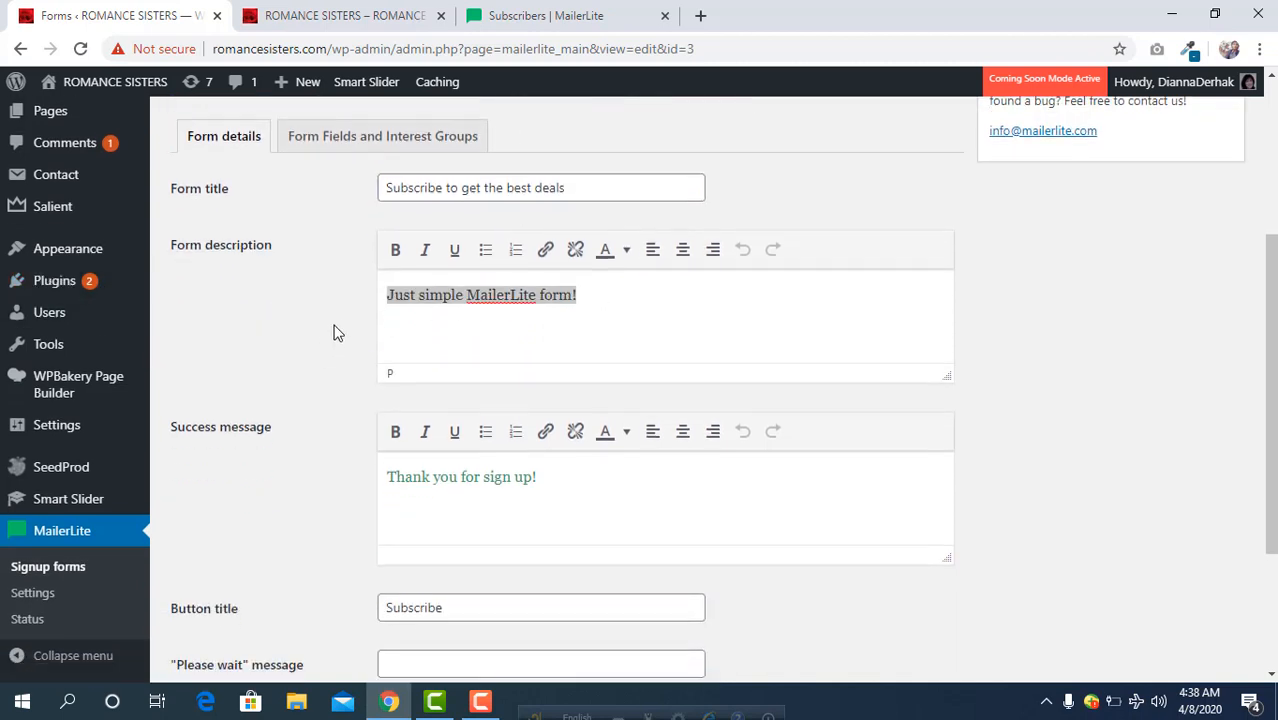
{"action": "scroll", "scroll_direction": "down", "scroll_amount": 3}
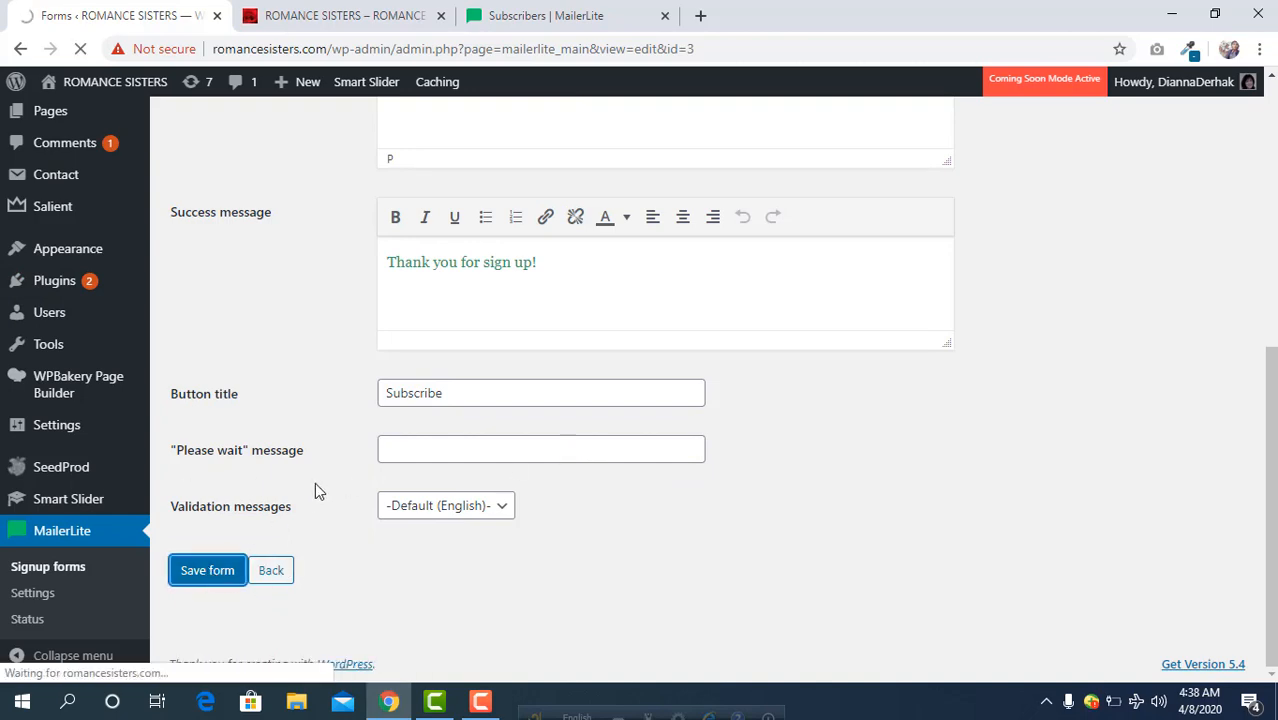
{"action": "left_click", "coordinate": [208, 570]}
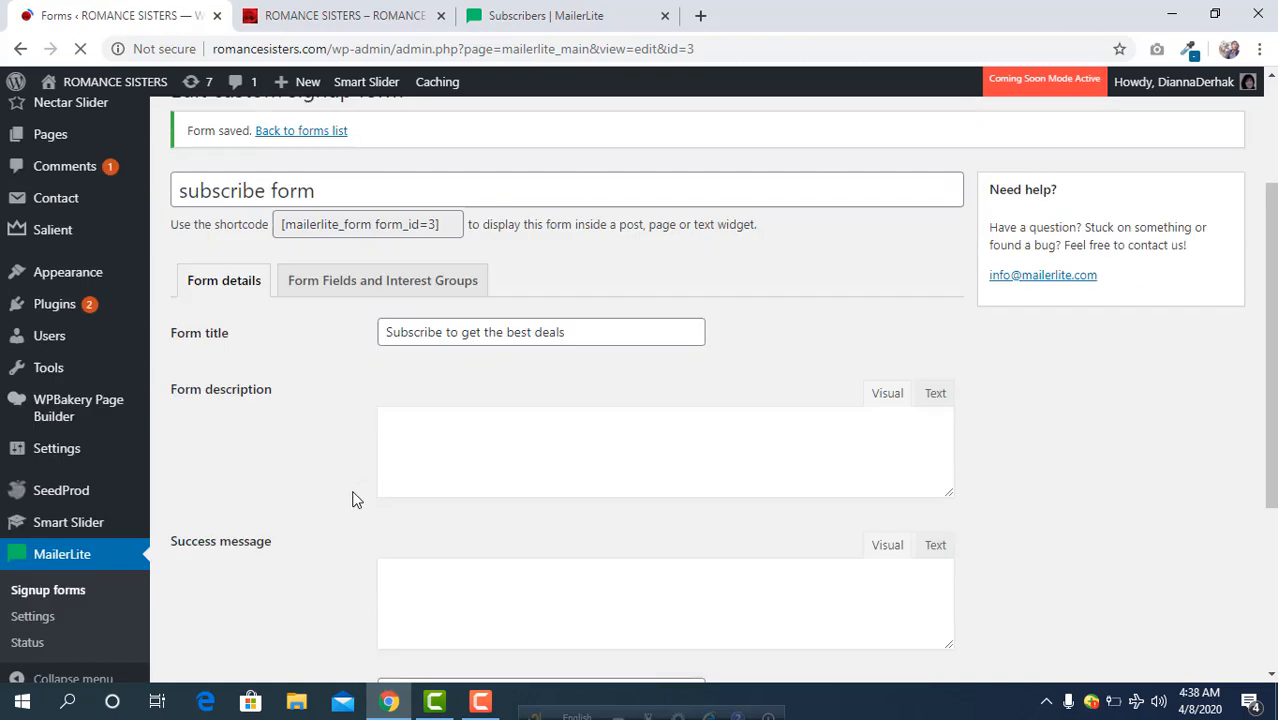
{"action": "scroll", "scroll_direction": "down", "scroll_amount": 3}
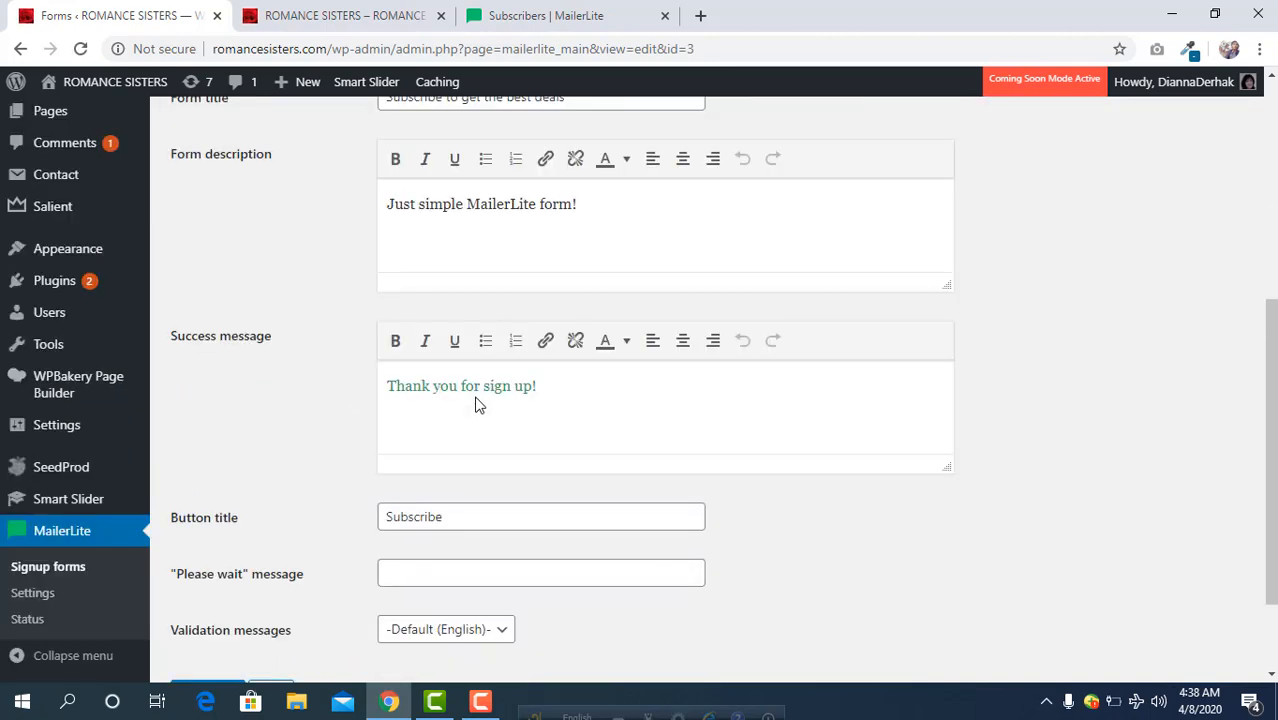
{"action": "scroll", "scroll_direction": "up", "scroll_amount": 3}
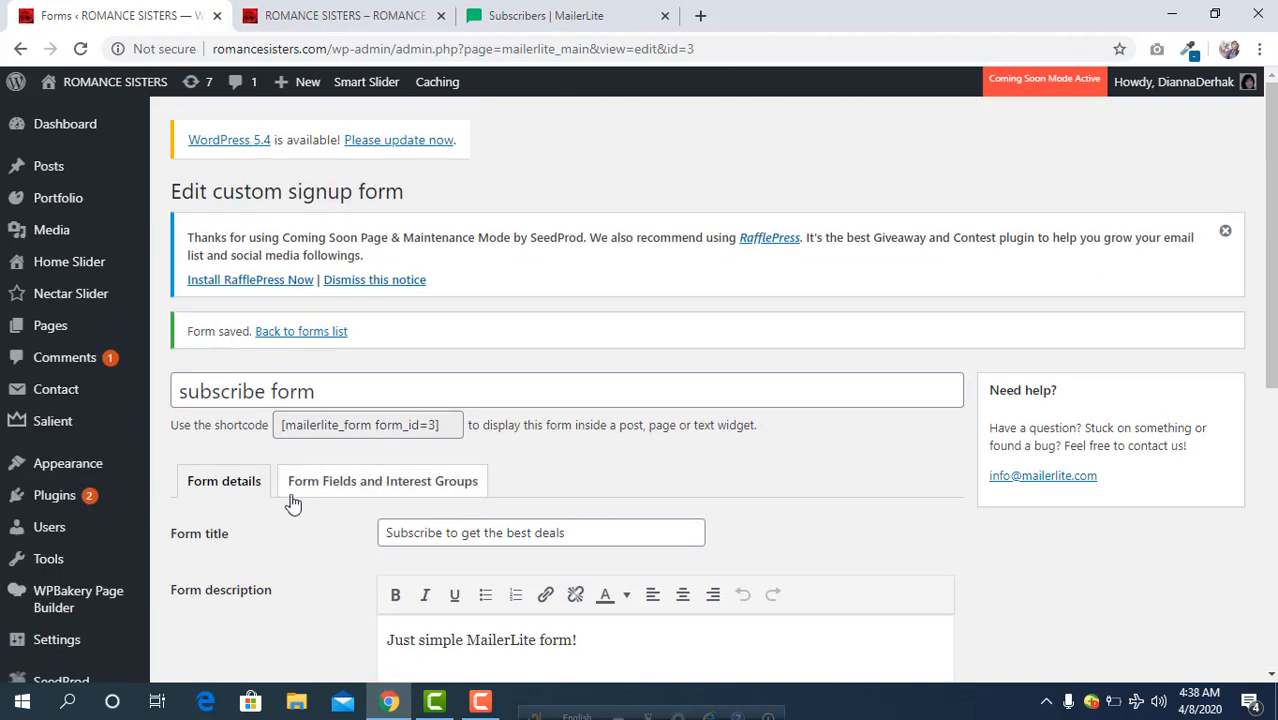
Step: Under Form Fields, tick the Name field alongside Email
{"action": "left_click", "coordinate": [382, 480]}
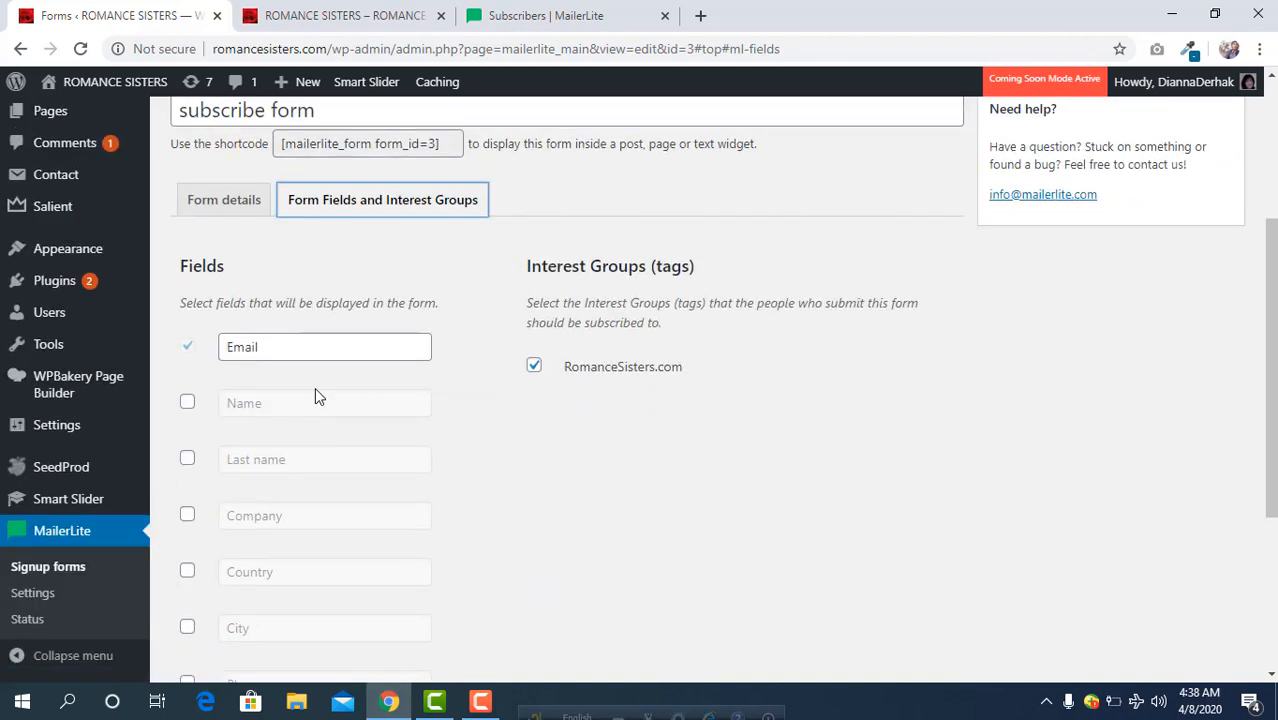
{"action": "mouse_move", "coordinate": [324, 382]}
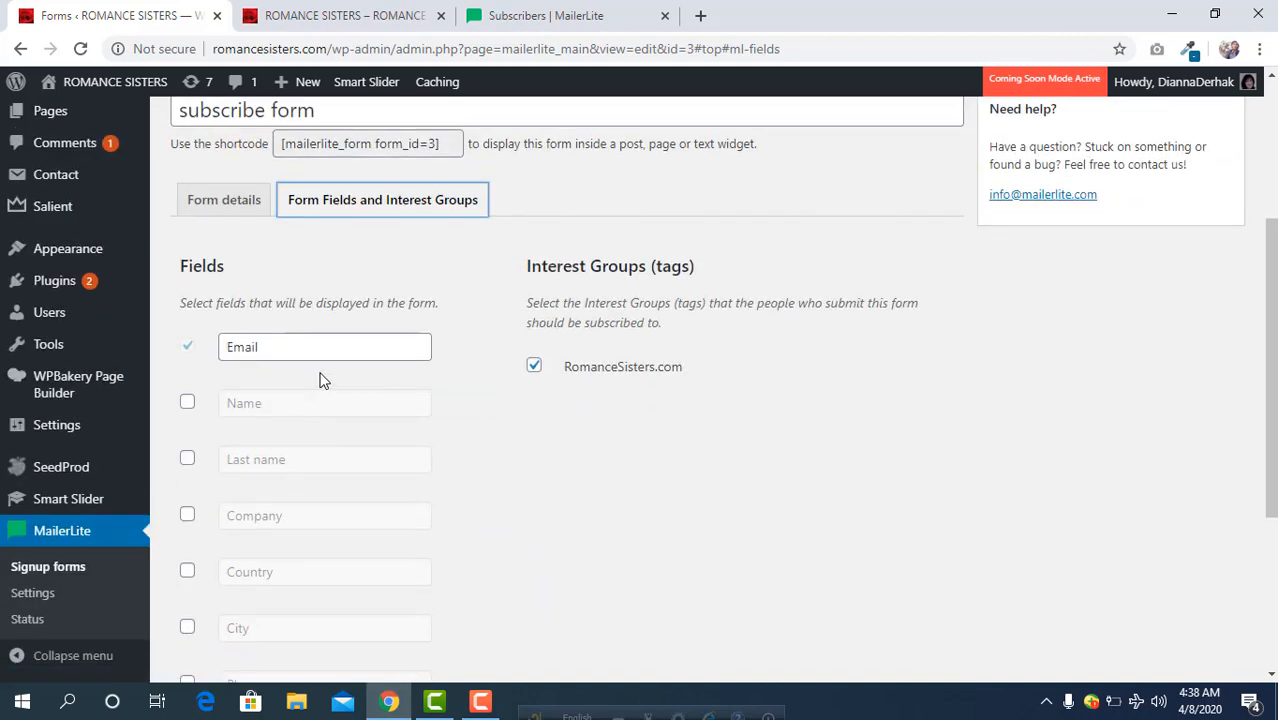
{"action": "left_click", "coordinate": [324, 348]}
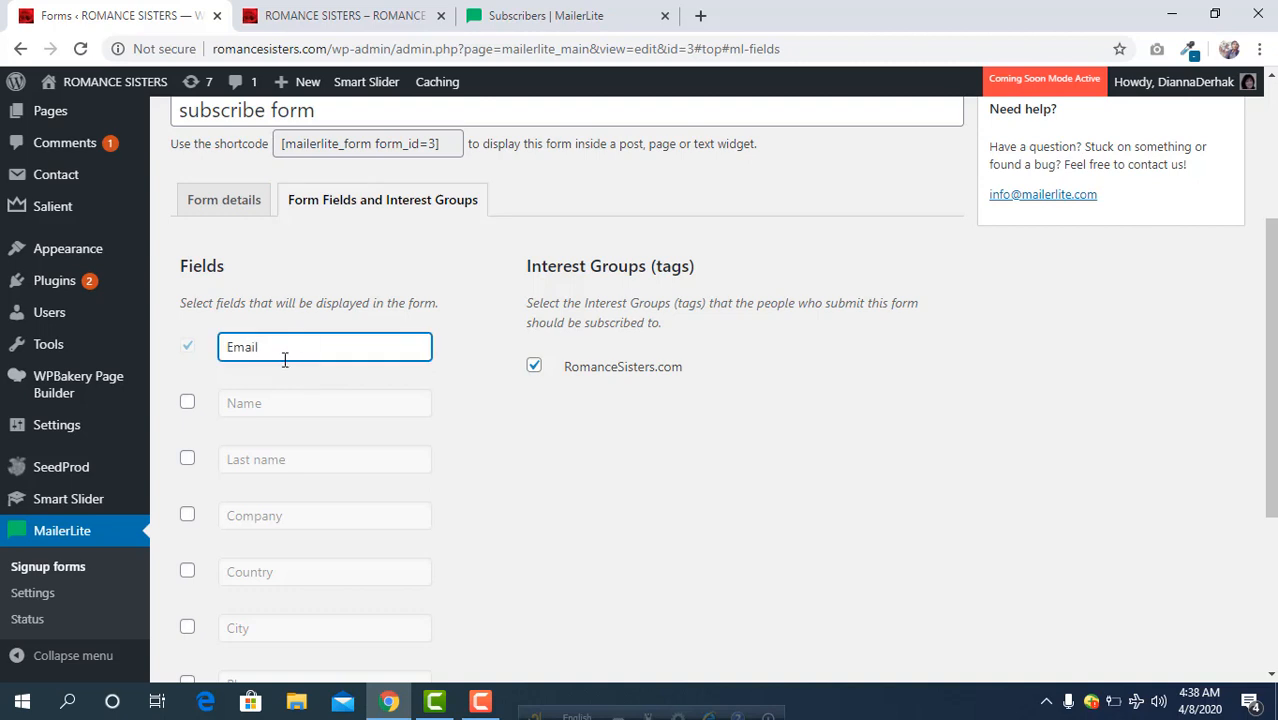
{"action": "scroll", "scroll_direction": "down", "scroll_amount": 3}
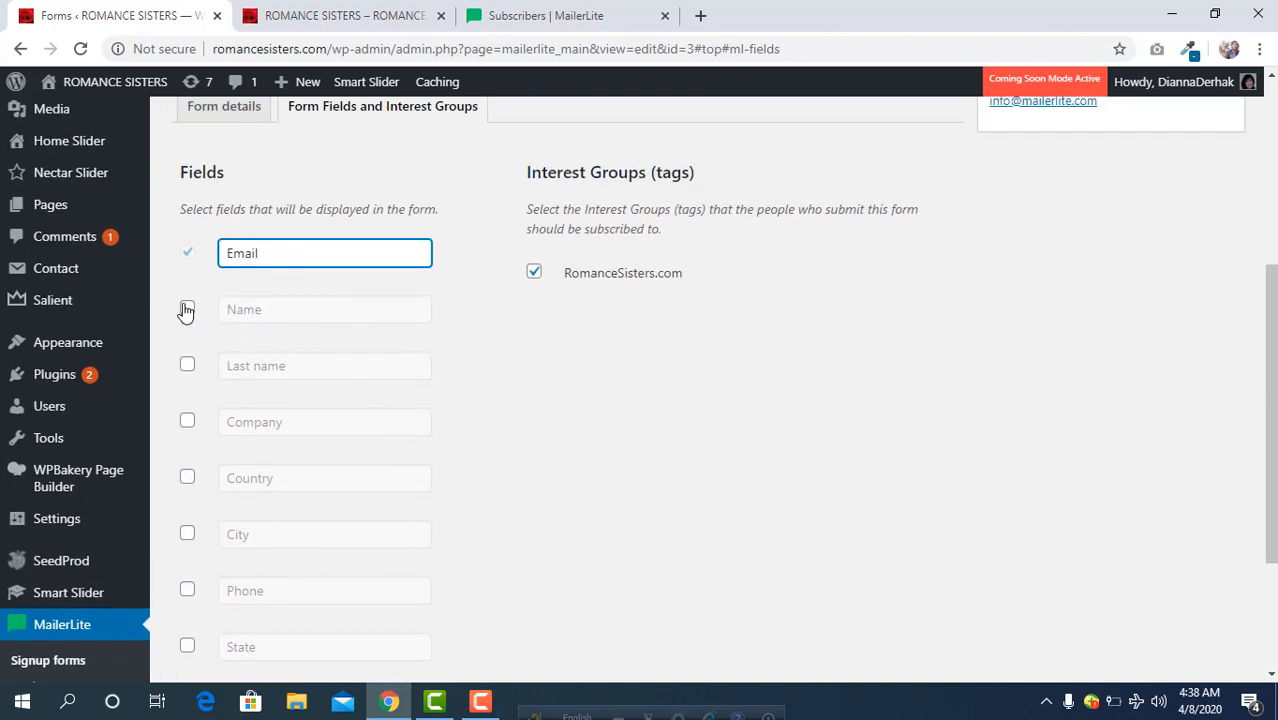
{"action": "left_click", "coordinate": [188, 308]}
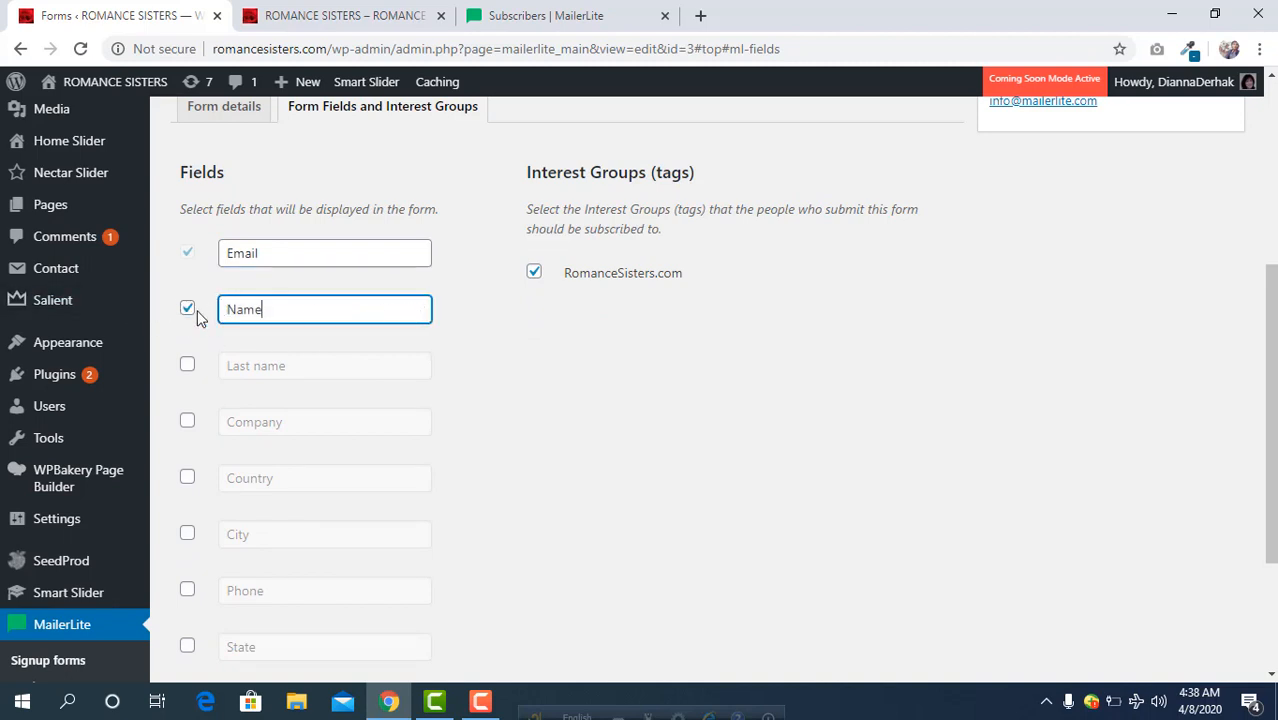
Step: Save the signup form with the Email and Name fields
{"action": "scroll", "scroll_direction": "down", "scroll_amount": 3}
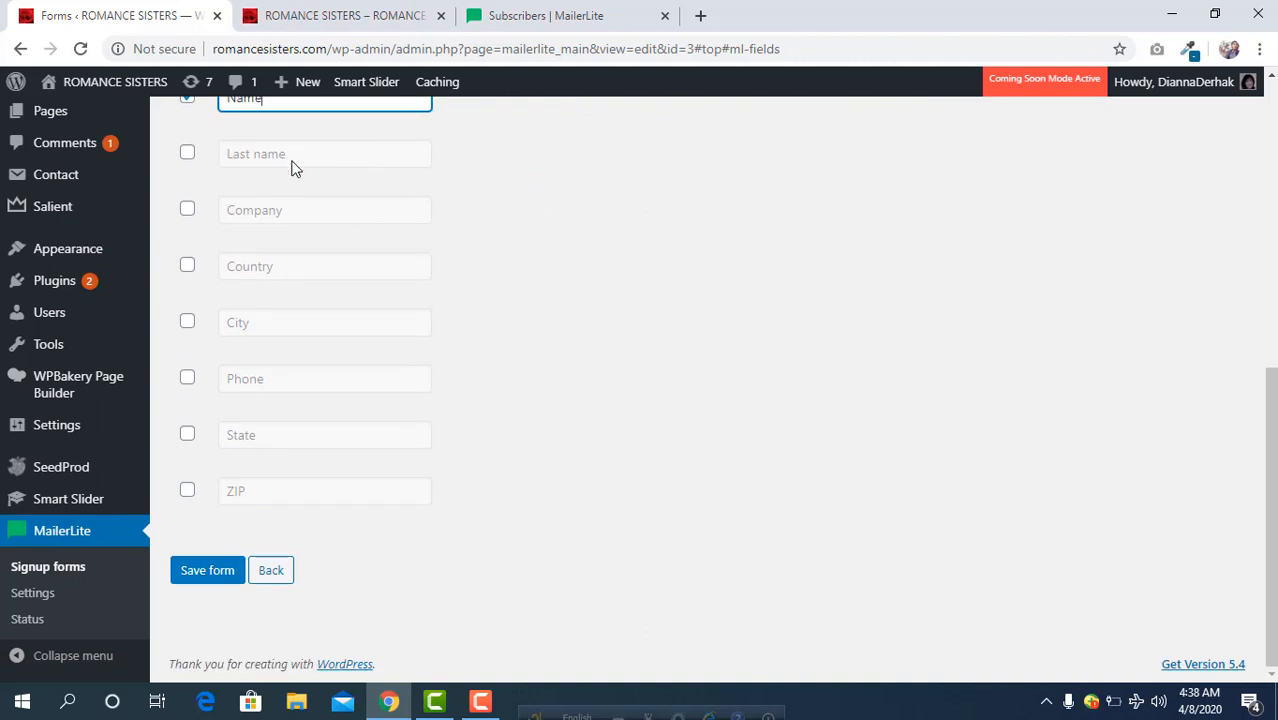
{"action": "left_click", "coordinate": [208, 570]}
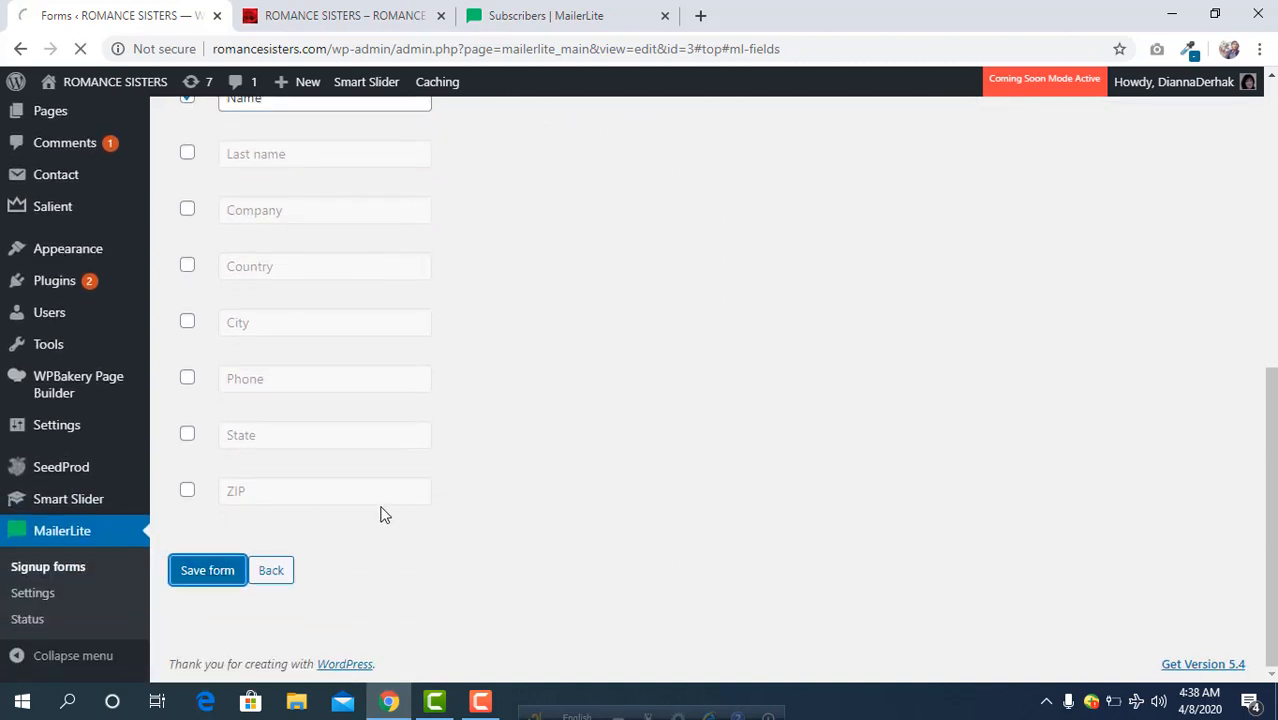
{"action": "left_click", "coordinate": [208, 570]}
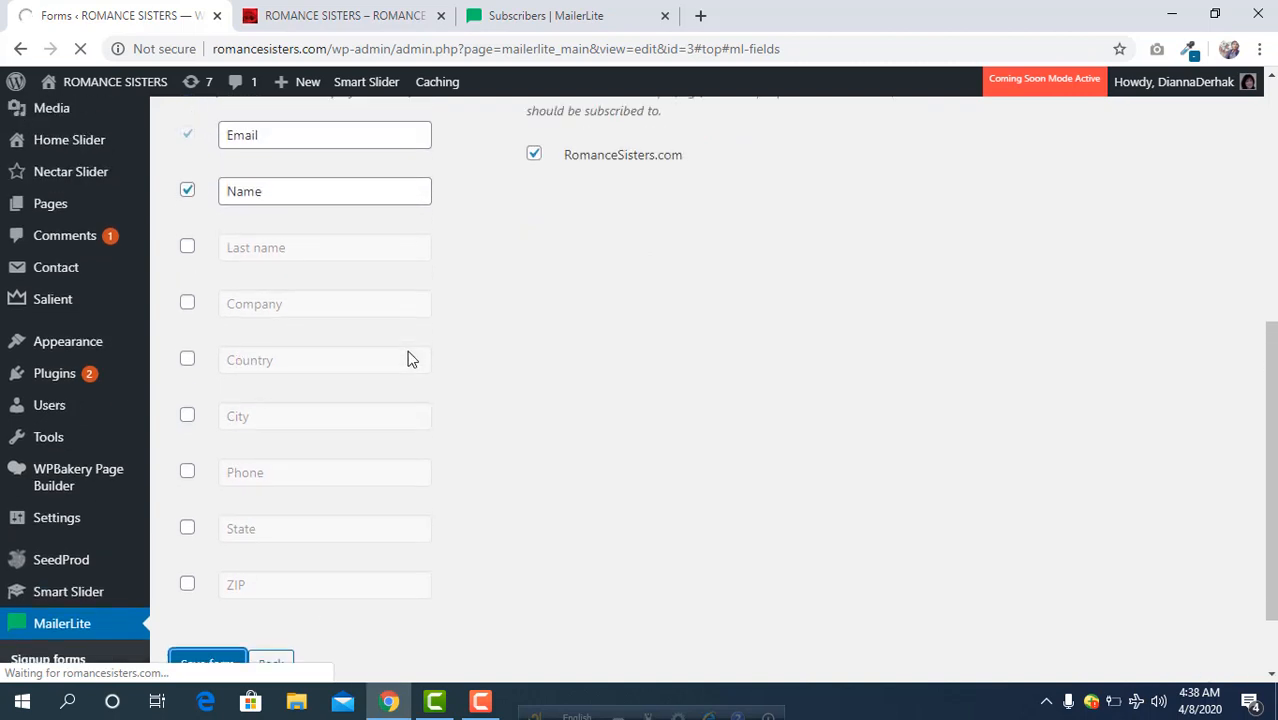
{"action": "left_click", "coordinate": [208, 662]}
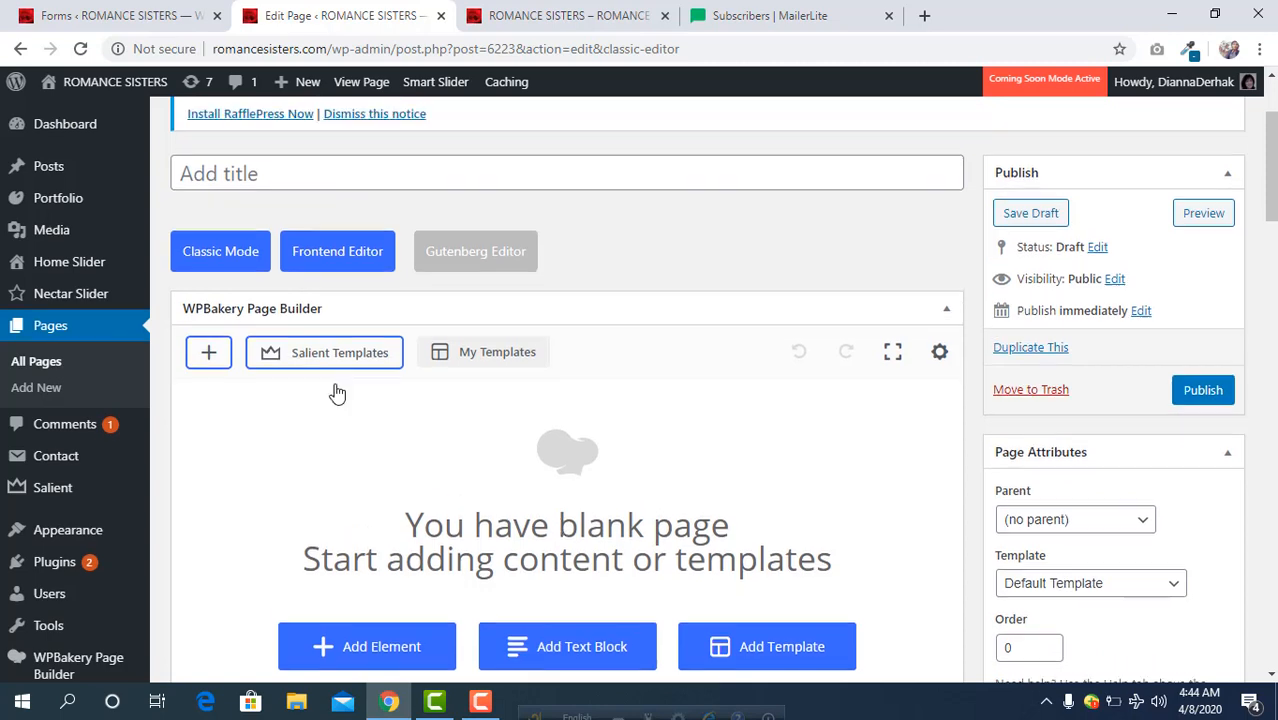
Step: Title the new page 'Subscribe page', add a text element, and copy the form's shortcode
{"action": "type", "text": "Sub"}
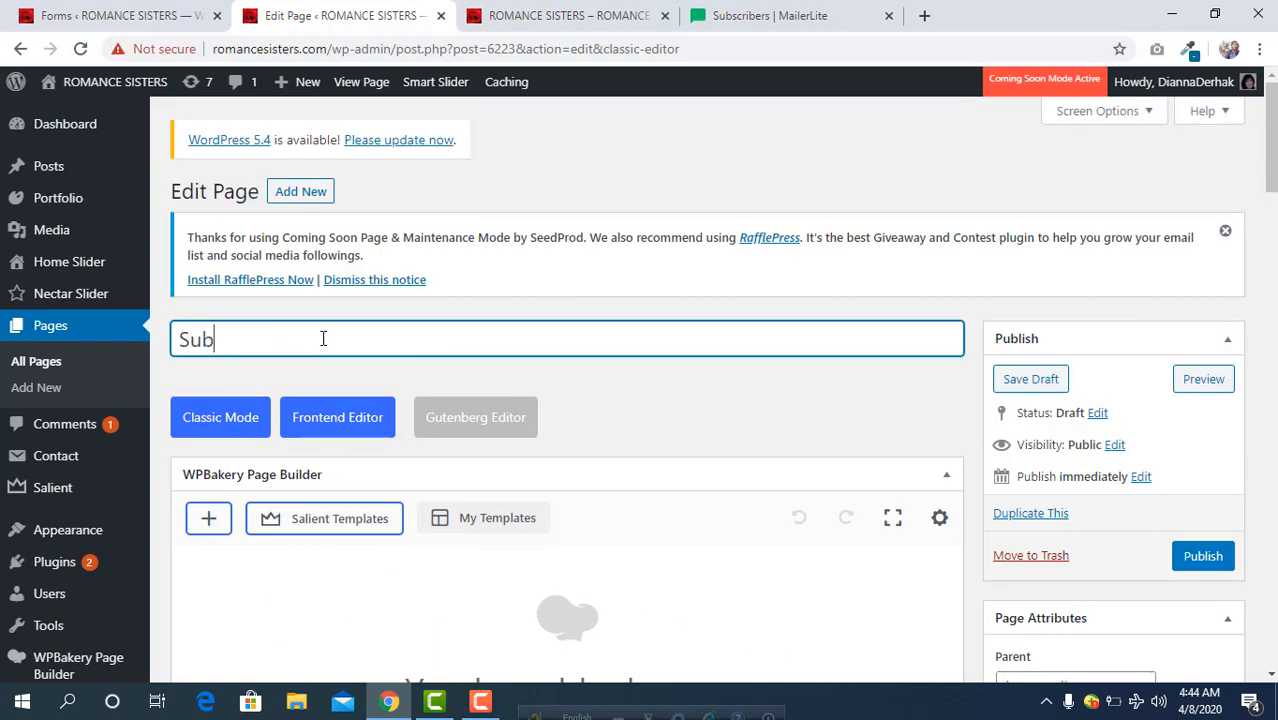
{"action": "type", "text": "scribe"}
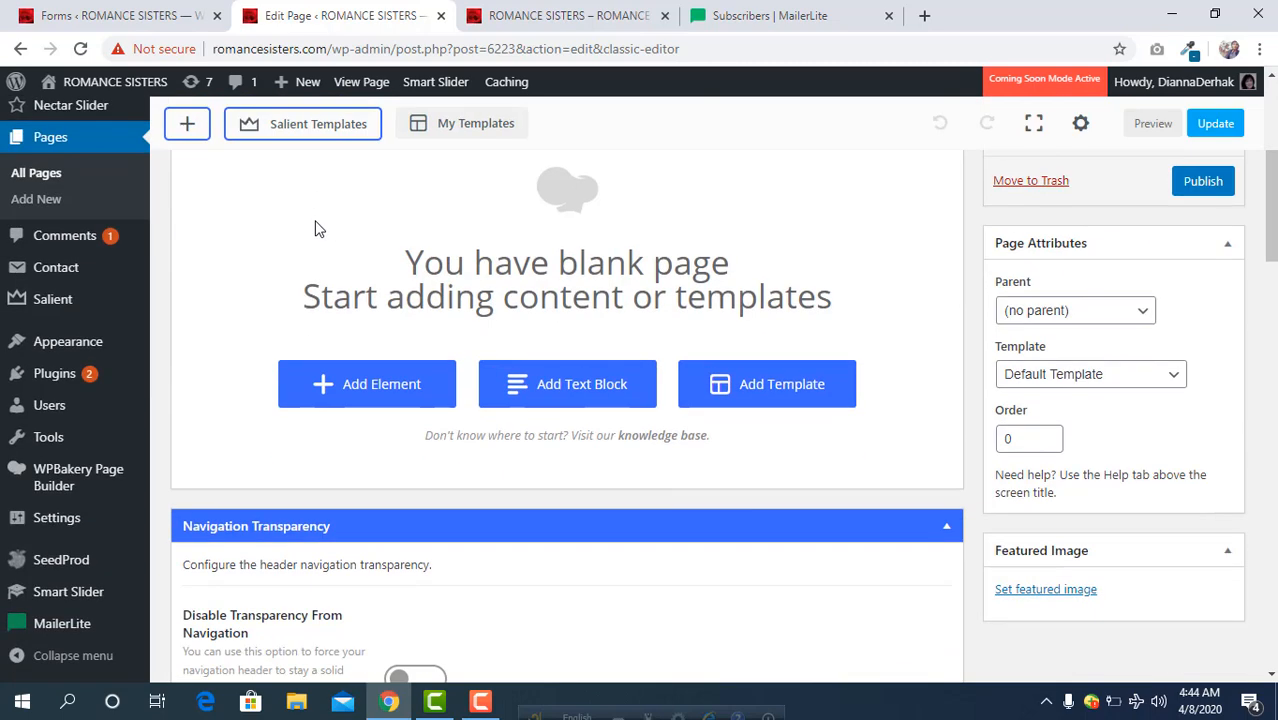
{"action": "left_click", "coordinate": [366, 384]}
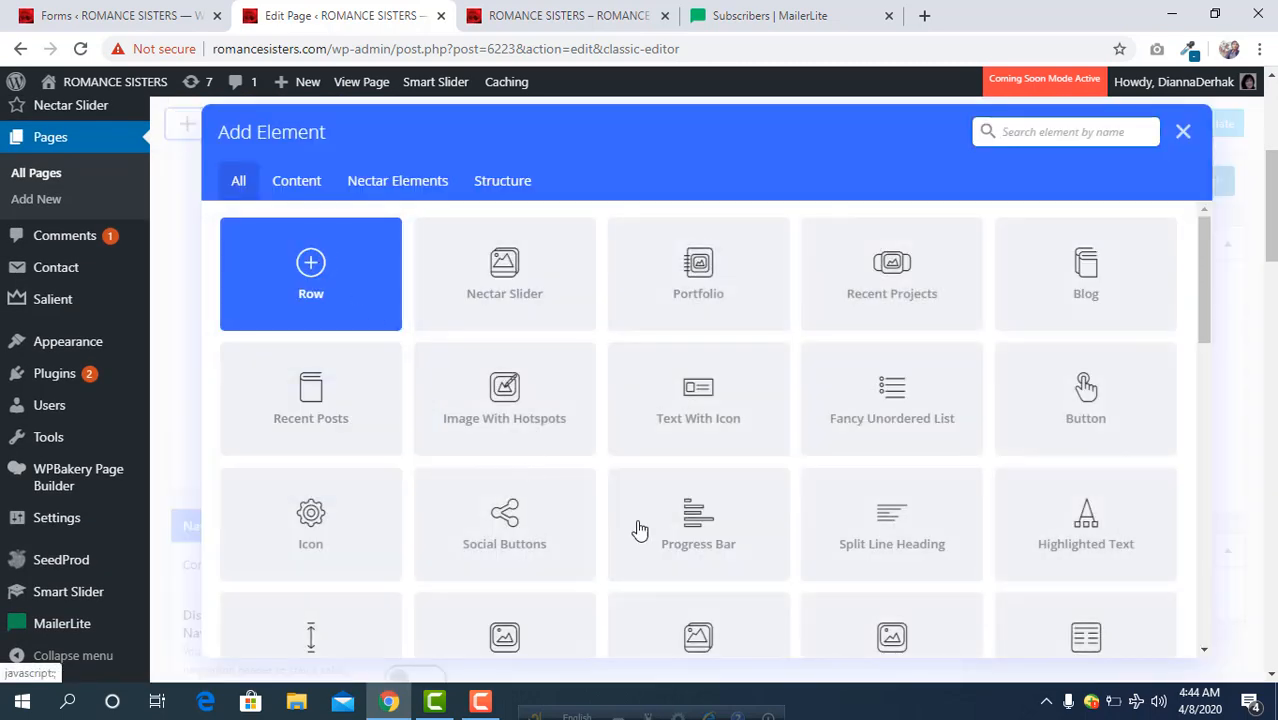
{"action": "left_click", "coordinate": [1184, 132]}
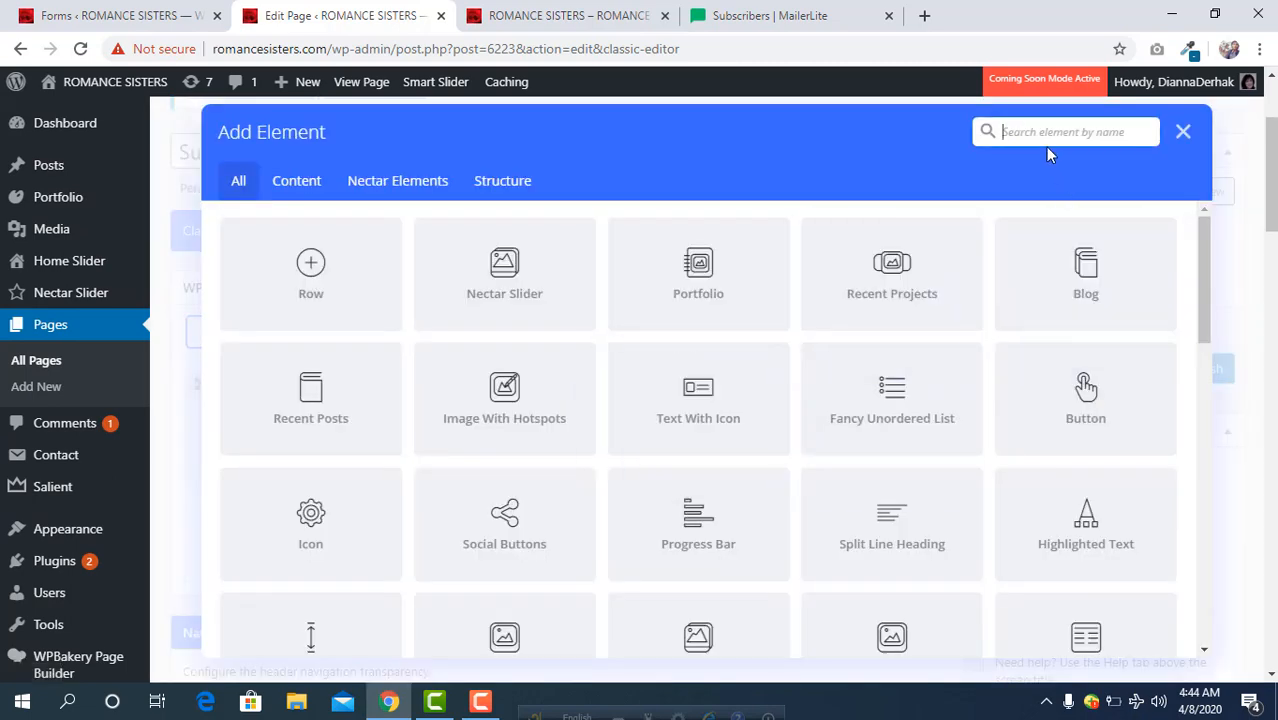
{"action": "type", "text": "te"}
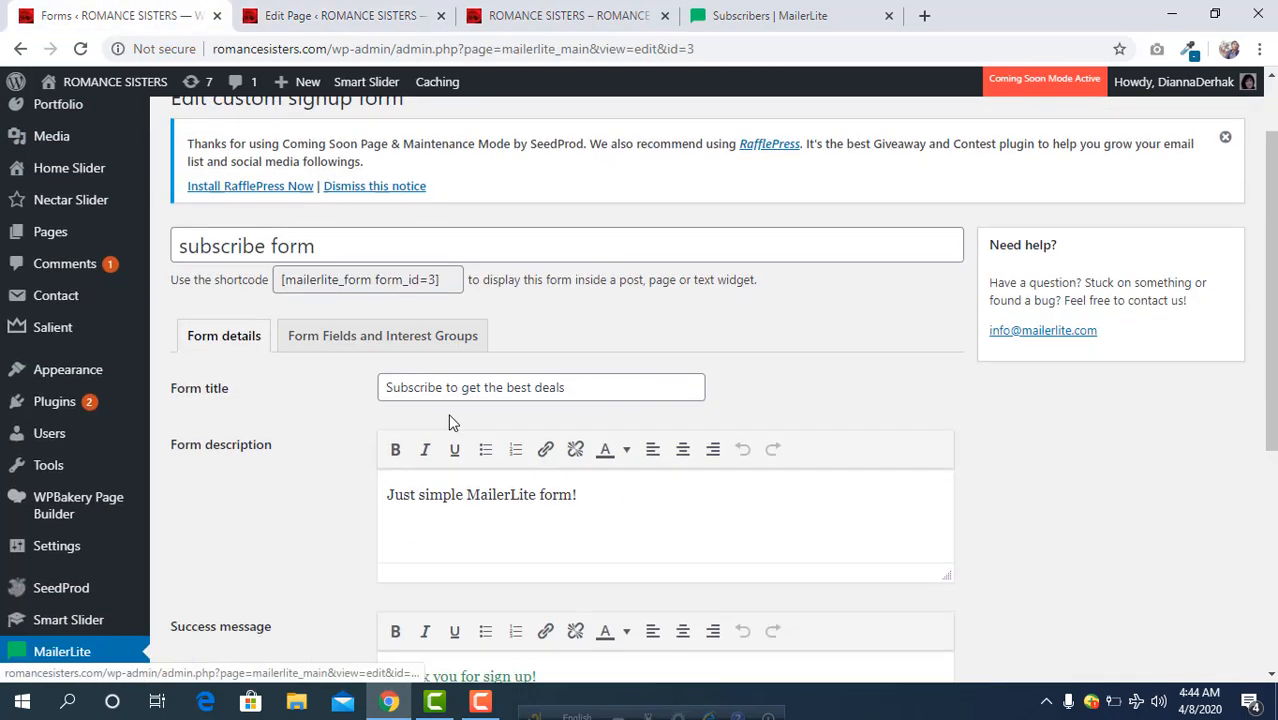
{"action": "right_click", "coordinate": [364, 280]}
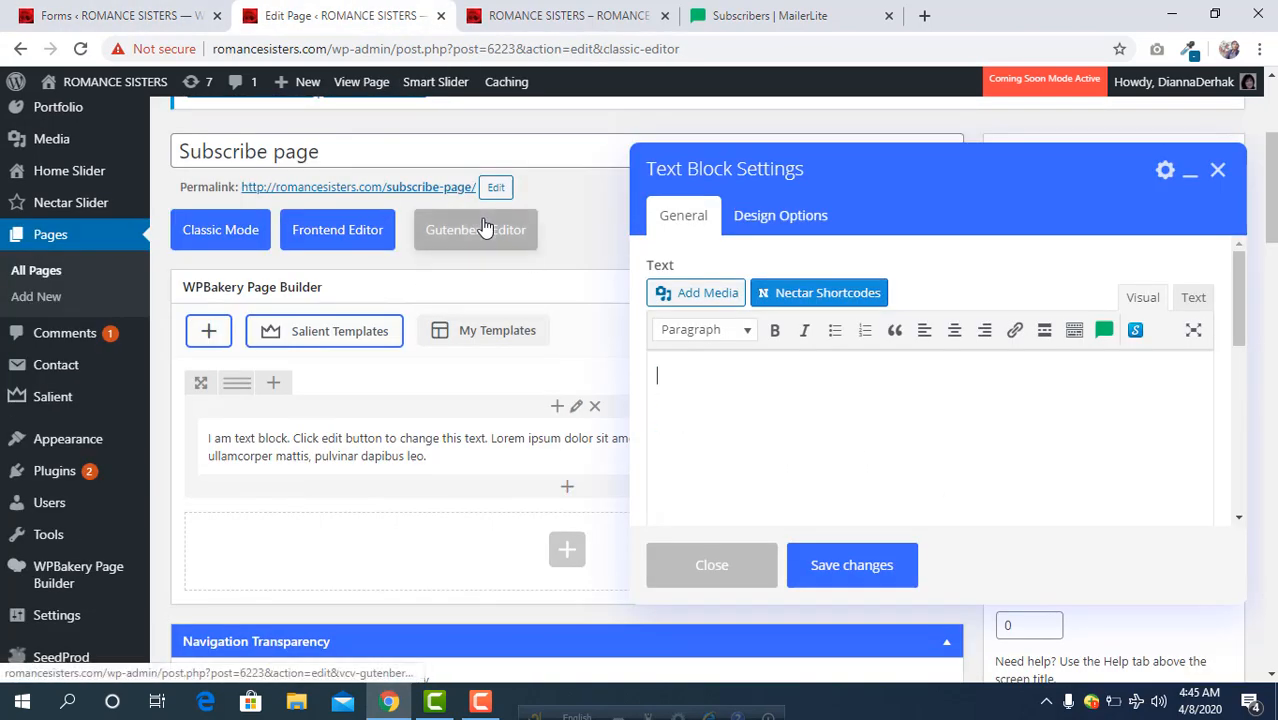
Step: Paste [mailerlite_form form_id=3] into the text block, publish, and open the live page
{"action": "type", "text": "[mailerlite_form form_id=3]"}
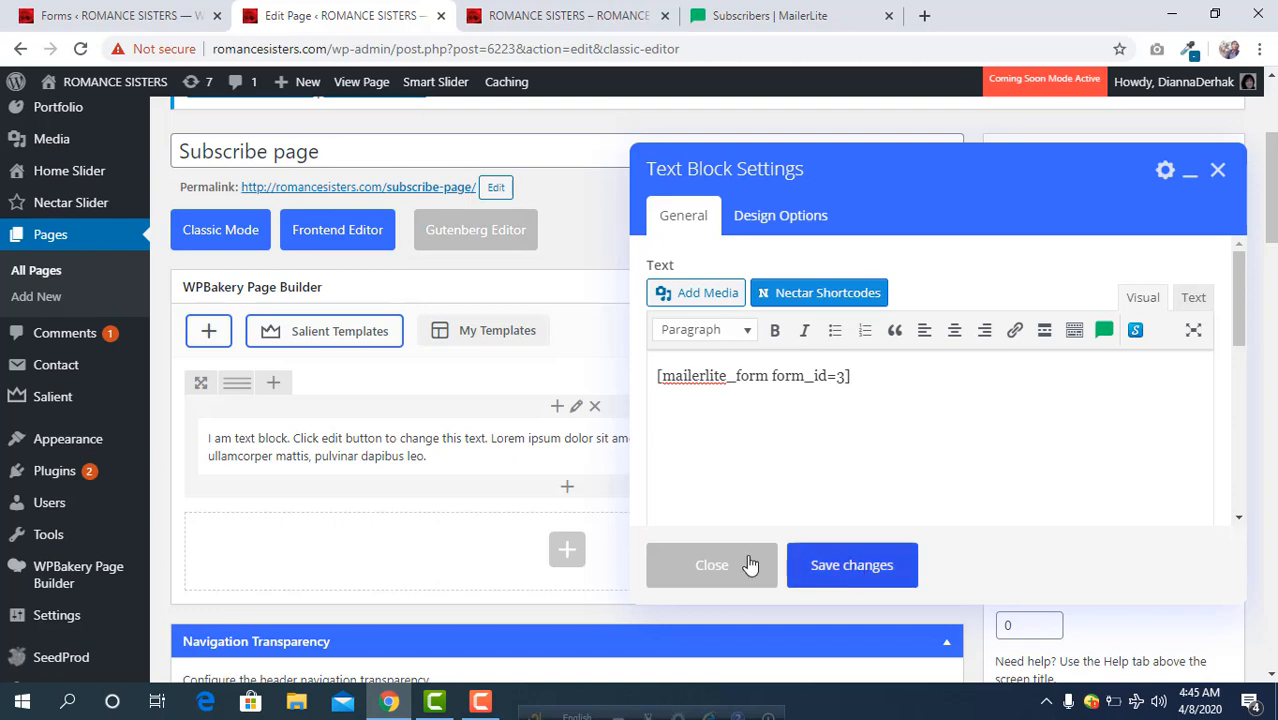
{"action": "left_click", "coordinate": [850, 564]}
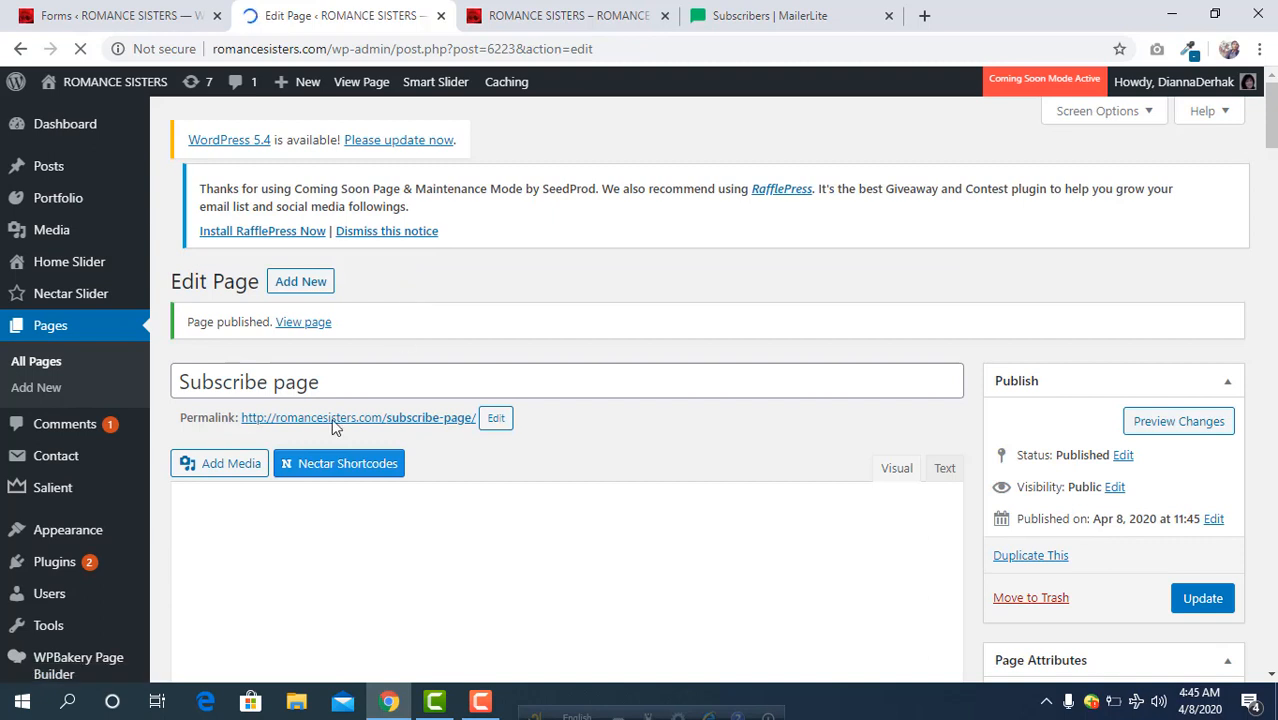
{"action": "right_click", "coordinate": [356, 418]}
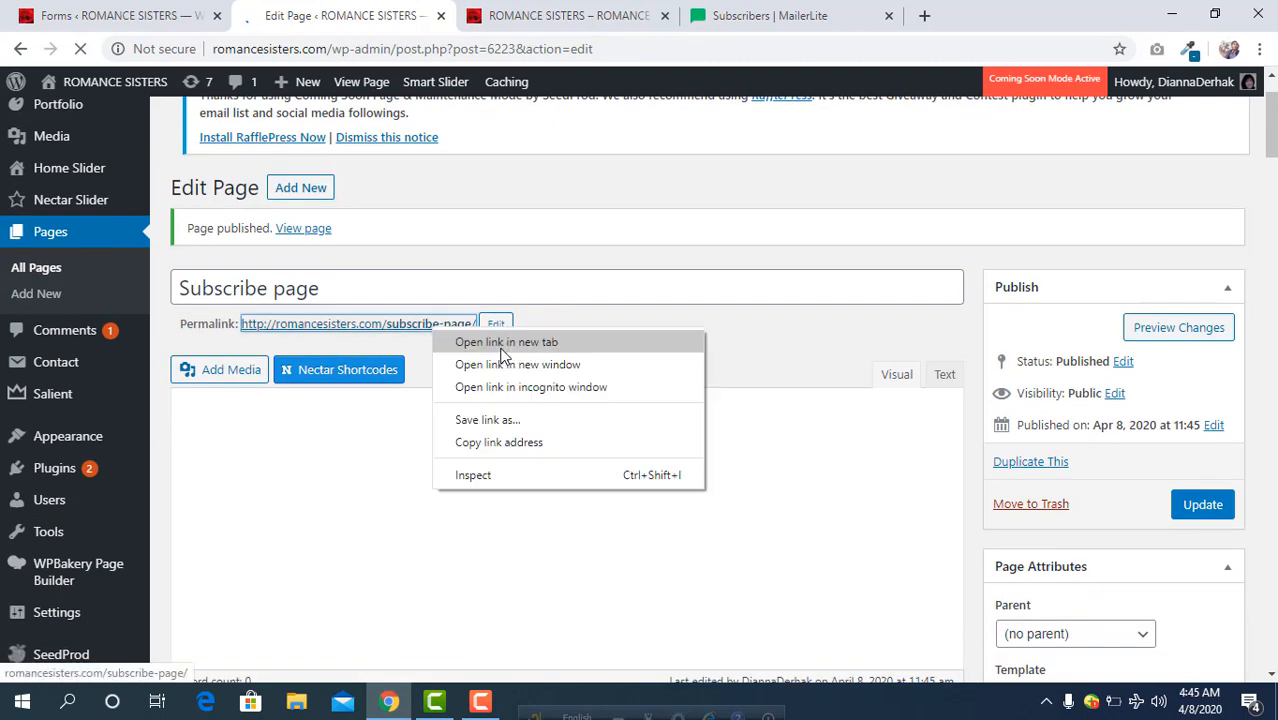
{"action": "left_click", "coordinate": [506, 340]}
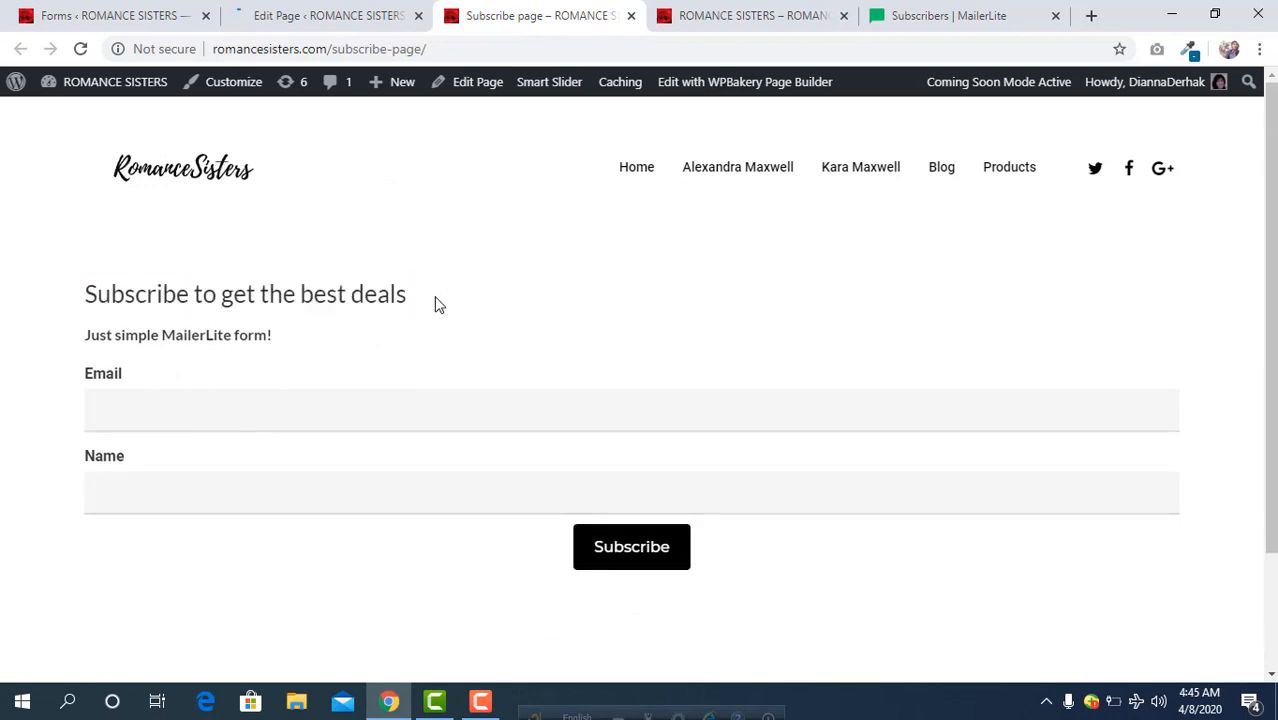
{"action": "triple_click", "coordinate": [244, 292]}
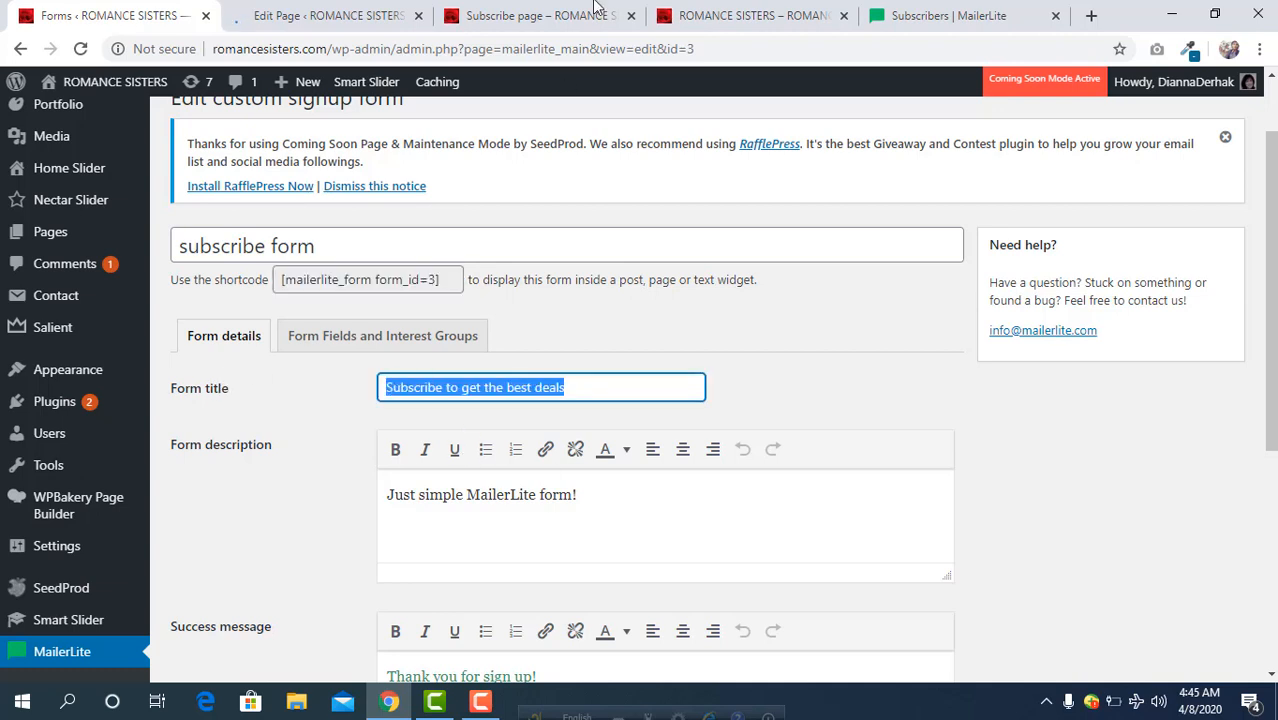
{"action": "left_click", "coordinate": [538, 16]}
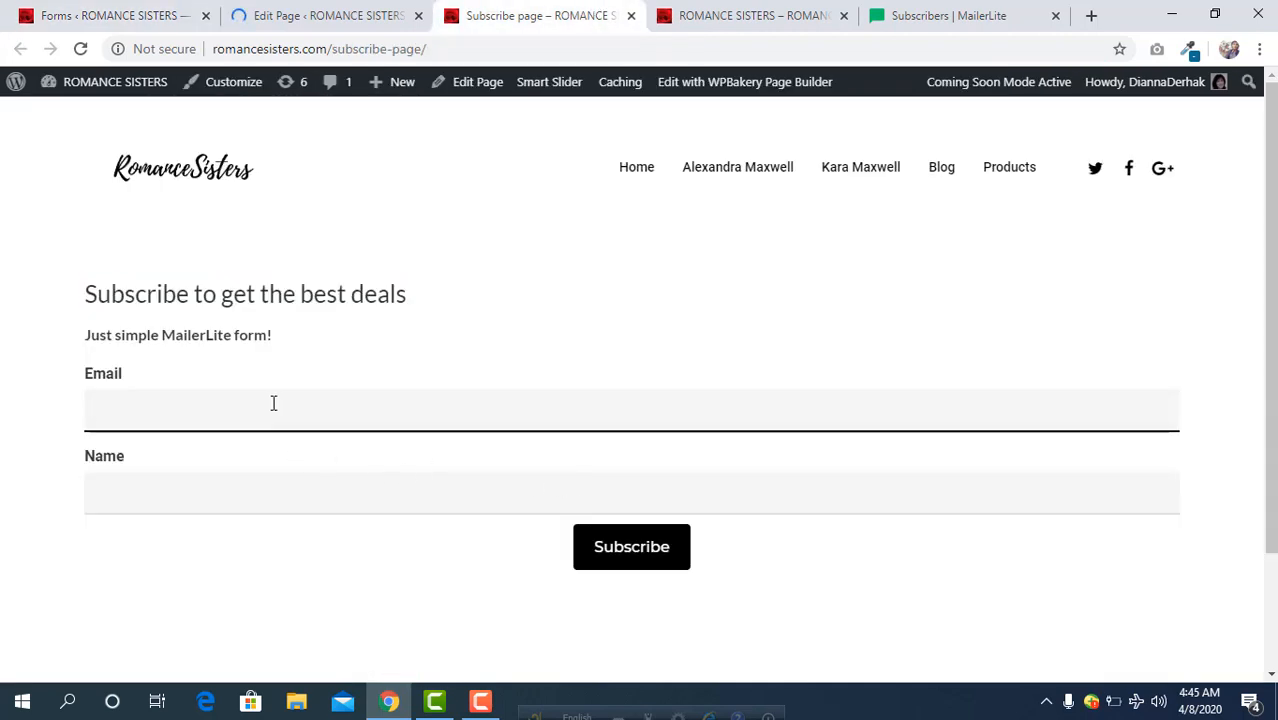
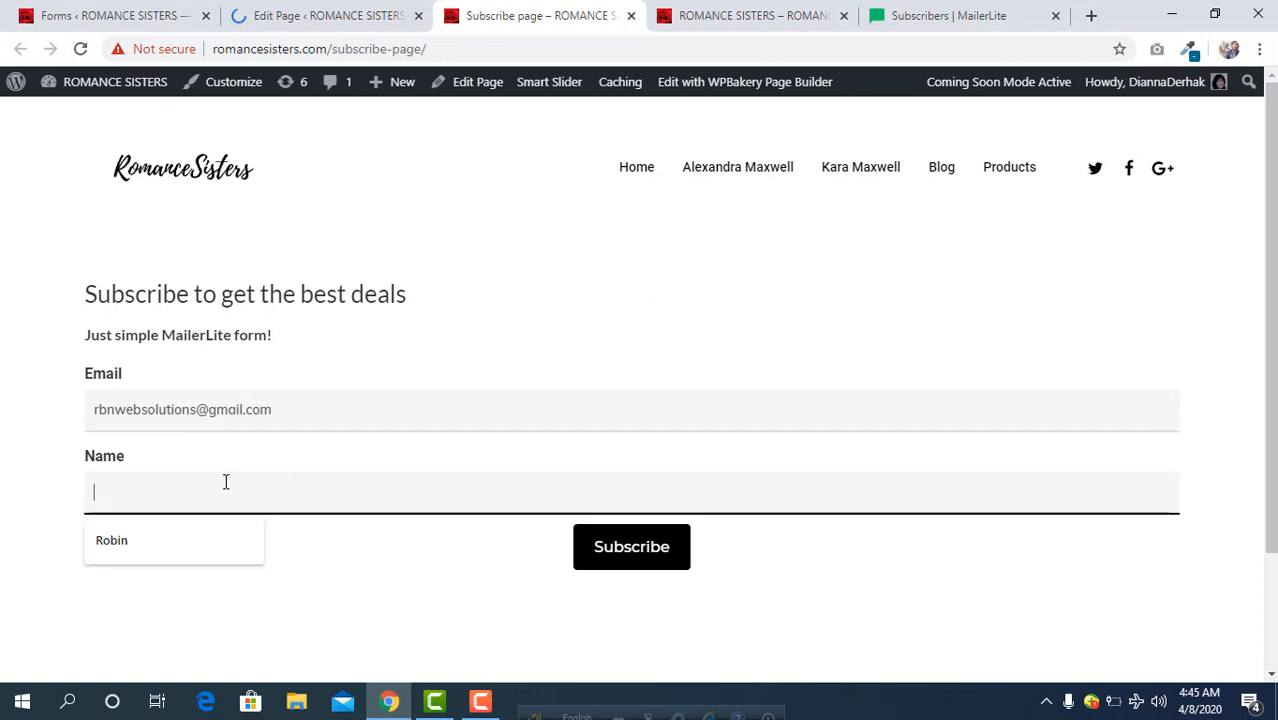
{"action": "type", "text": "Rbn Web"}
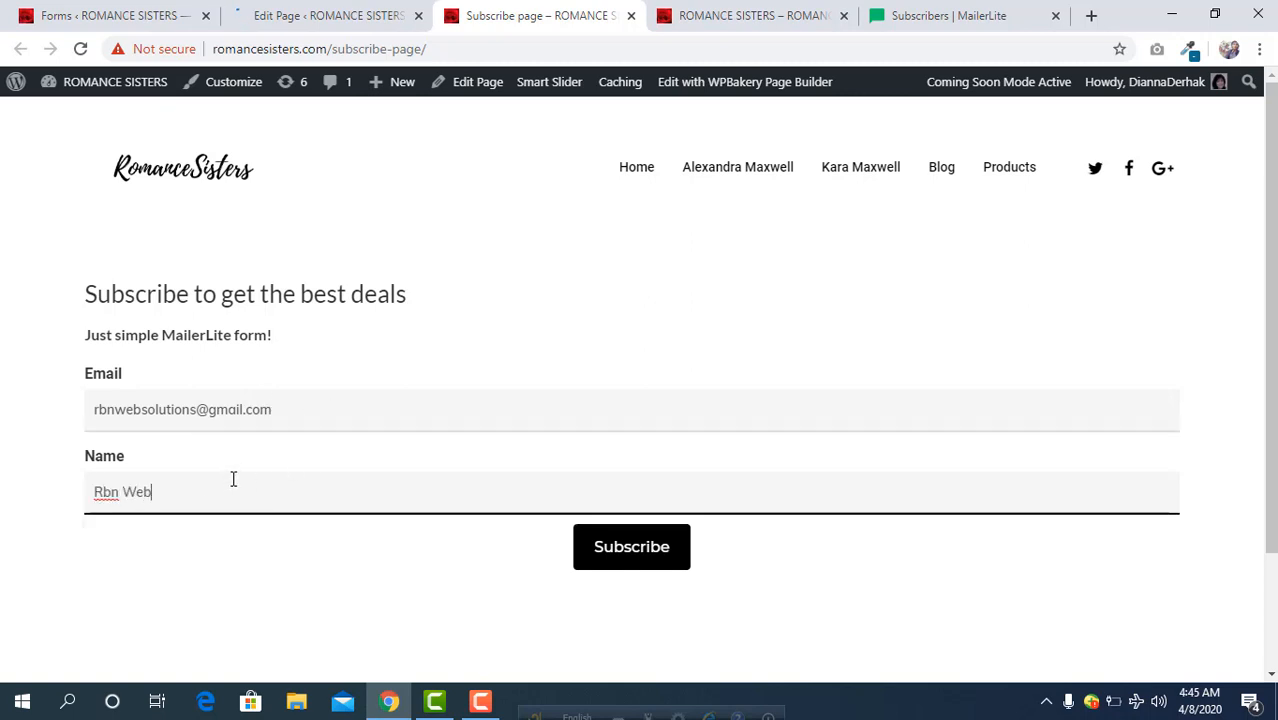
{"action": "type", "text": "Solutions"}
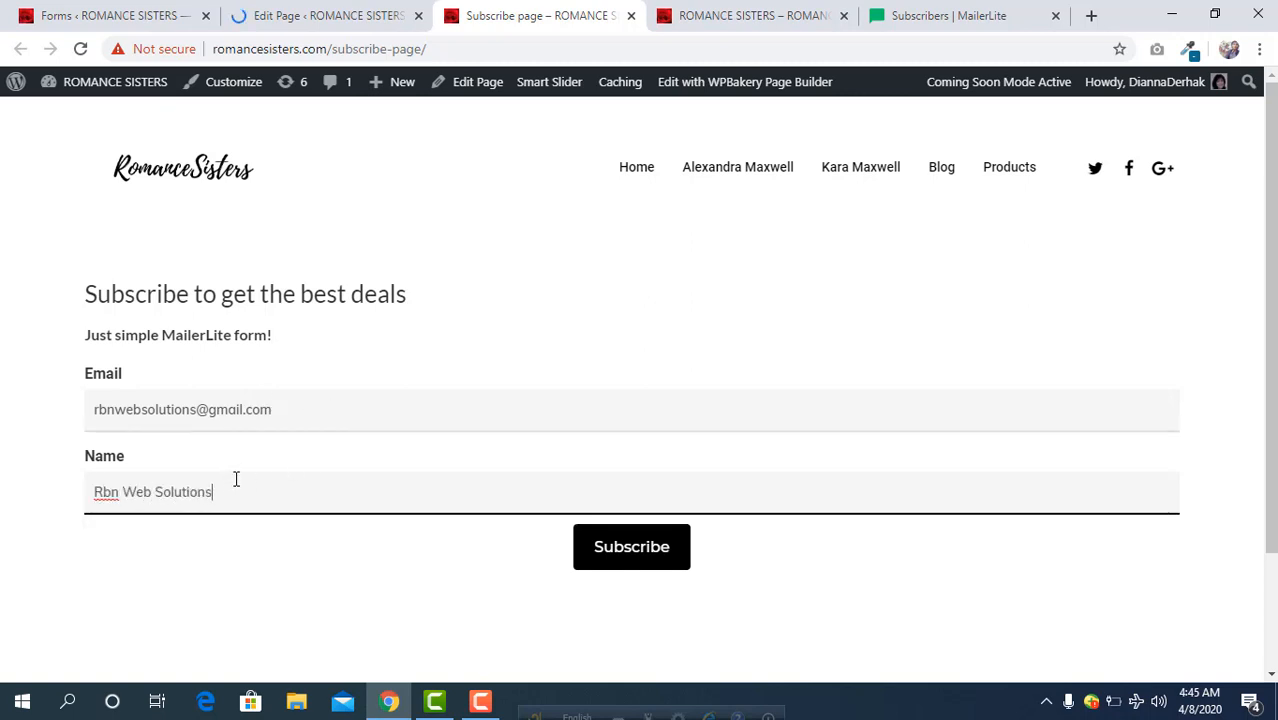
Step: Submit the test signup and get the 'Thank you for sign up!' message
{"action": "scroll", "scroll_direction": "down", "scroll_amount": 3}
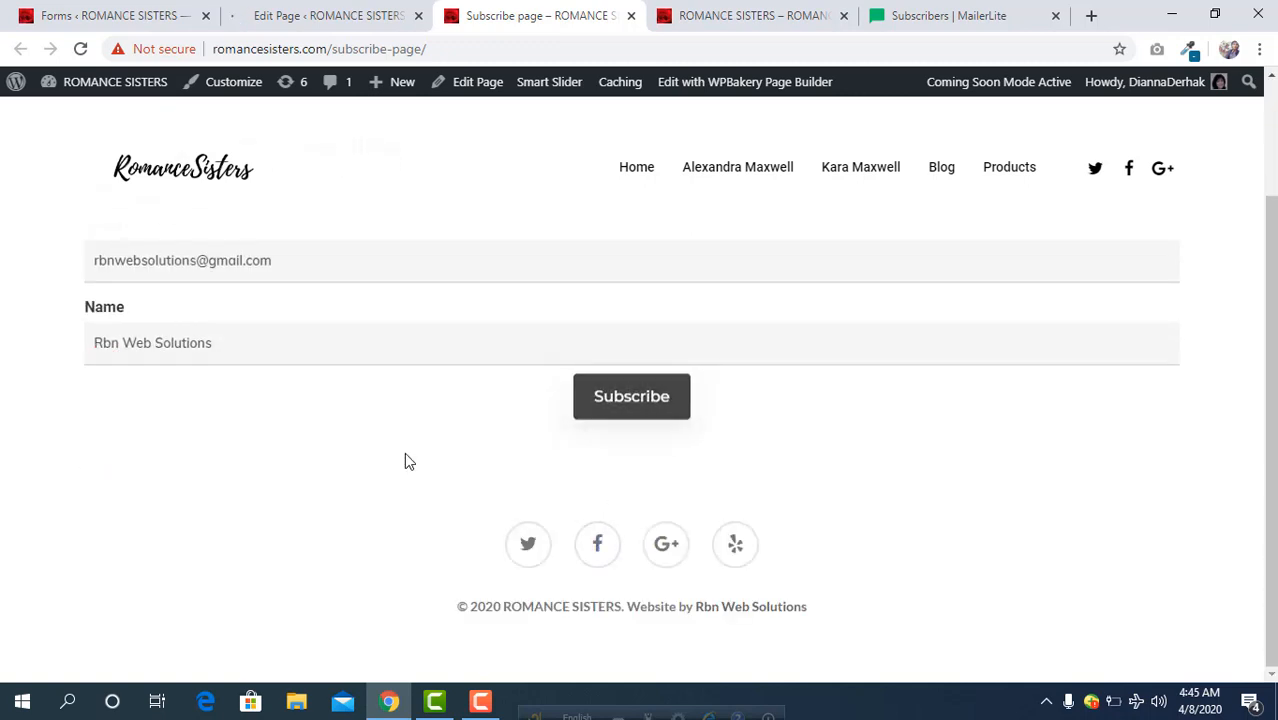
{"action": "left_click", "coordinate": [632, 396]}
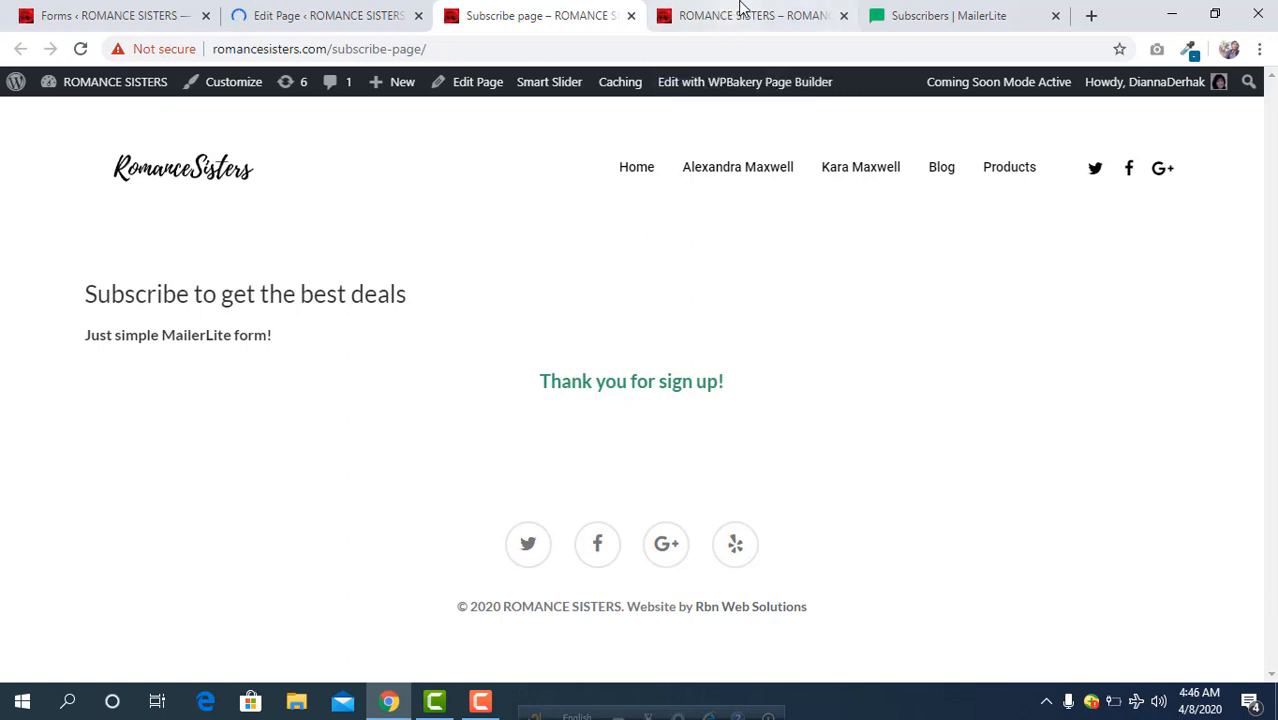
{"action": "left_click", "coordinate": [948, 16]}
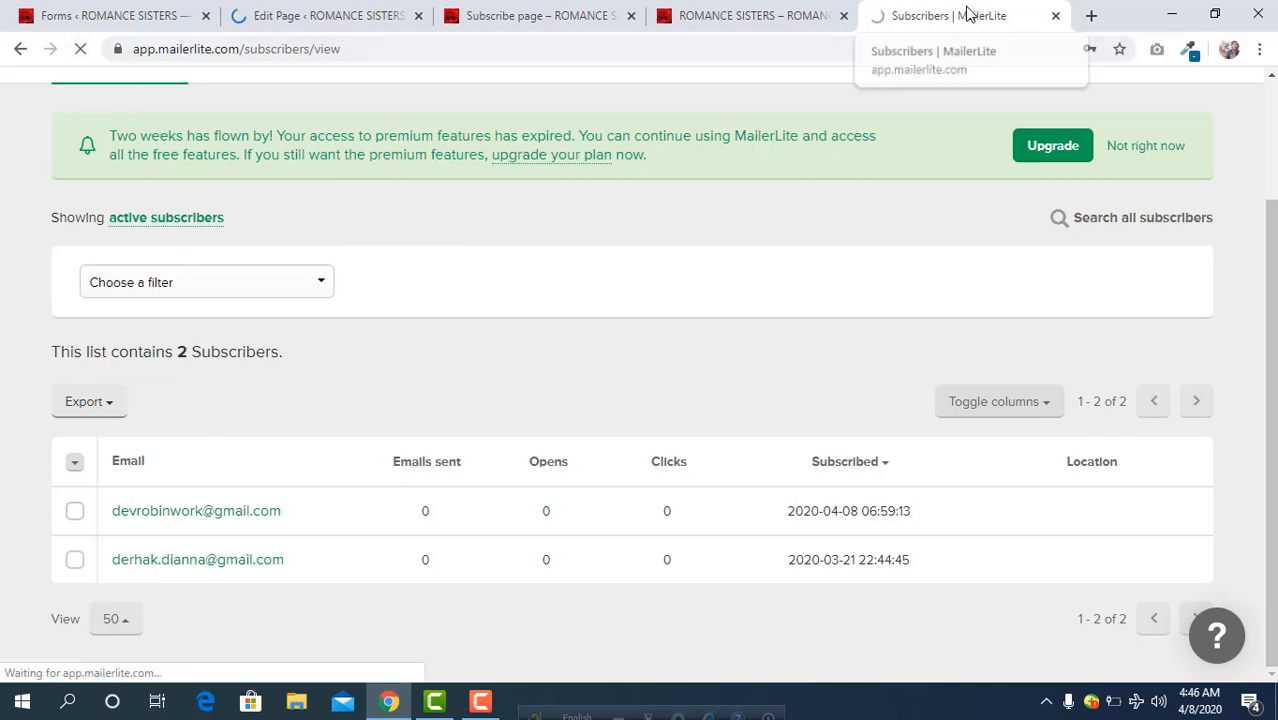
{"action": "mouse_move", "coordinate": [900, 88]}
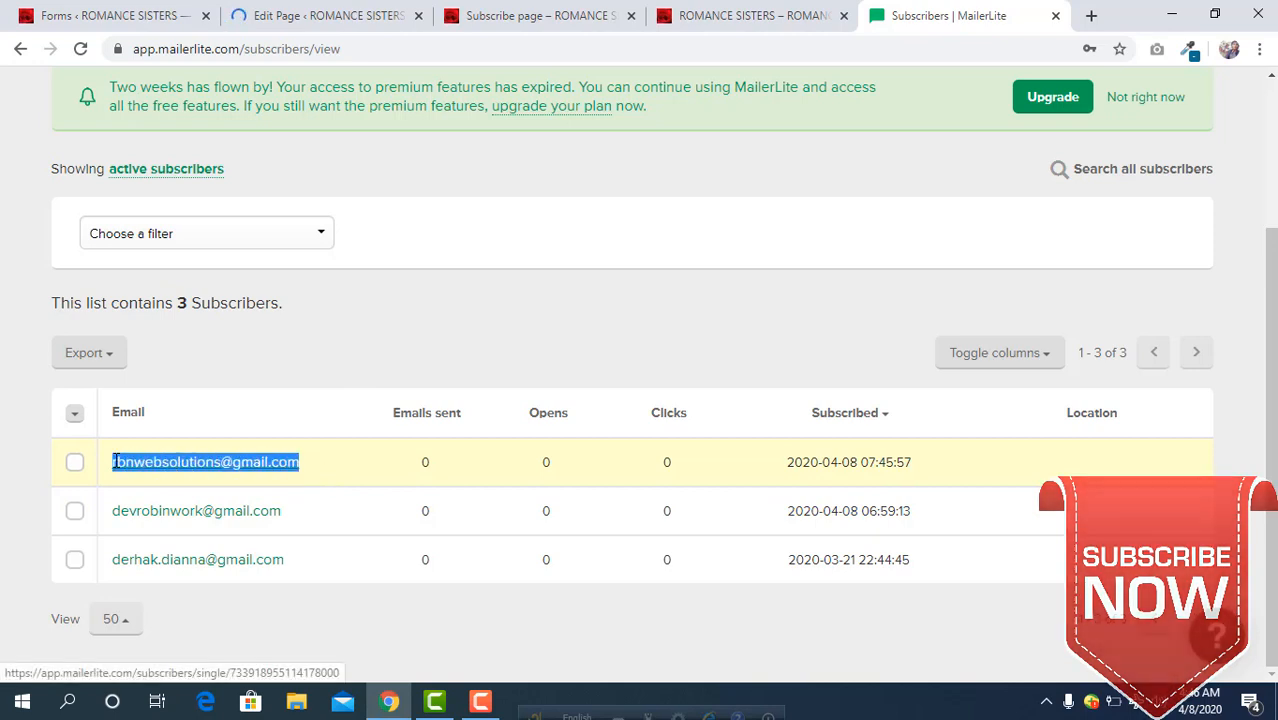
Step: Scroll the MailerLite subscriber list to see the new test email at the top, count 3
{"action": "scroll", "scroll_direction": "up", "scroll_amount": 3}
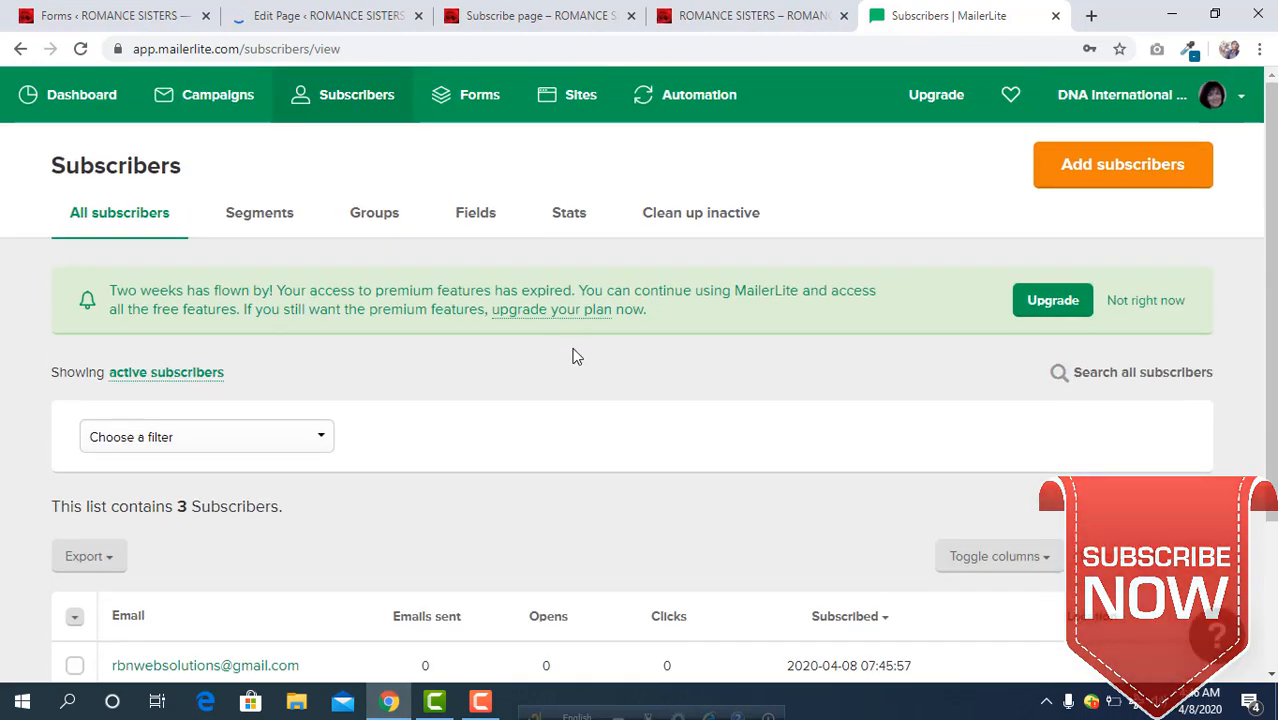